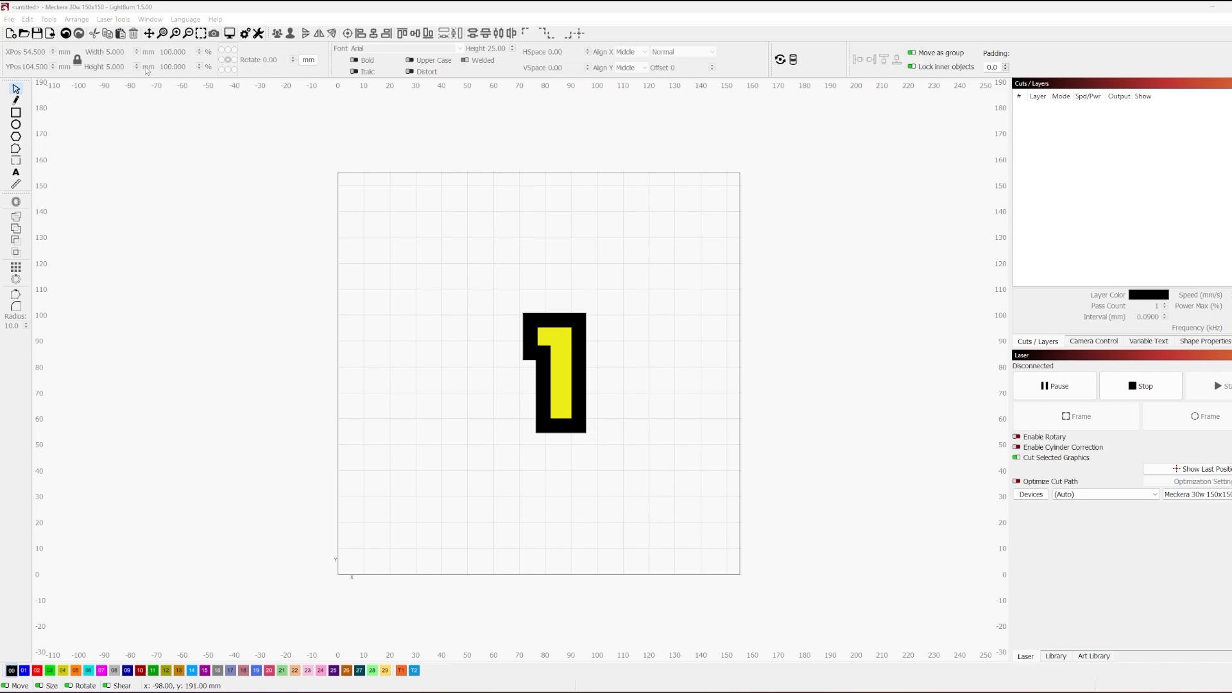
Delete the yellow '1' shape and reach the Calibrate Galvo Lens 9-point correction option
left_click(112, 19)
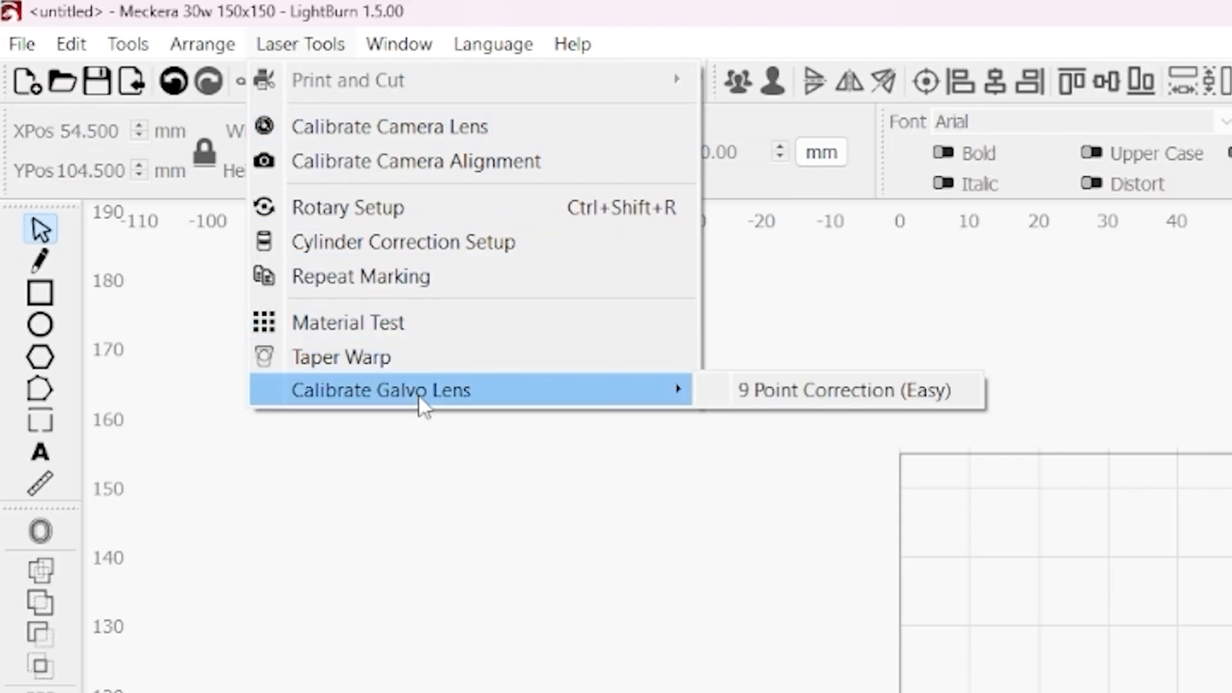
mouse_move(809, 391)
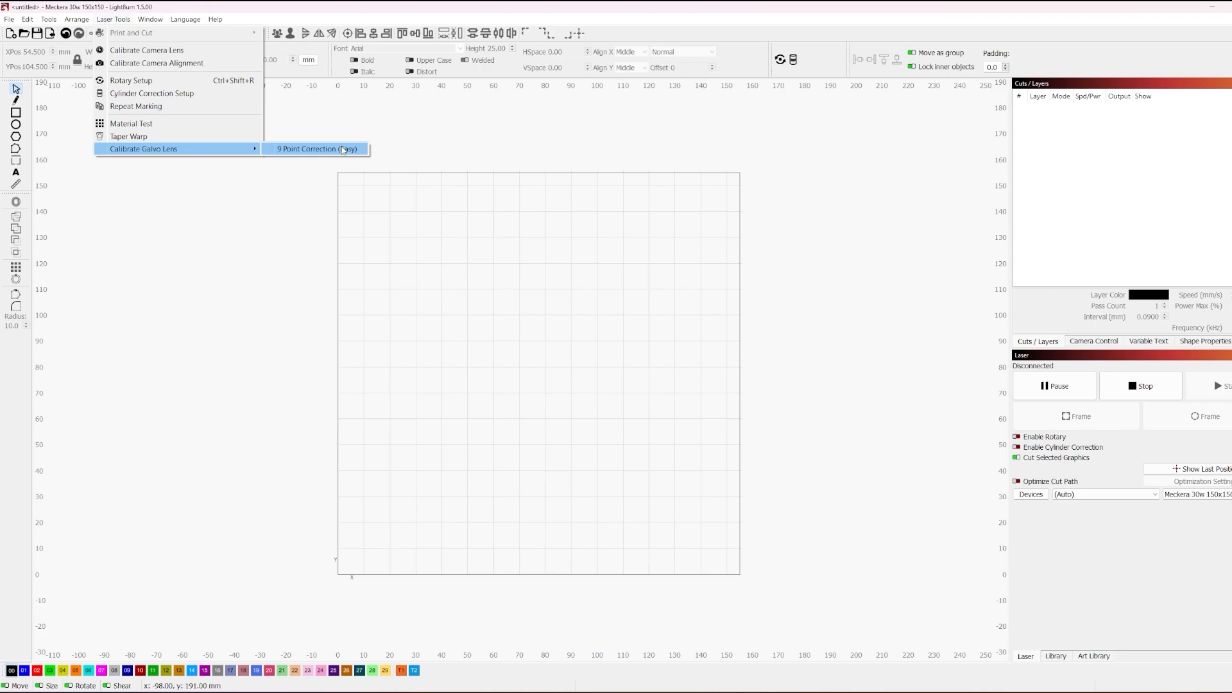
mouse_move(329, 155)
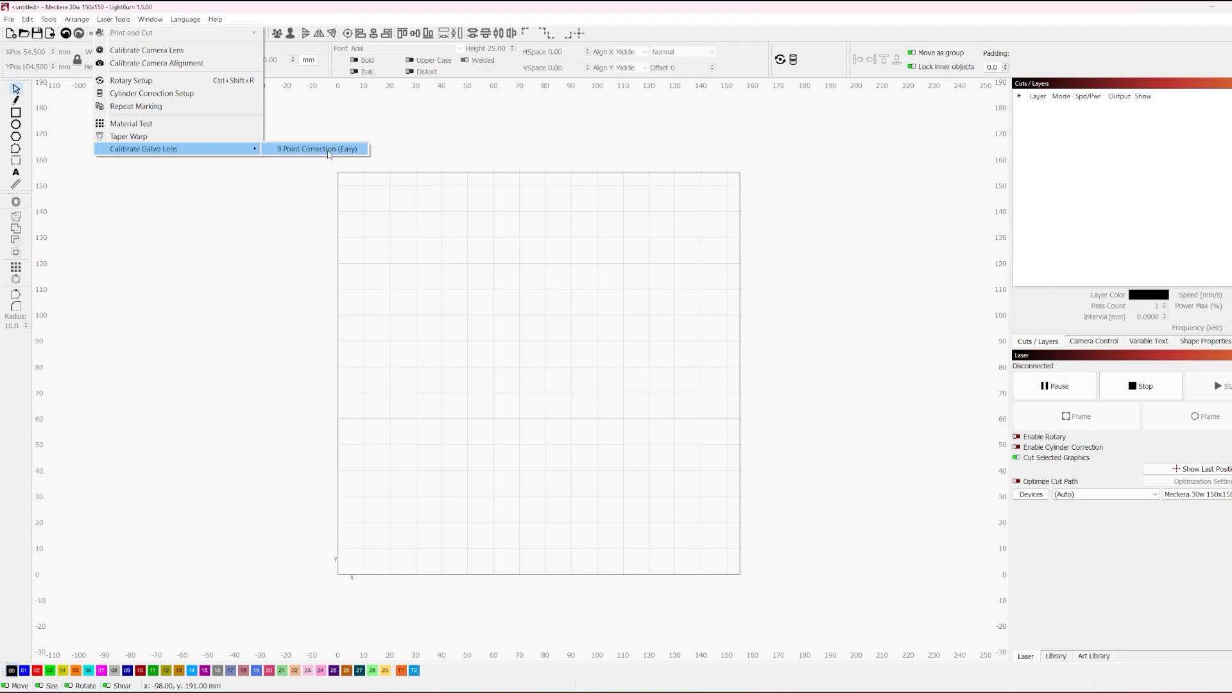
Start 9 Point Correction (Easy) with a 150mm working area and 130mm test box
left_click(316, 148)
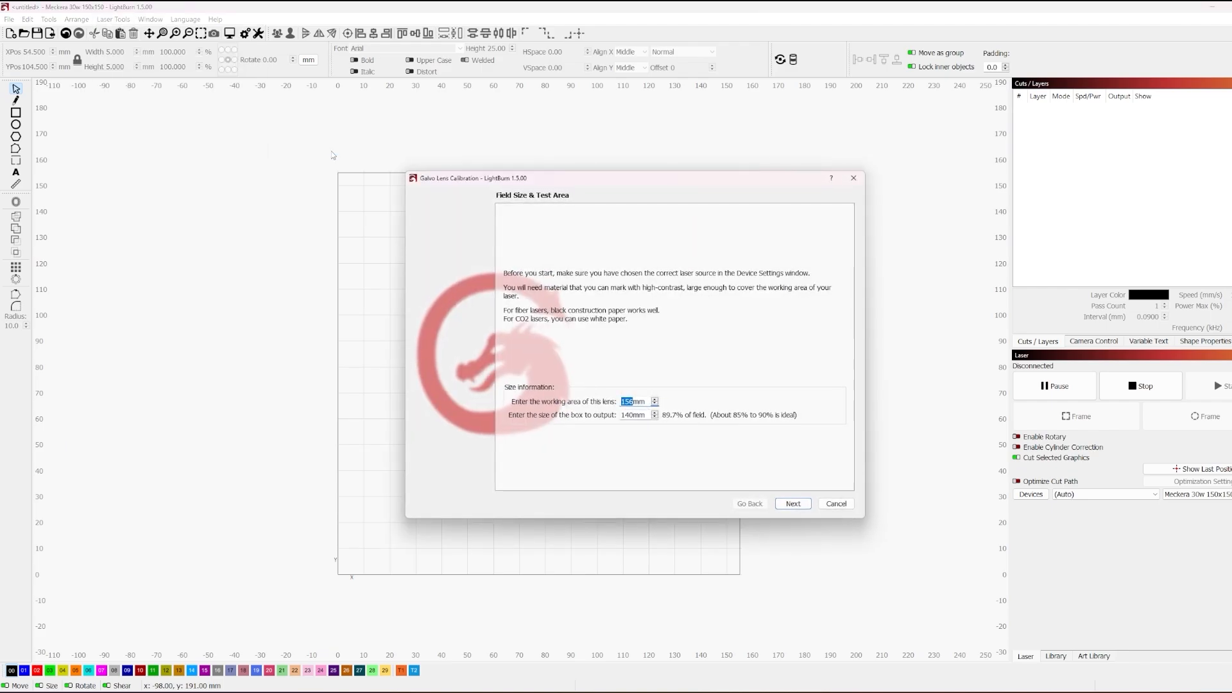
mouse_move(500, 268)
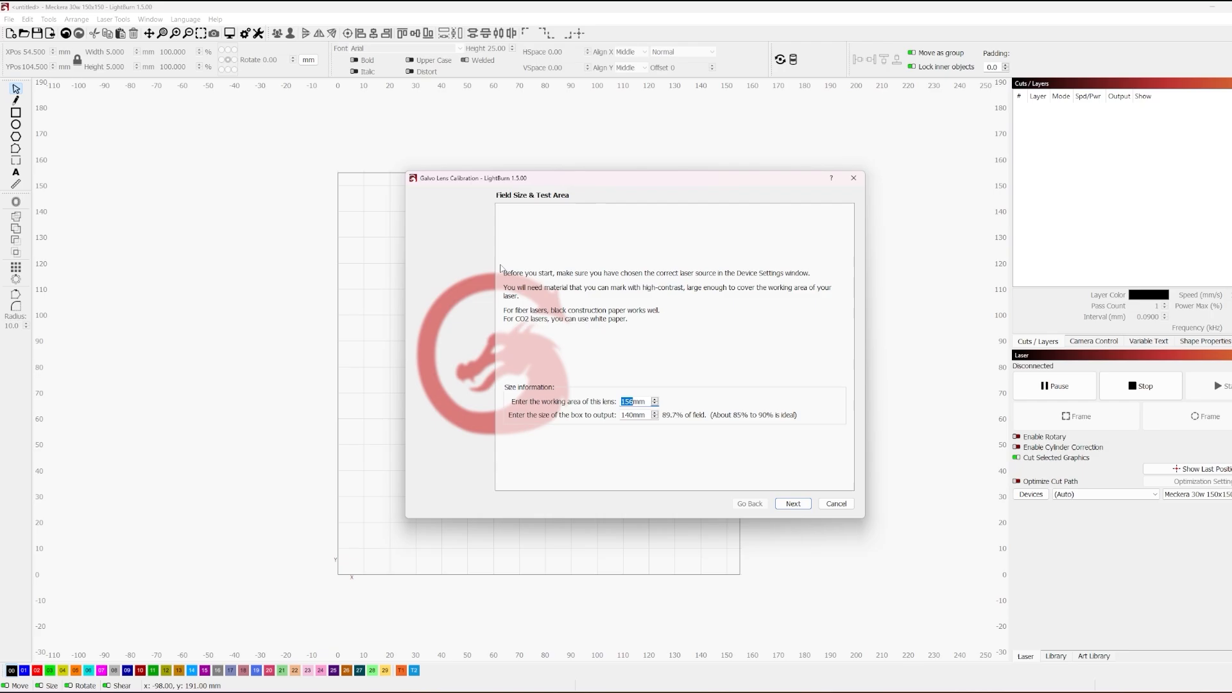
mouse_move(703, 374)
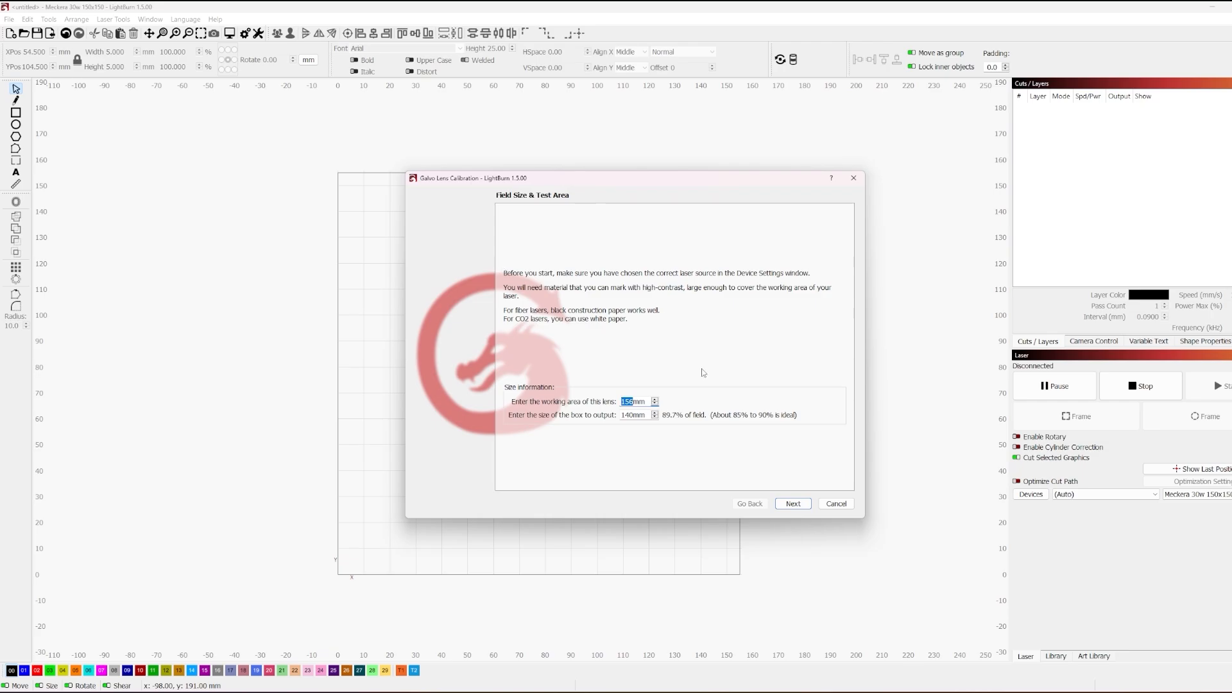
mouse_move(696, 371)
type("150")
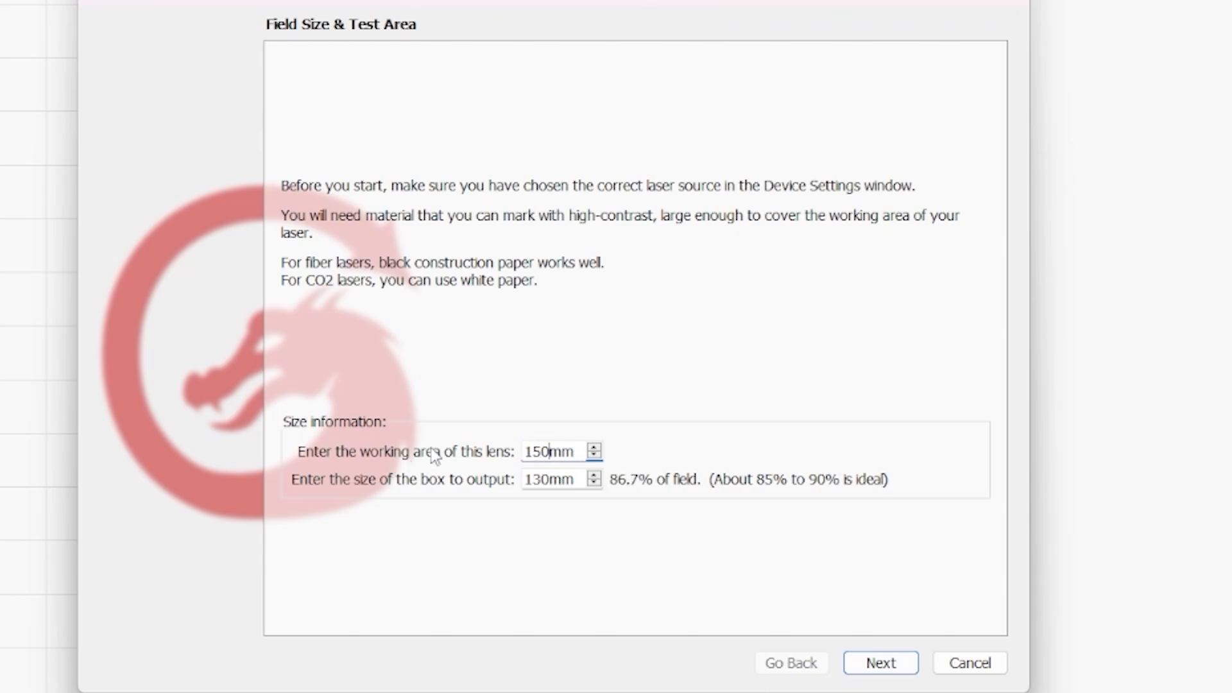
mouse_move(661, 511)
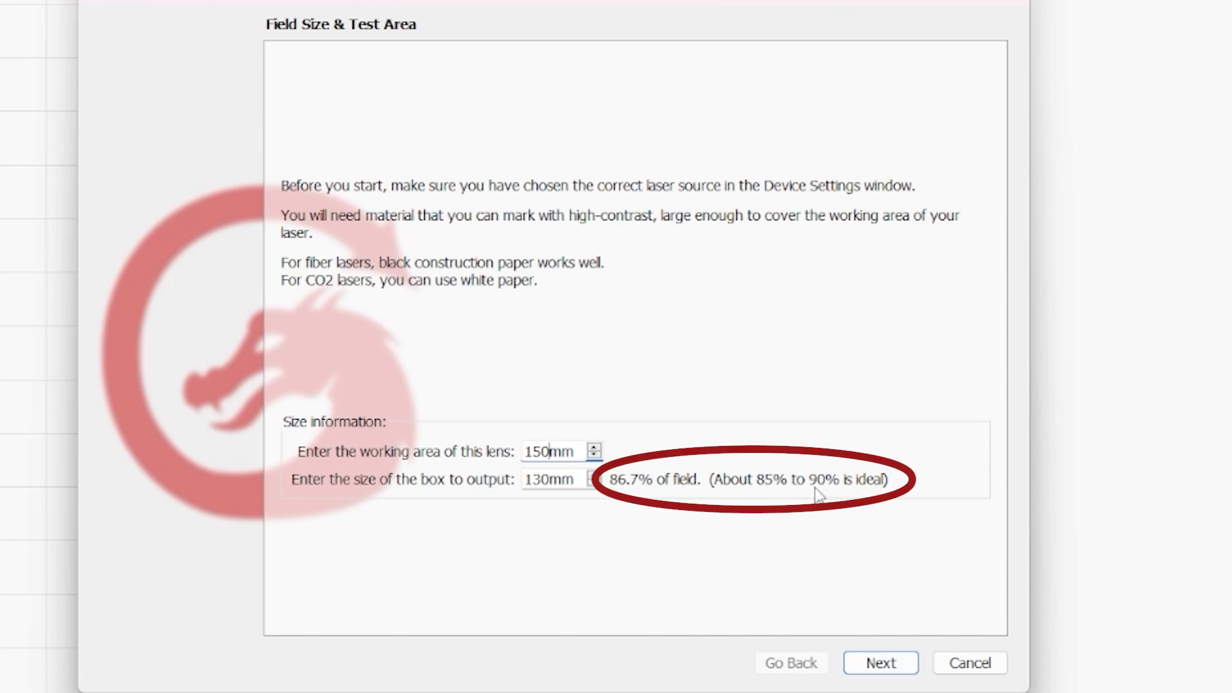
mouse_move(876, 499)
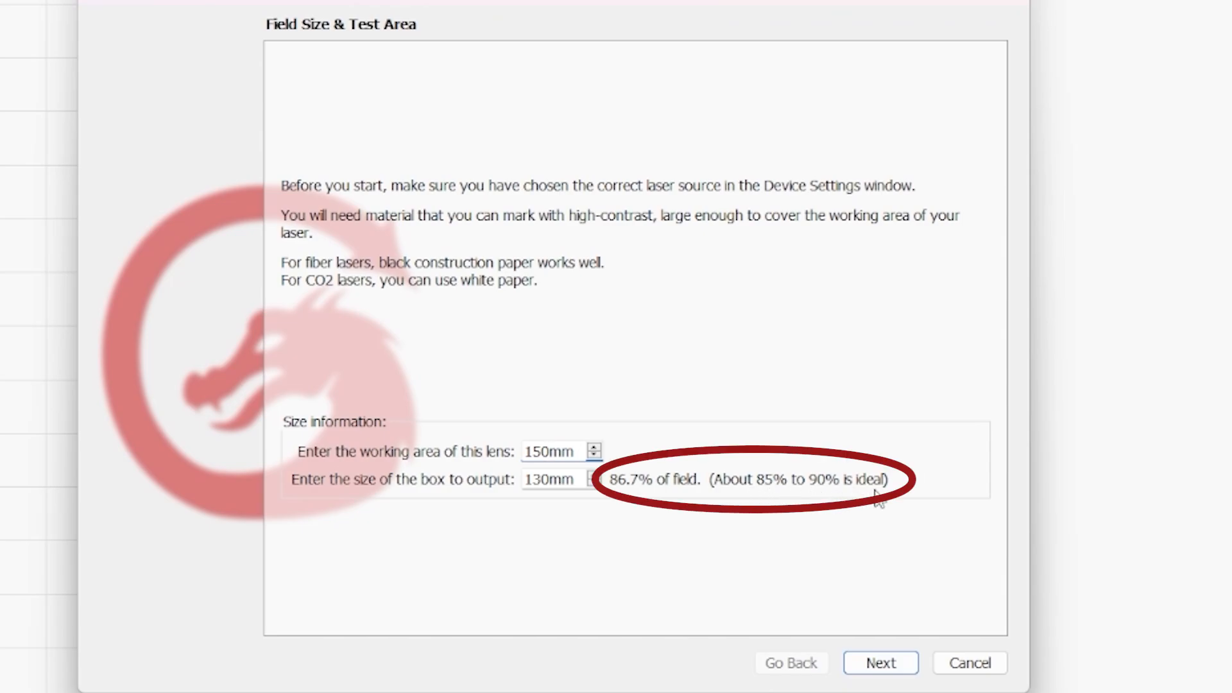
mouse_move(795, 487)
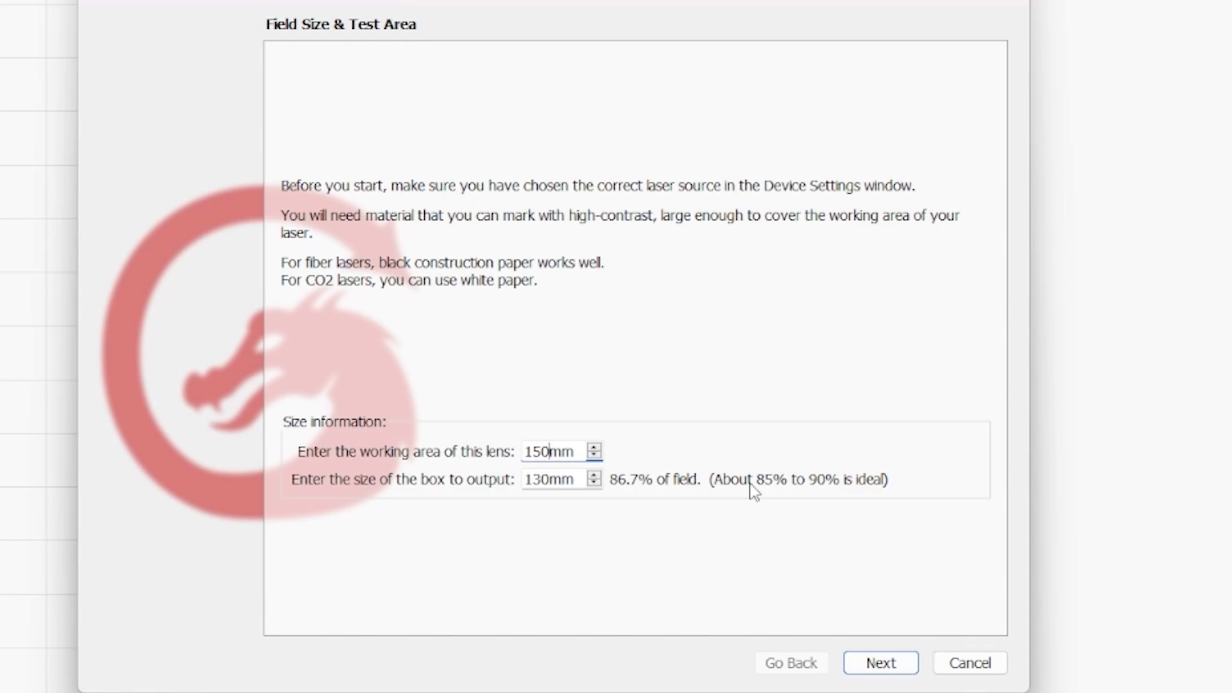
mouse_move(832, 493)
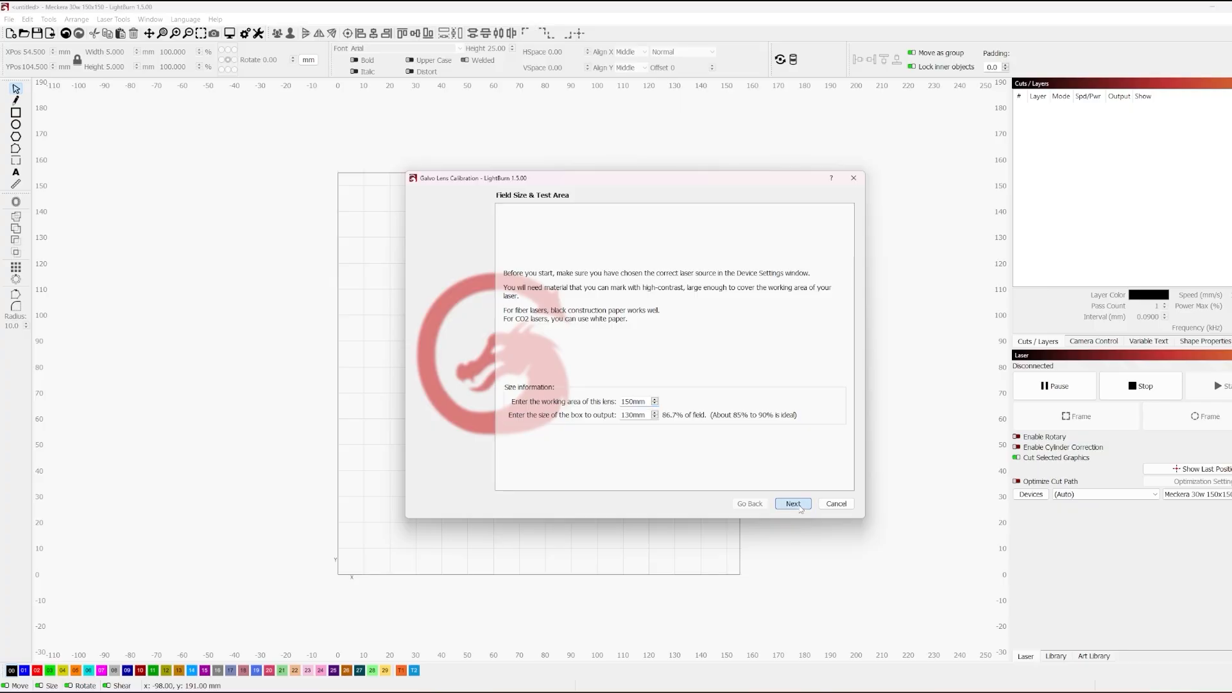
Advance to laser output and set 1000mm/sec speed, 90% power, 50kHz frequency
left_click(792, 504)
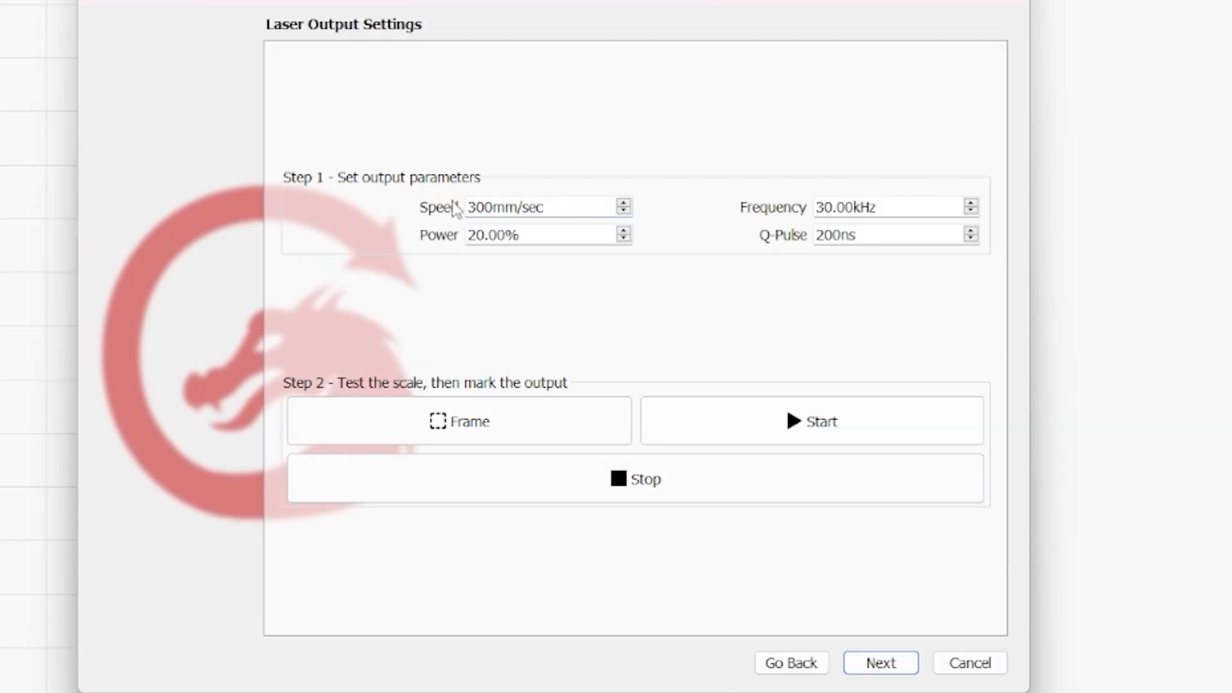
mouse_move(493, 212)
type("1")
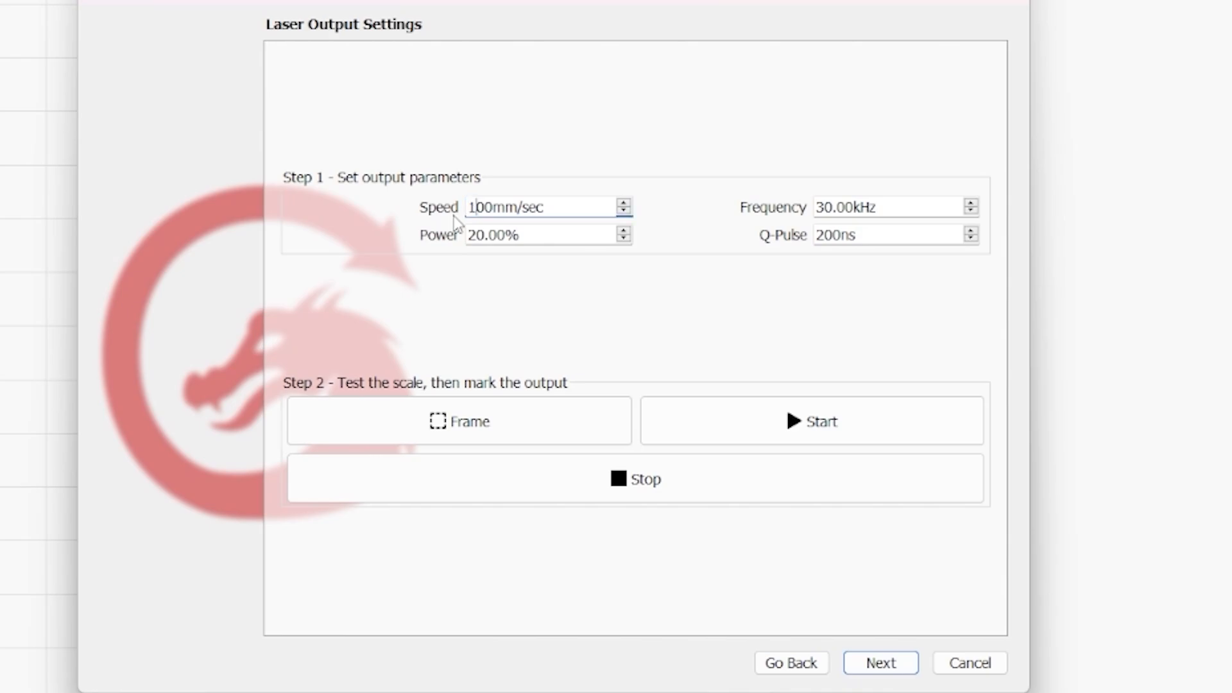
type("0")
left_click(897, 208)
type("5")
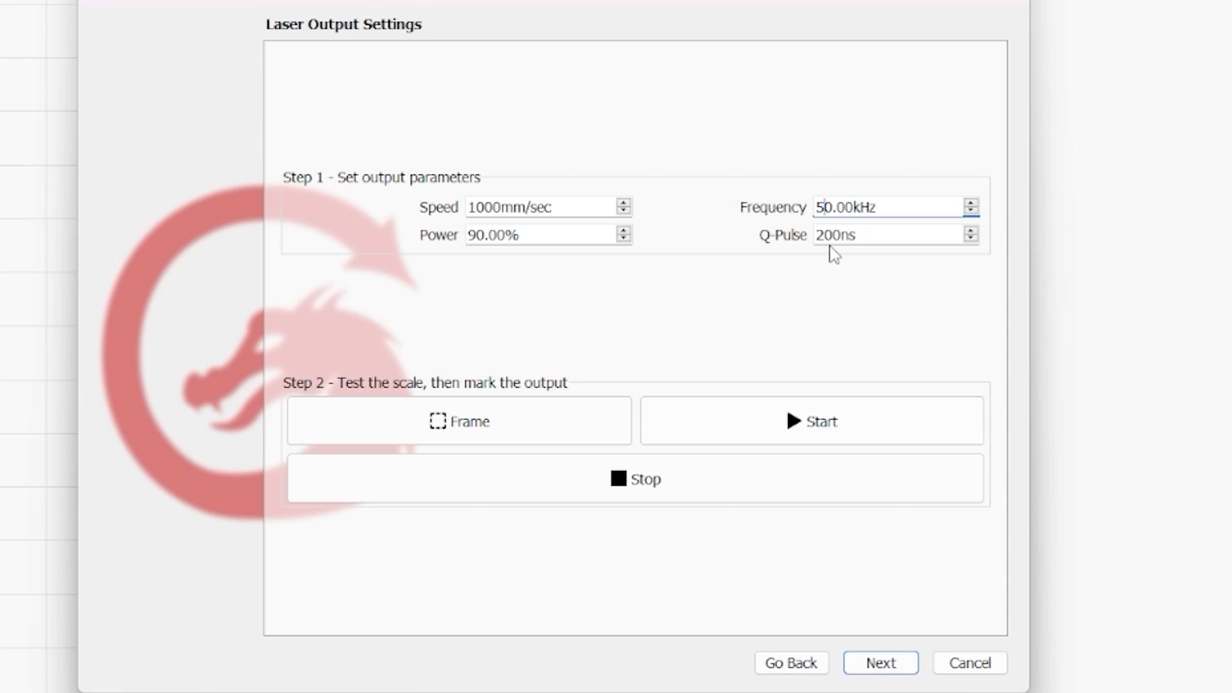
mouse_move(899, 260)
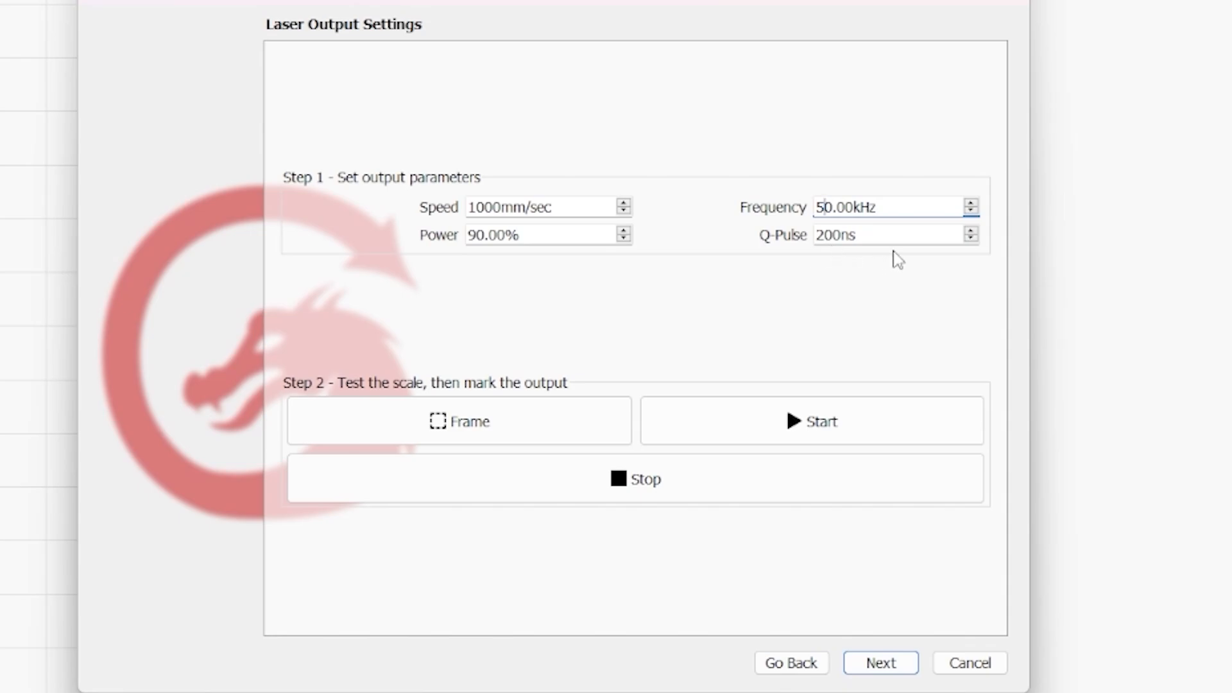
mouse_move(908, 268)
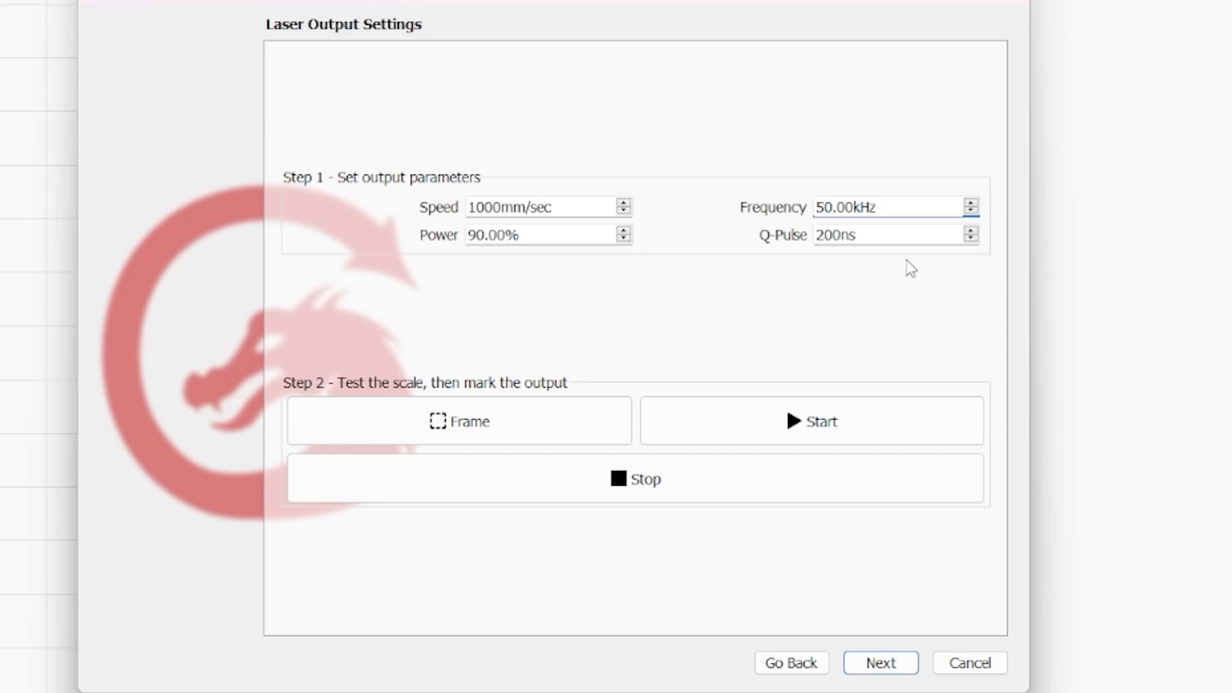
mouse_move(689, 238)
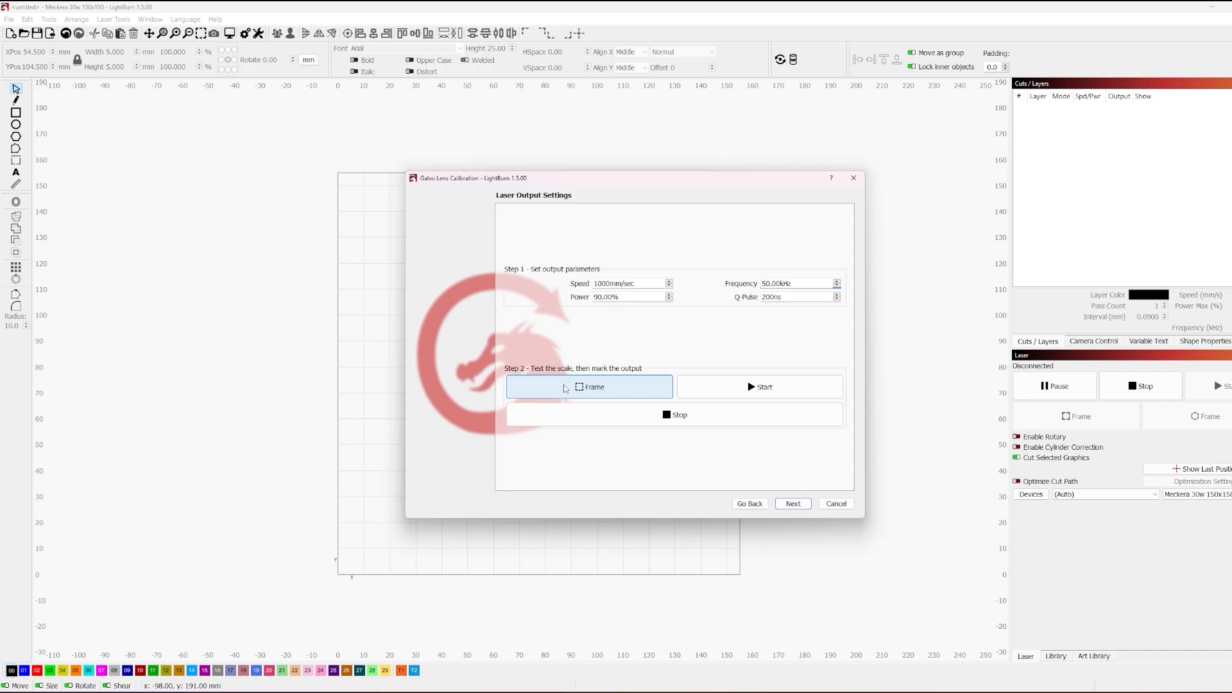
Frame the calibration test box, which errors because the laser is disconnected
left_click(589, 386)
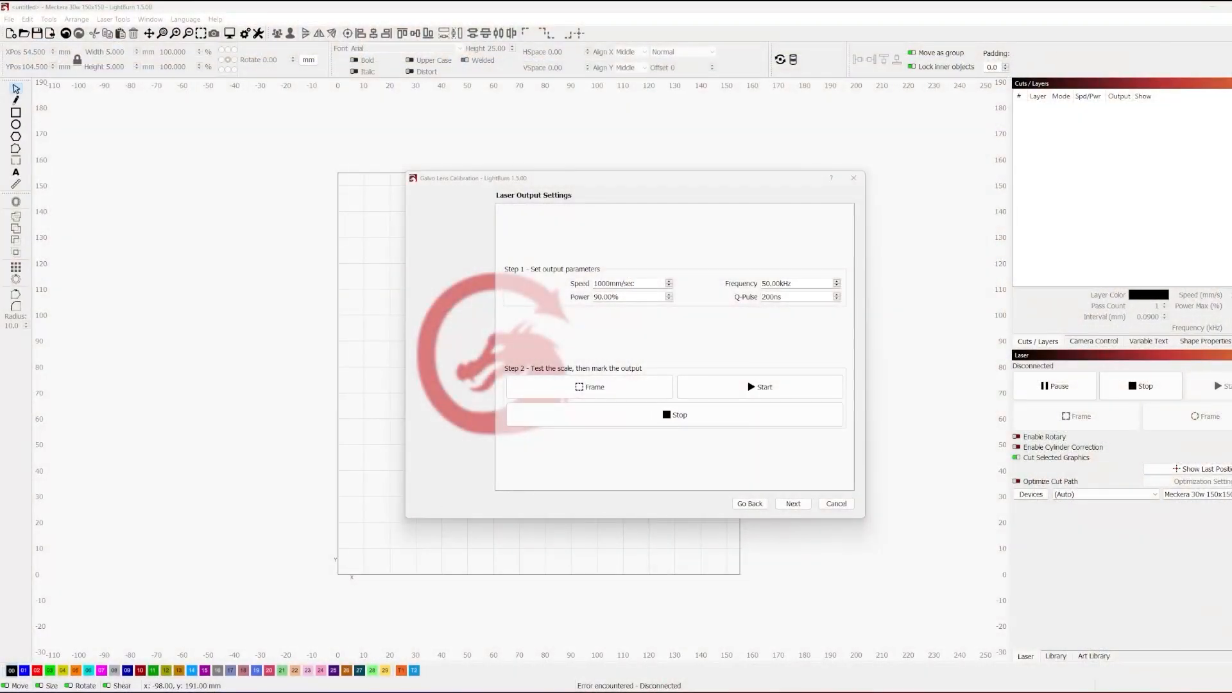
mouse_move(793, 504)
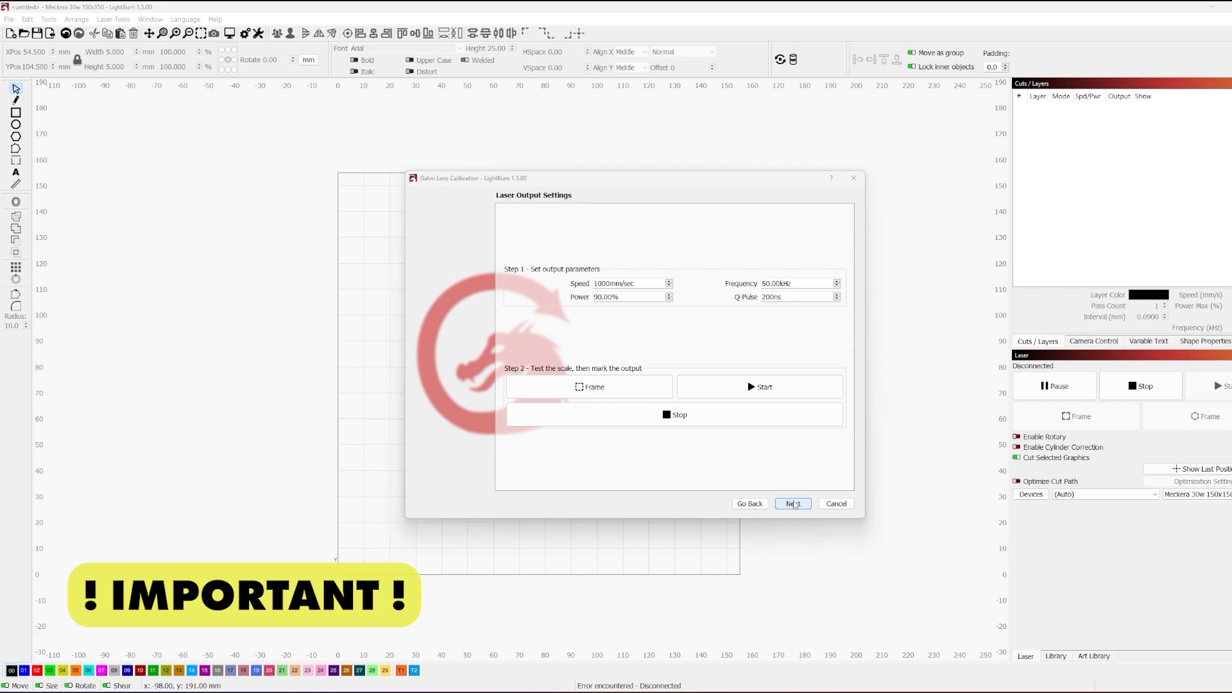
Advance to the Orientation page and select the bottom-left dragon thumbnail
left_click(792, 503)
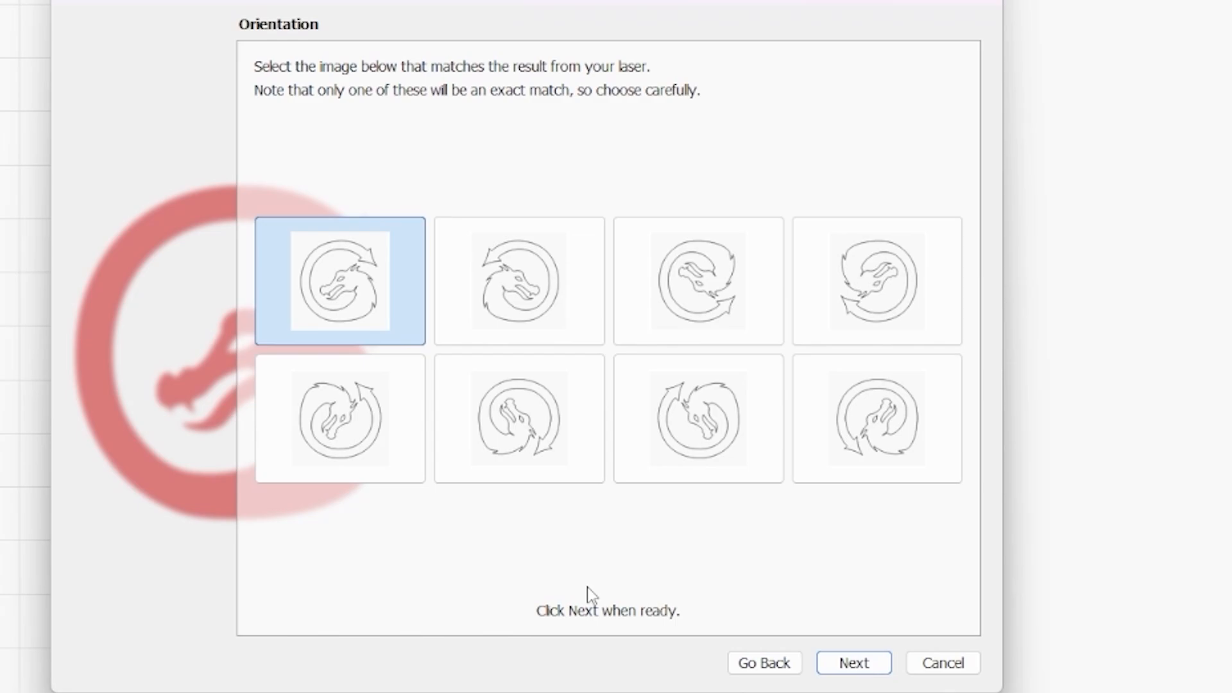
left_click(875, 283)
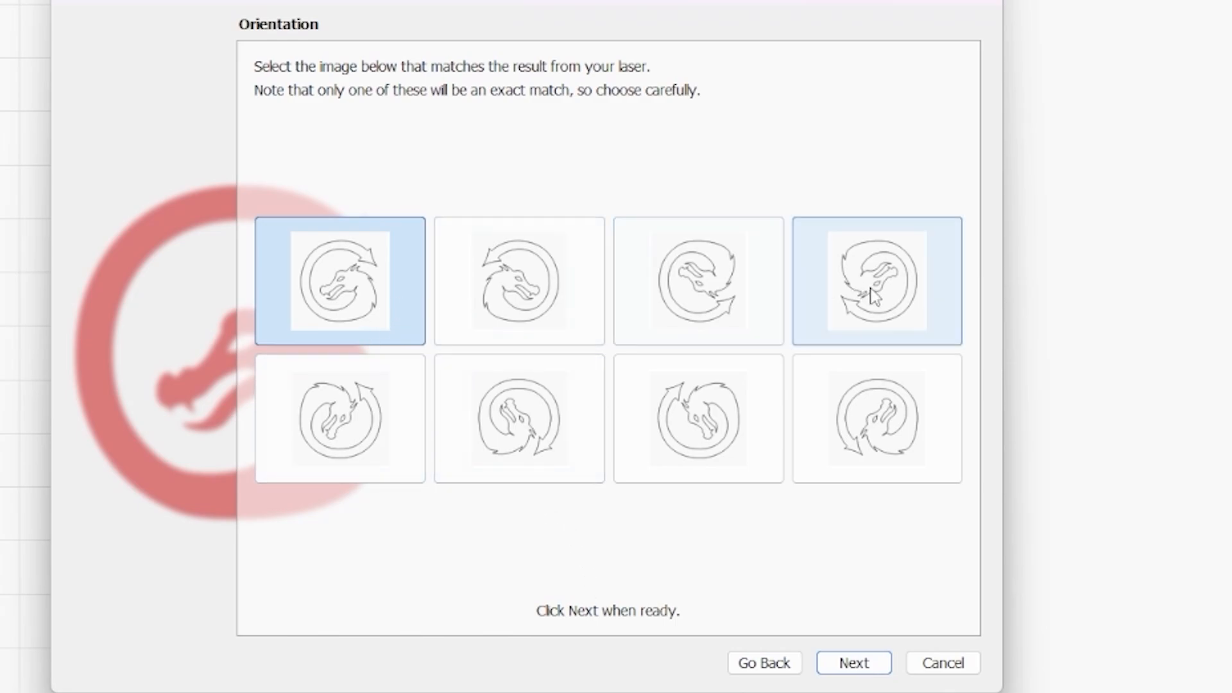
left_click(697, 283)
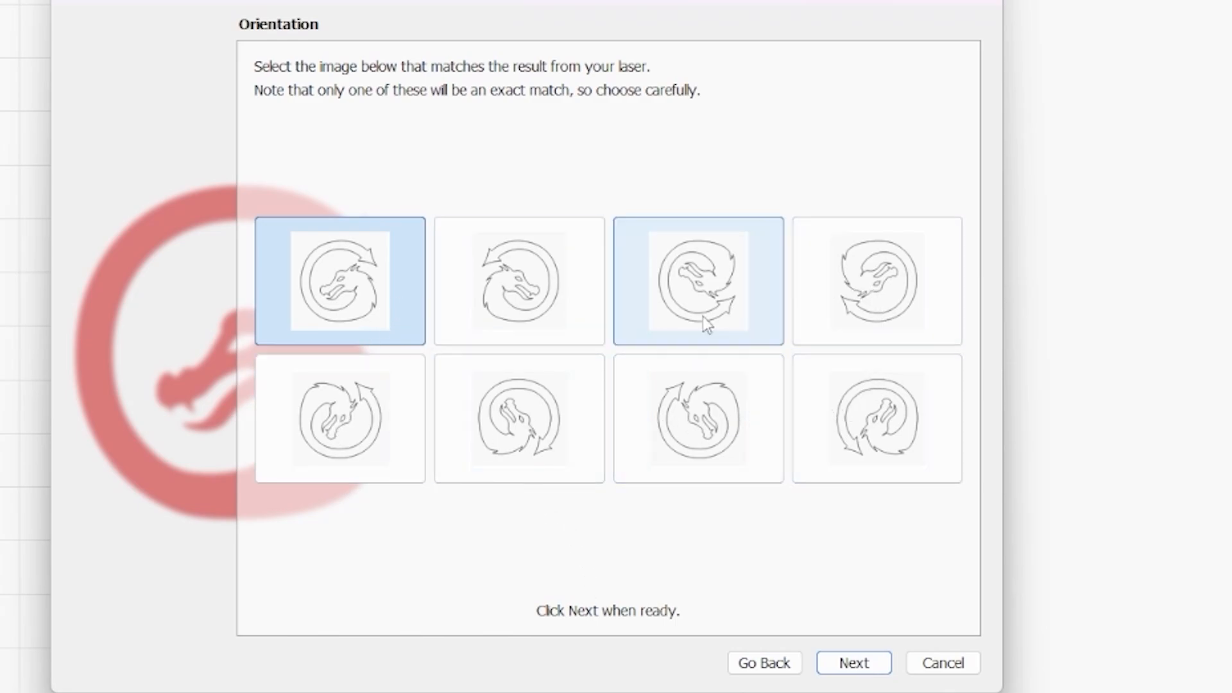
mouse_move(721, 318)
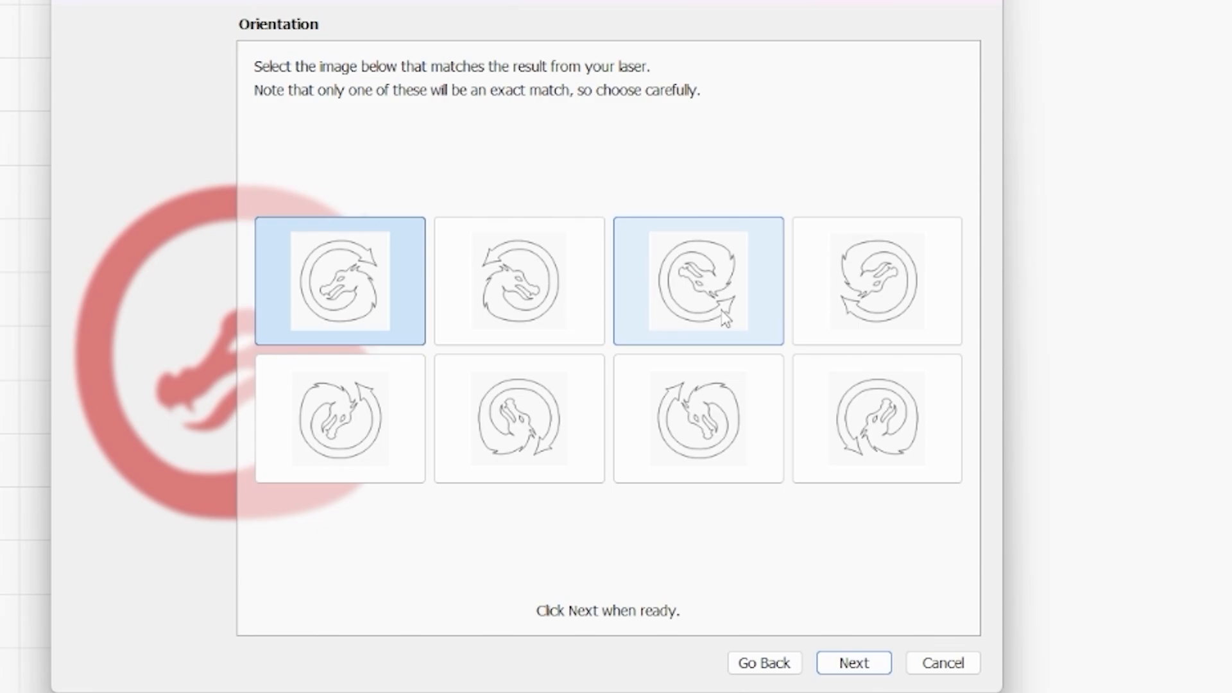
left_click(518, 282)
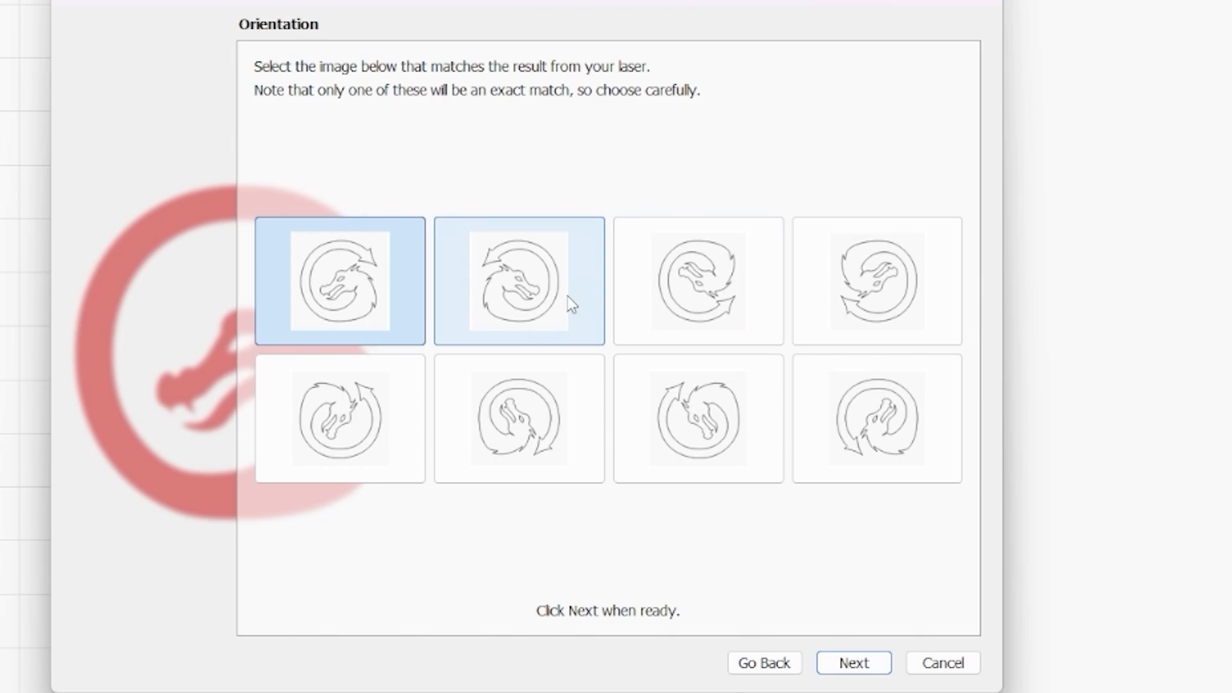
left_click(339, 417)
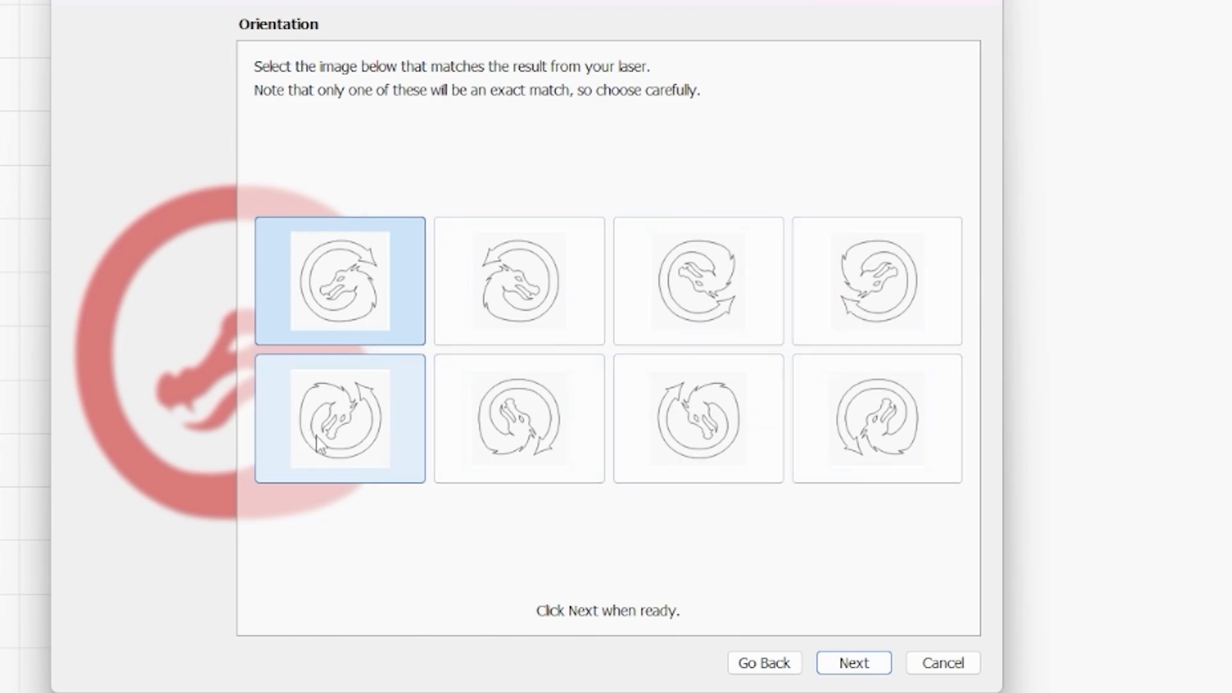
left_click(339, 418)
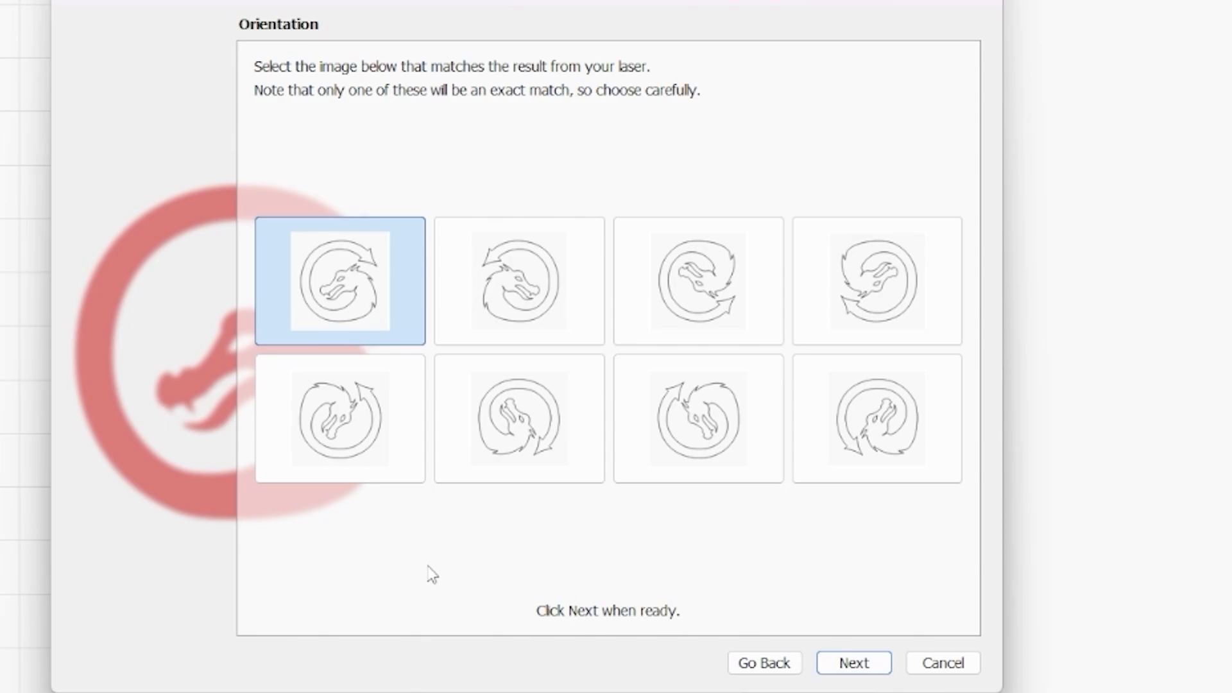
mouse_move(458, 595)
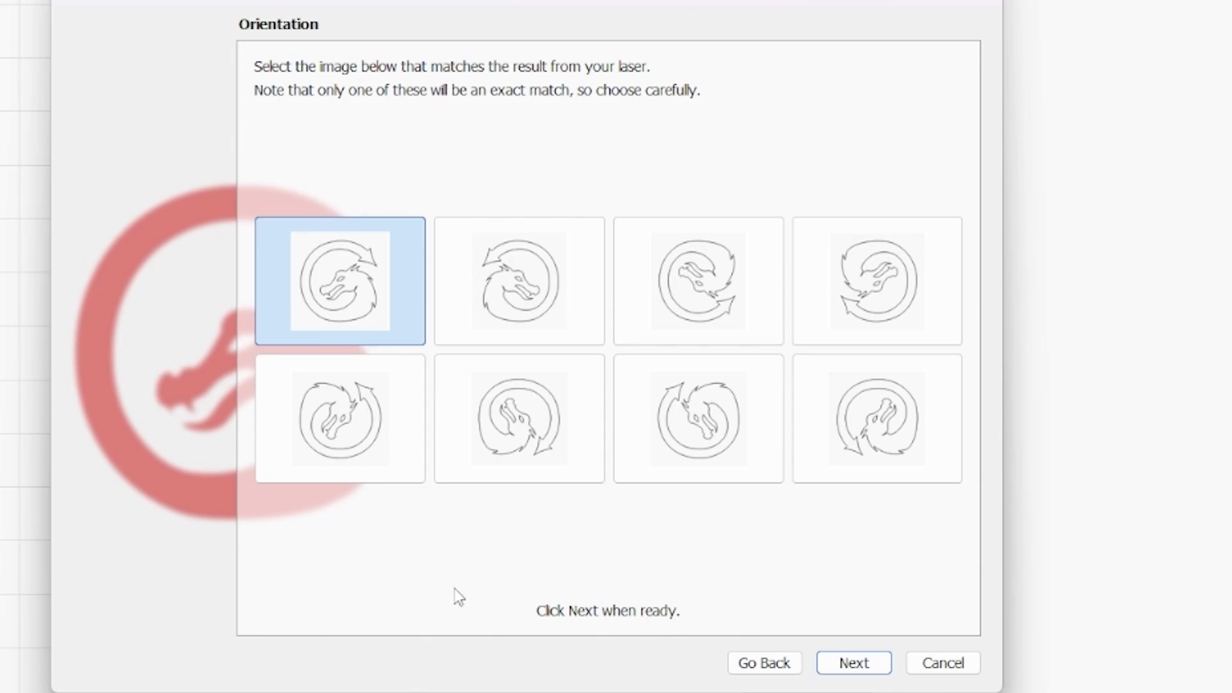
mouse_move(439, 515)
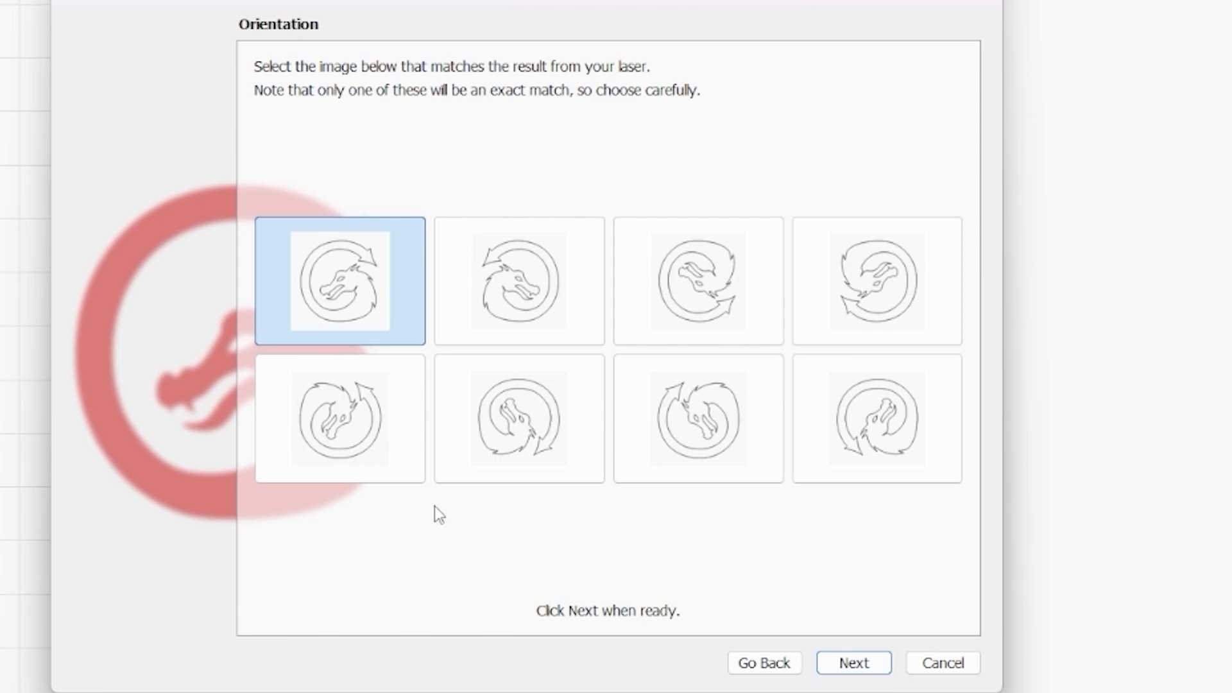
left_click(339, 417)
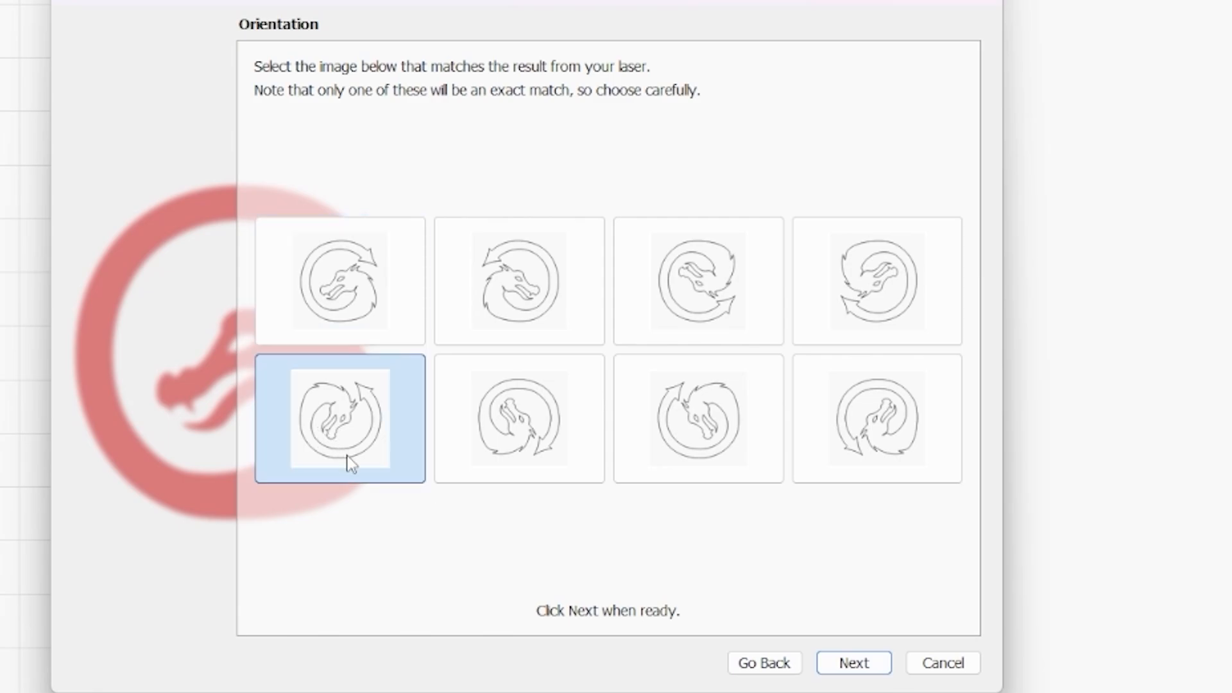
mouse_move(308, 553)
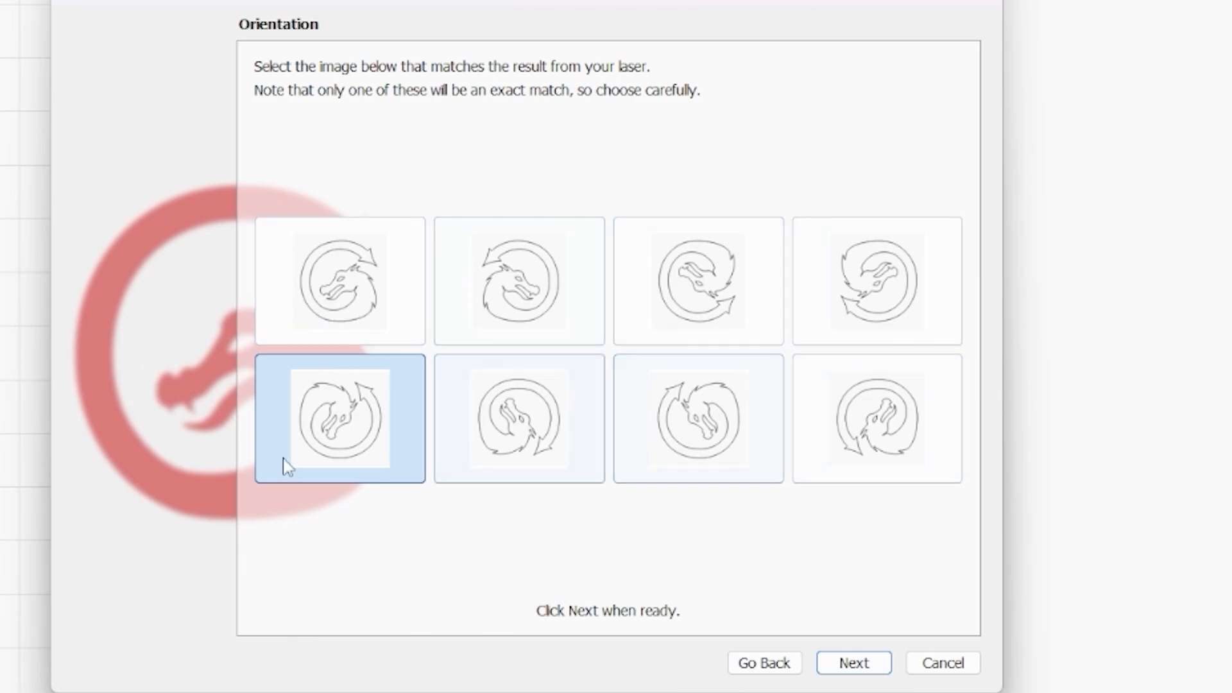
left_click(875, 419)
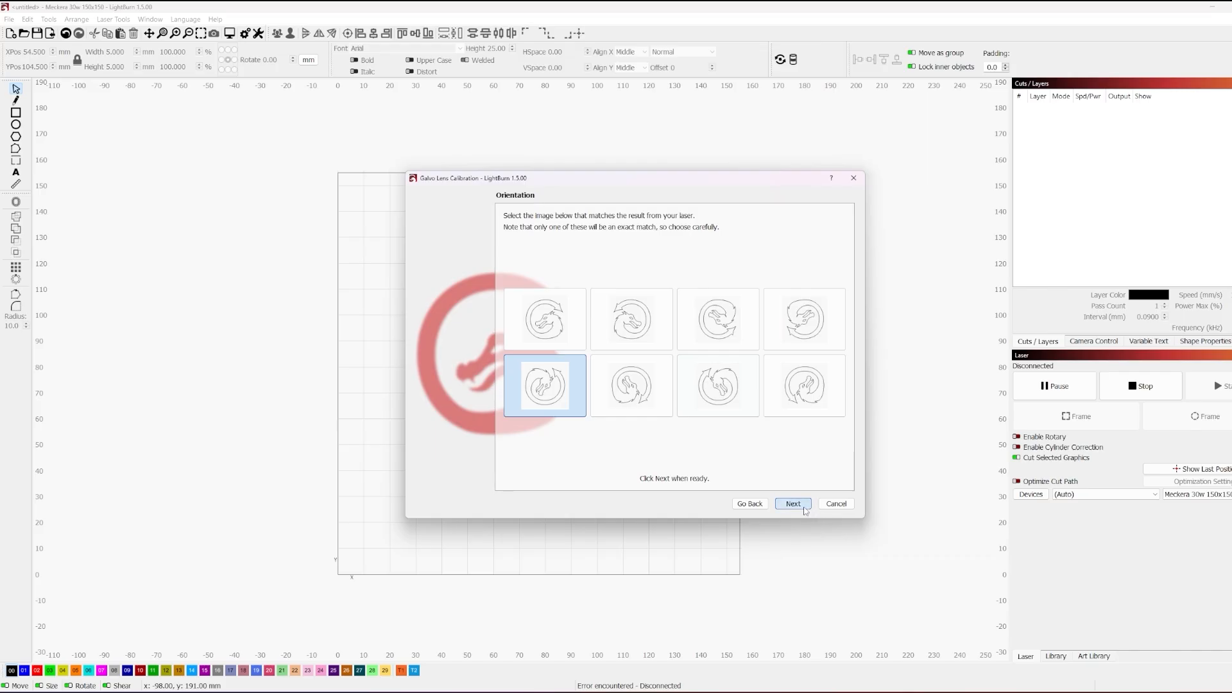
Advance to Horizontal Measurements, where all six distances show 65.000mm
left_click(792, 504)
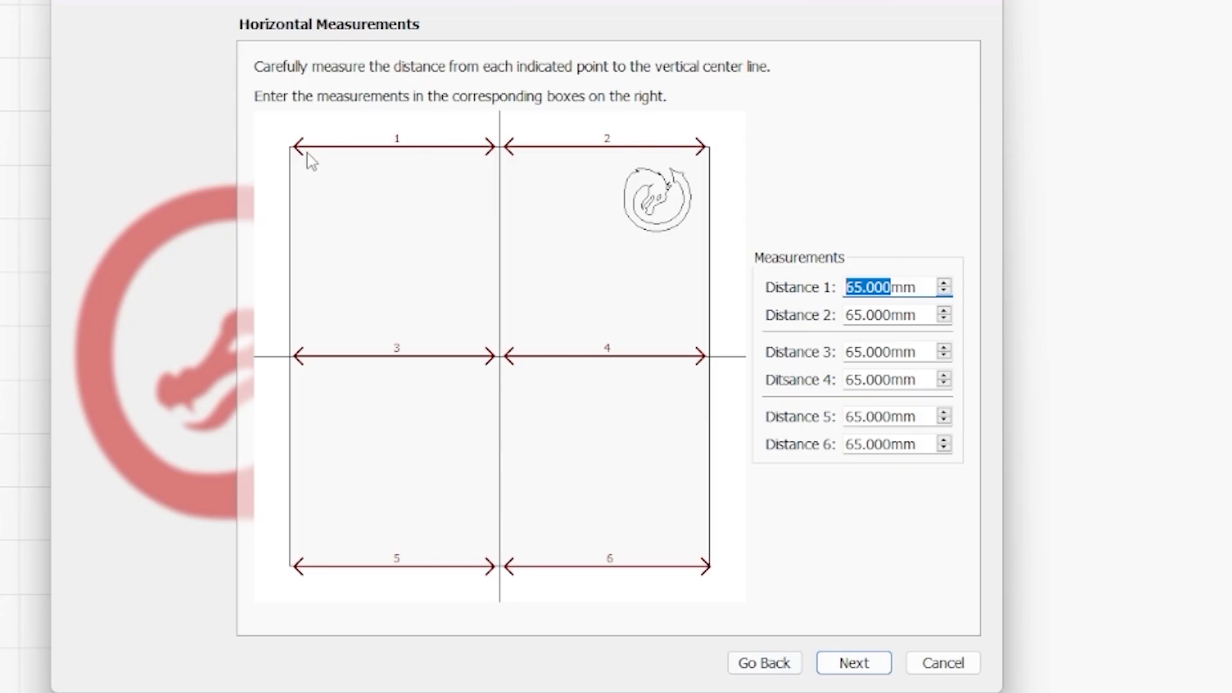
mouse_move(426, 154)
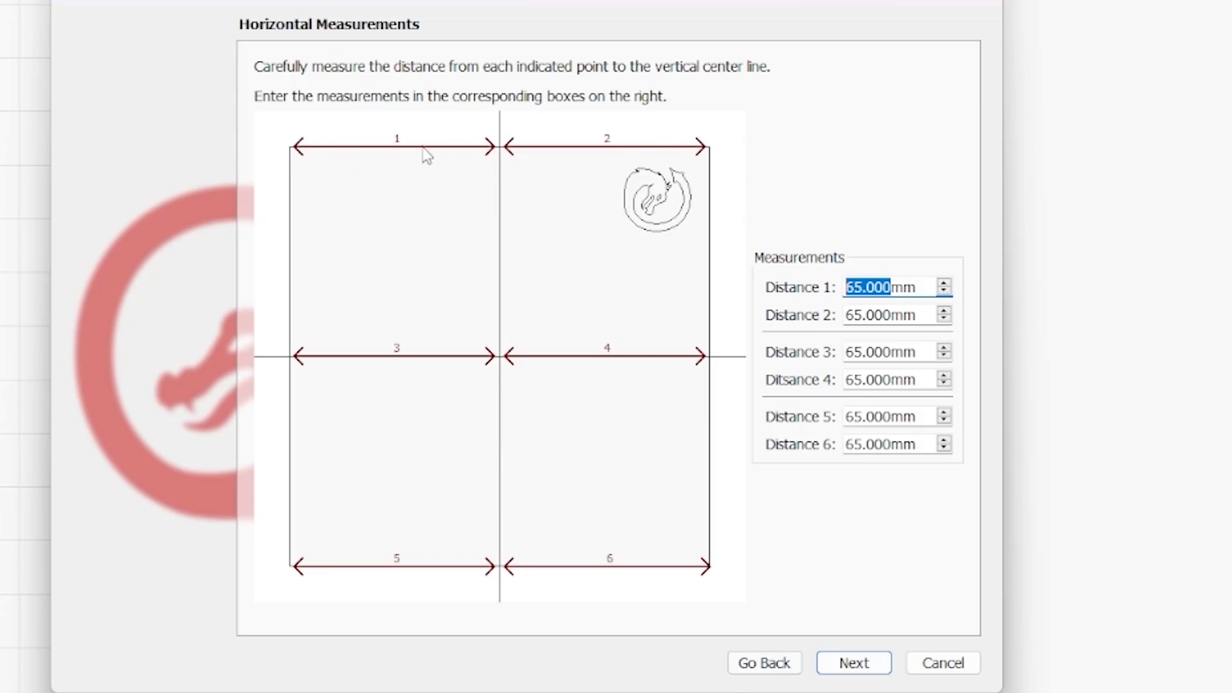
mouse_move(525, 165)
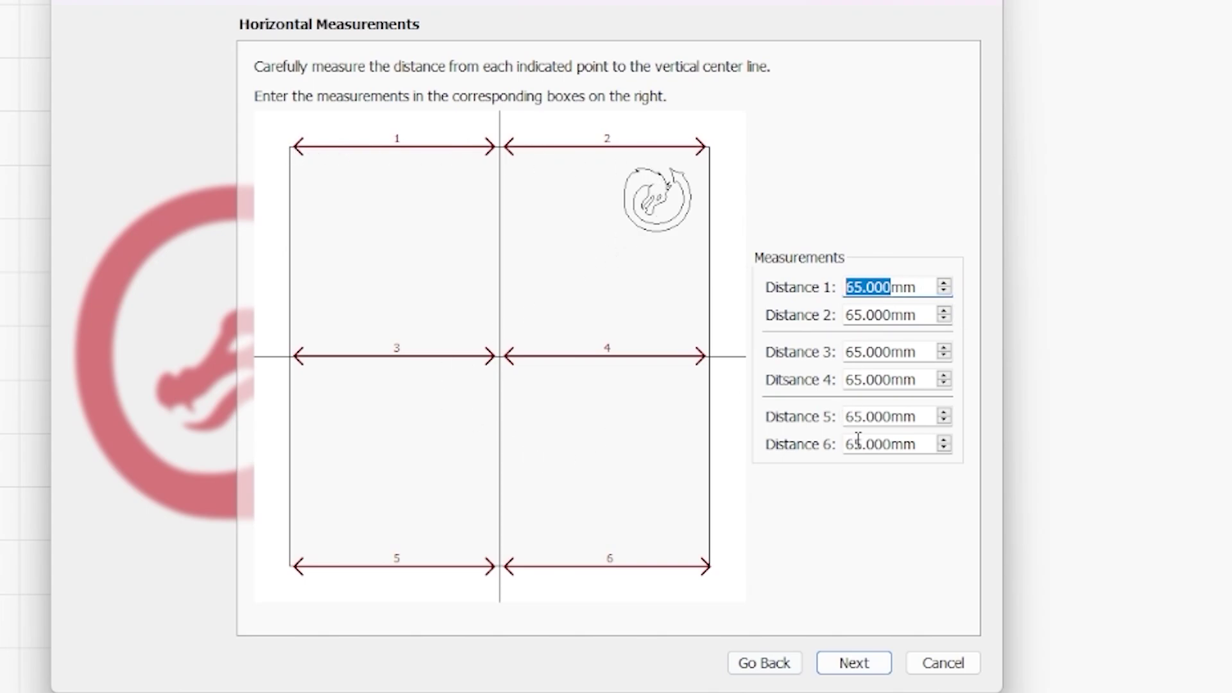
mouse_move(777, 441)
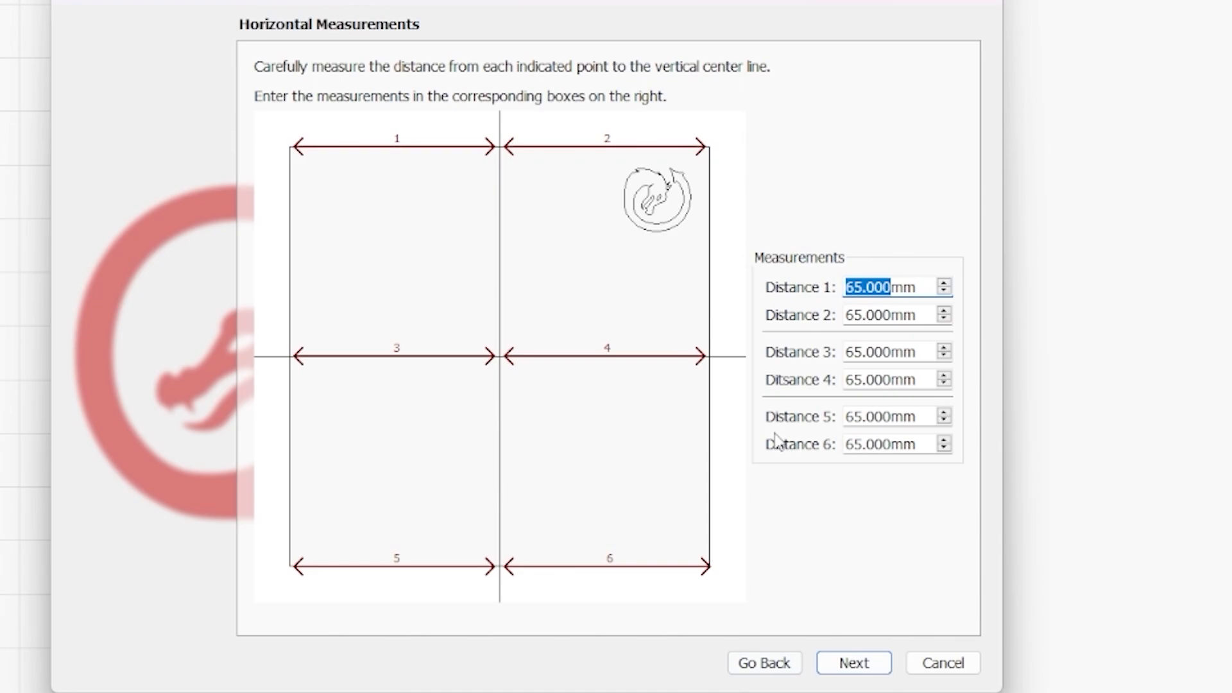
mouse_move(778, 440)
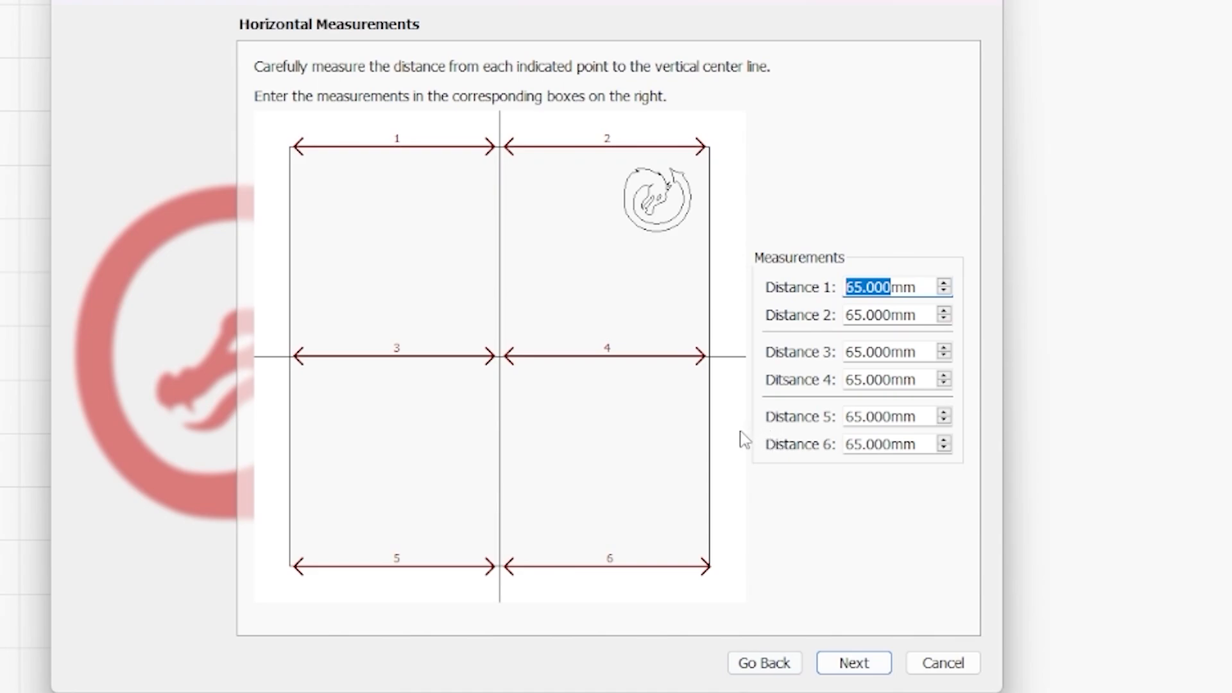
mouse_move(297, 160)
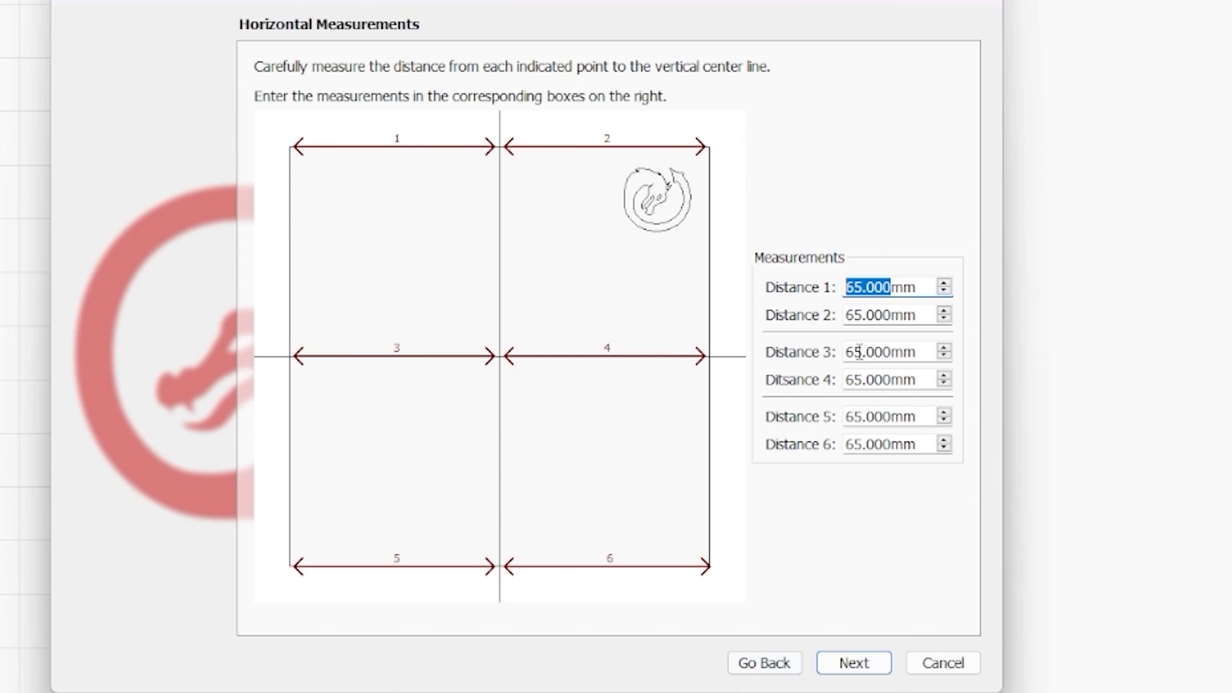
mouse_move(738, 217)
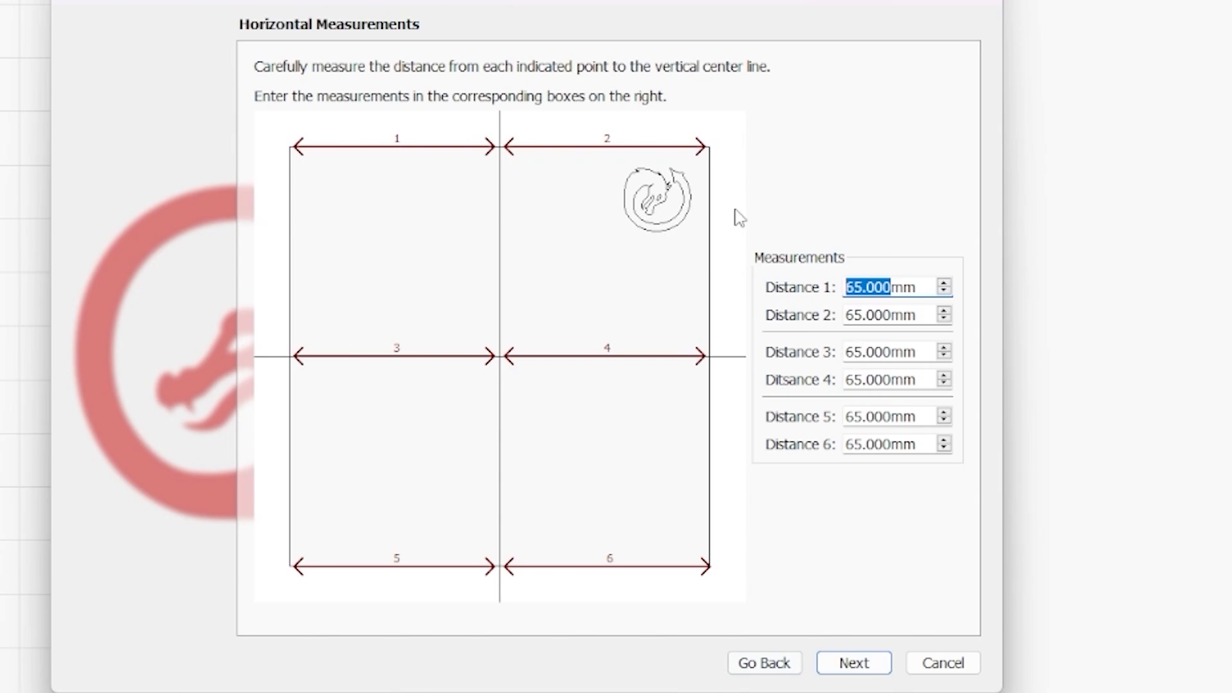
mouse_move(342, 168)
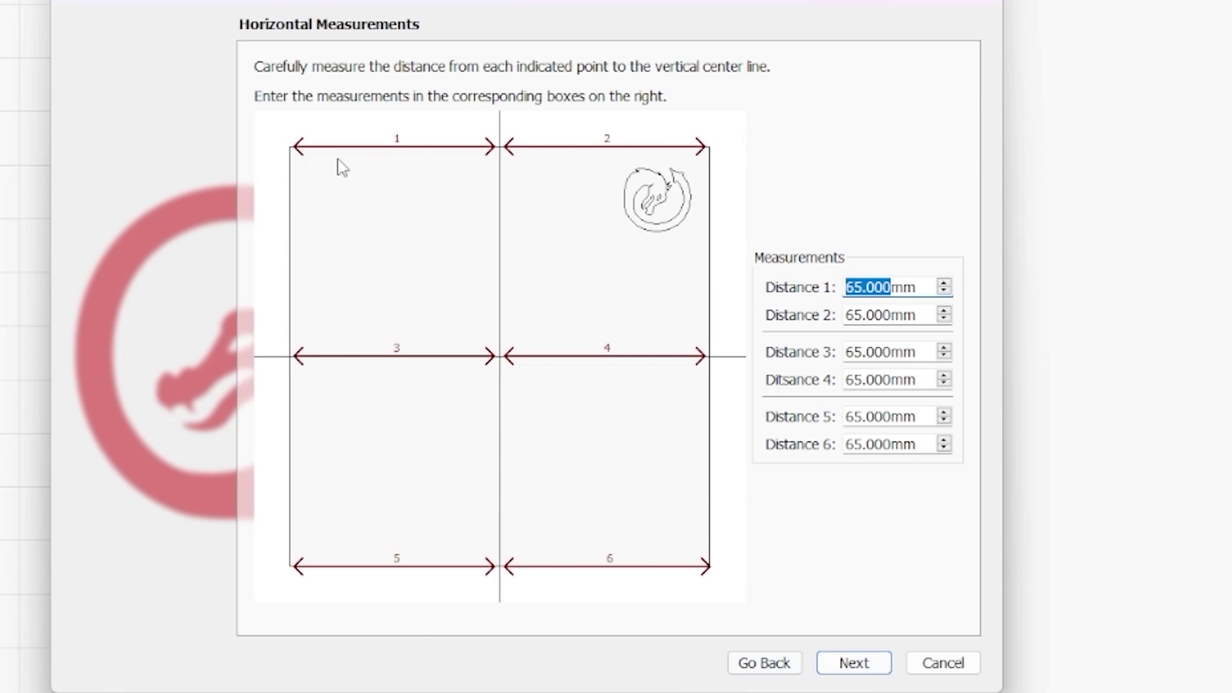
mouse_move(303, 171)
type("68.18")
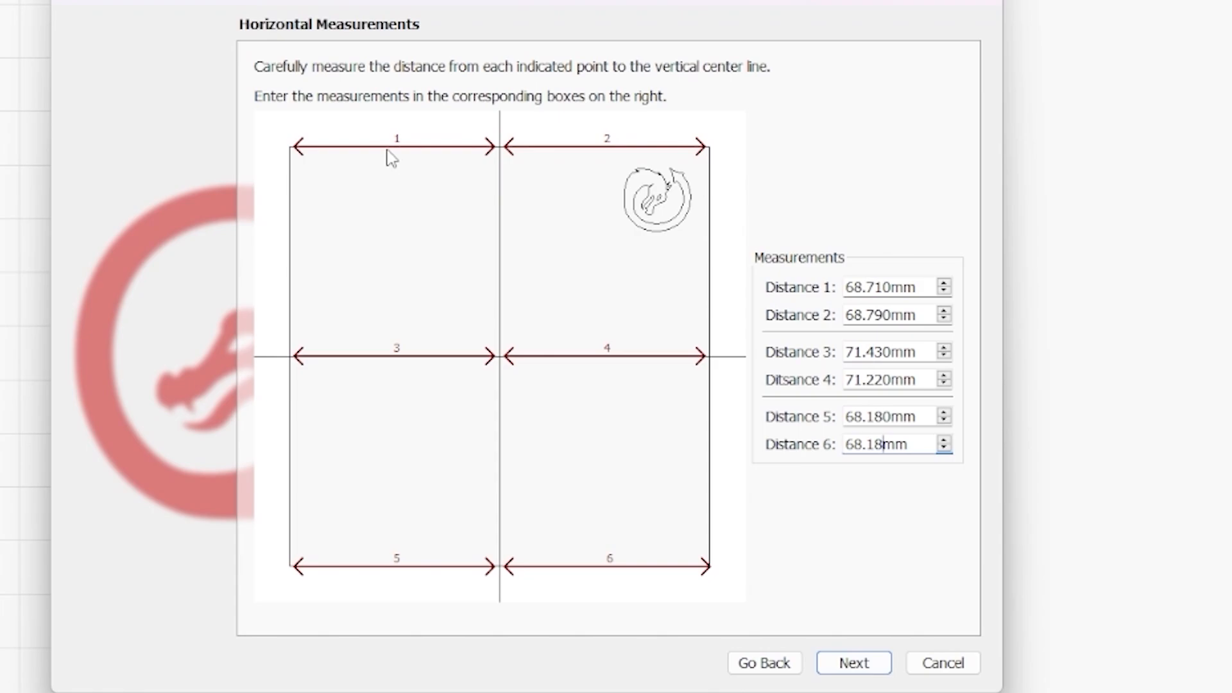
mouse_move(481, 391)
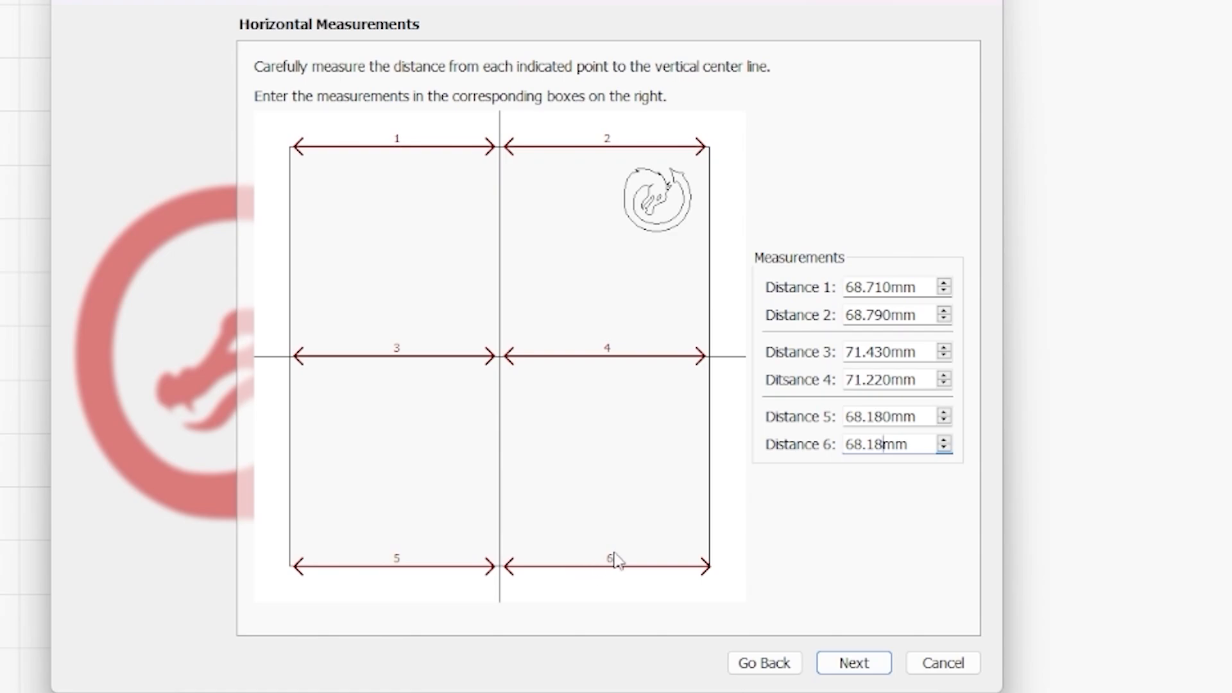
mouse_move(884, 409)
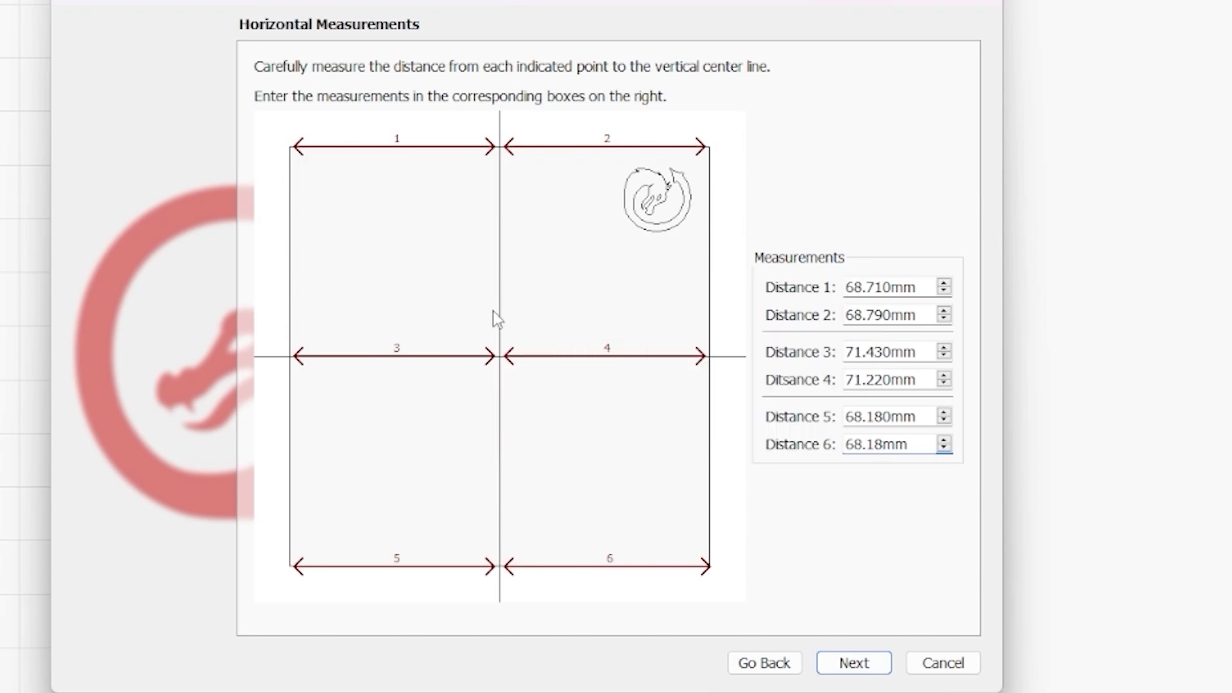
mouse_move(415, 386)
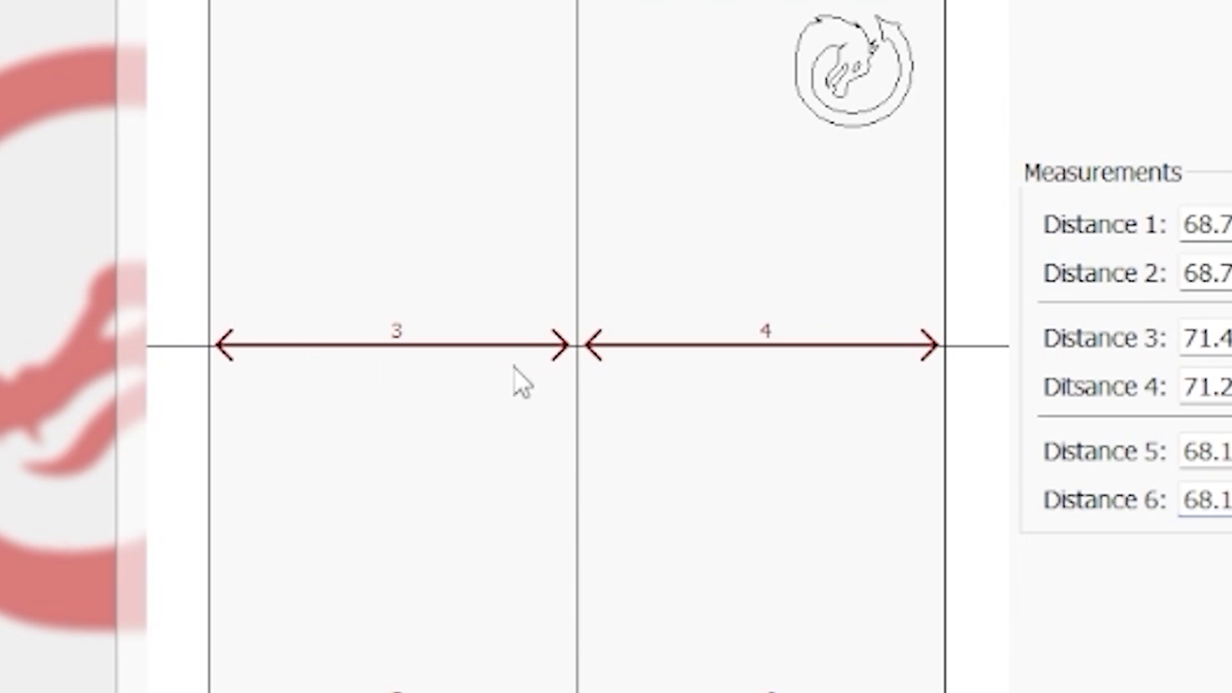
mouse_move(711, 377)
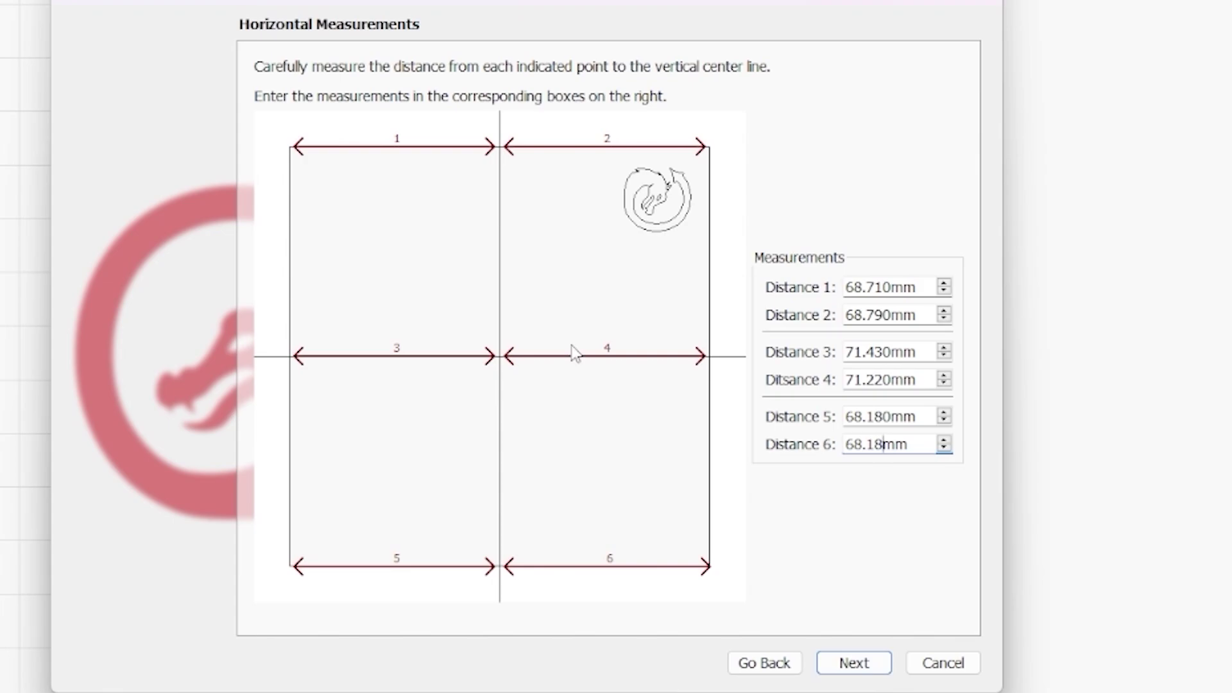
mouse_move(546, 352)
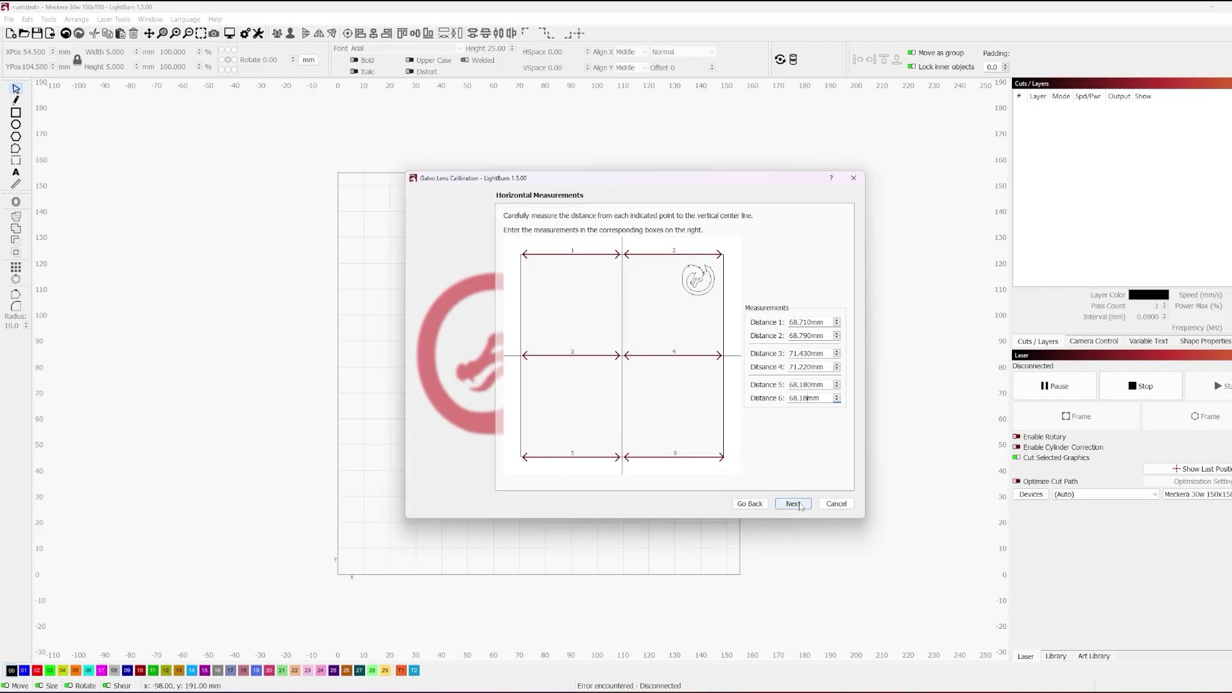
Advance to Vertical Measurements and enter 73.12, 71.57, 72.99, 72.77, 71.33, 72.51 mm
left_click(791, 504)
type("72.51")
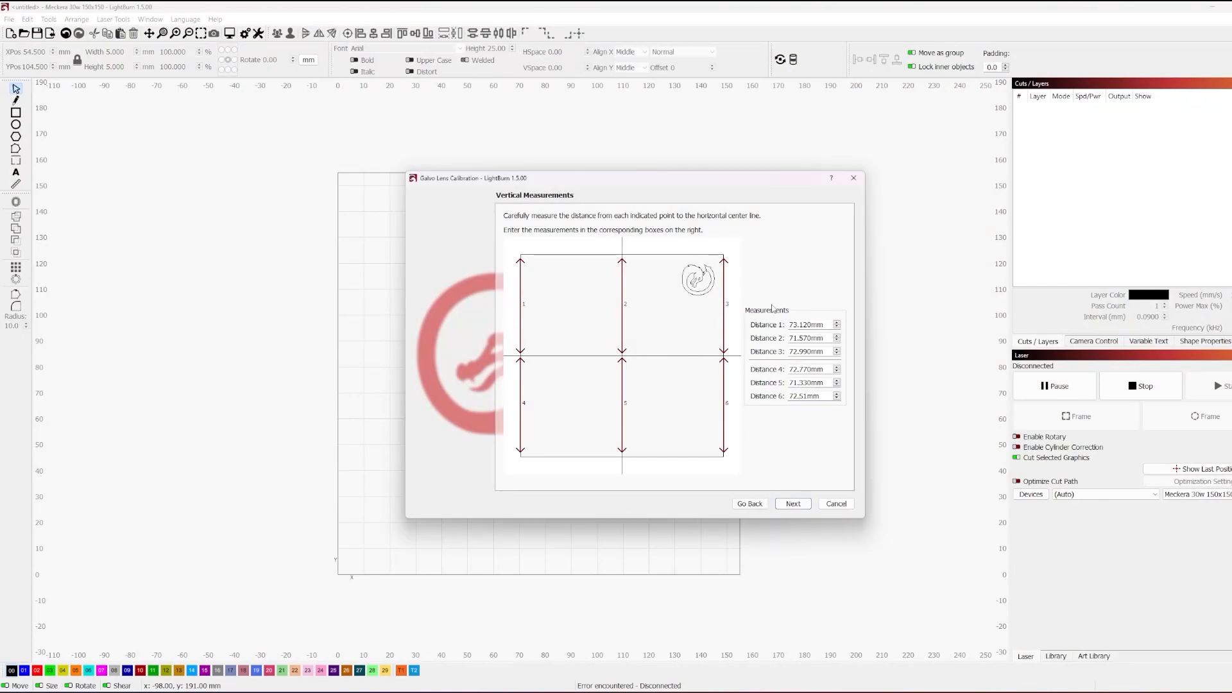
mouse_move(651, 303)
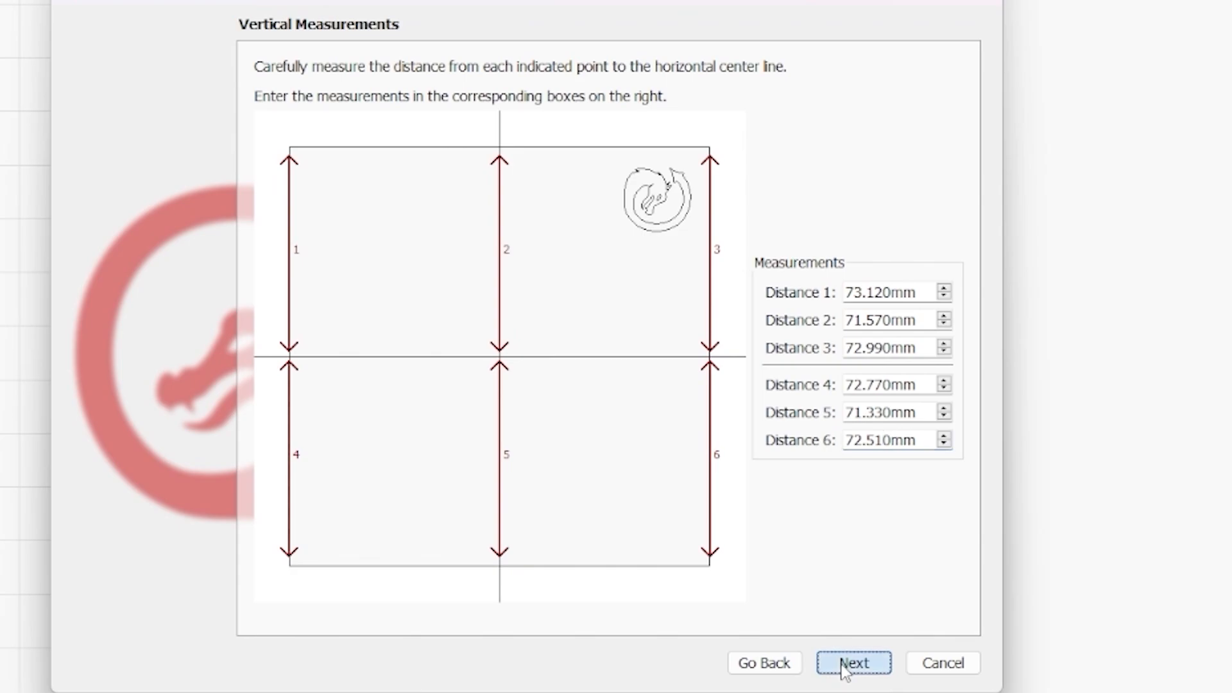
mouse_move(281, 289)
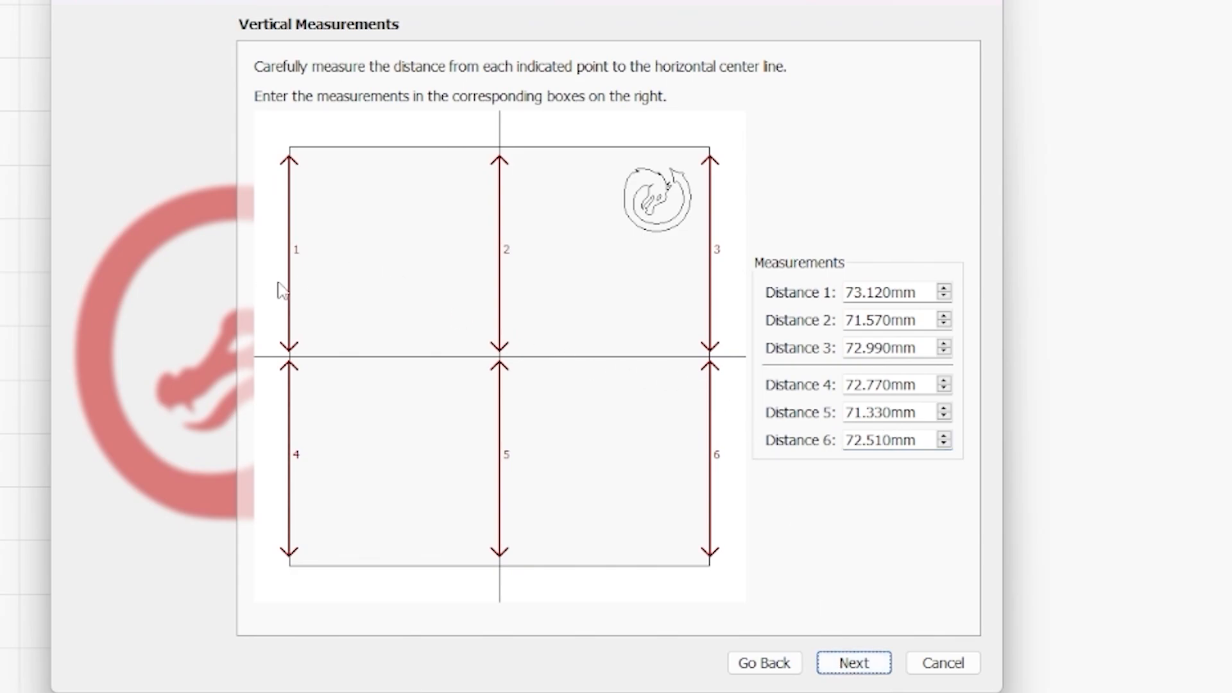
mouse_move(702, 291)
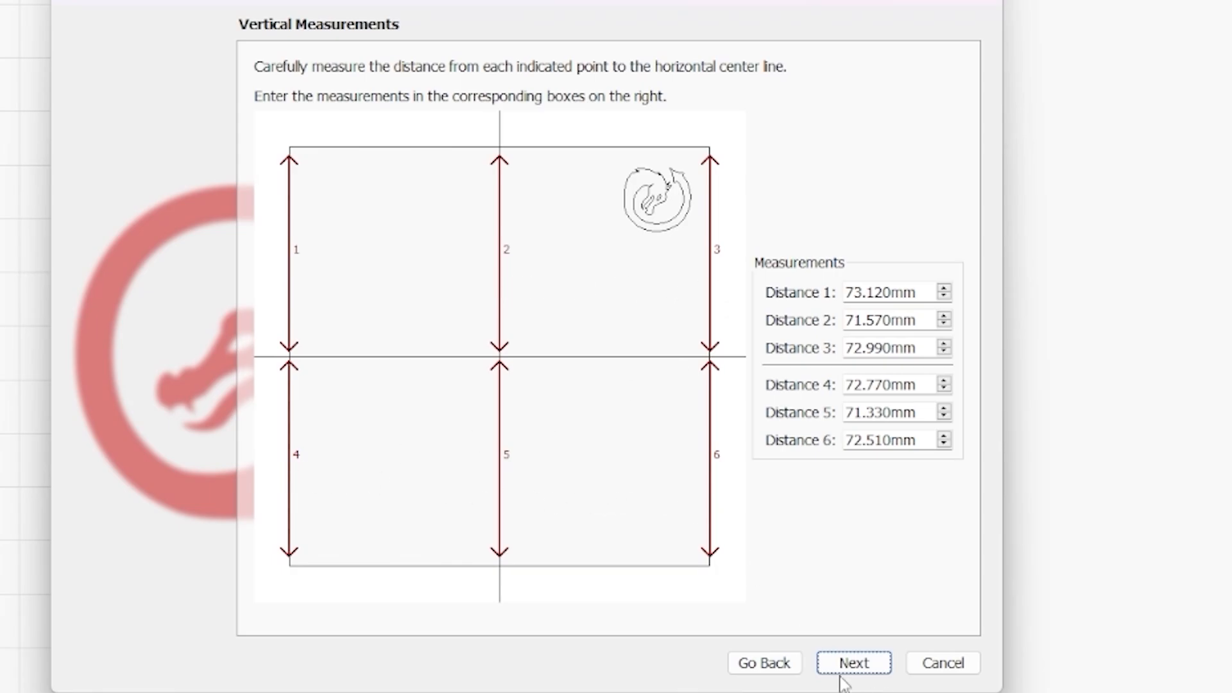
left_click(853, 663)
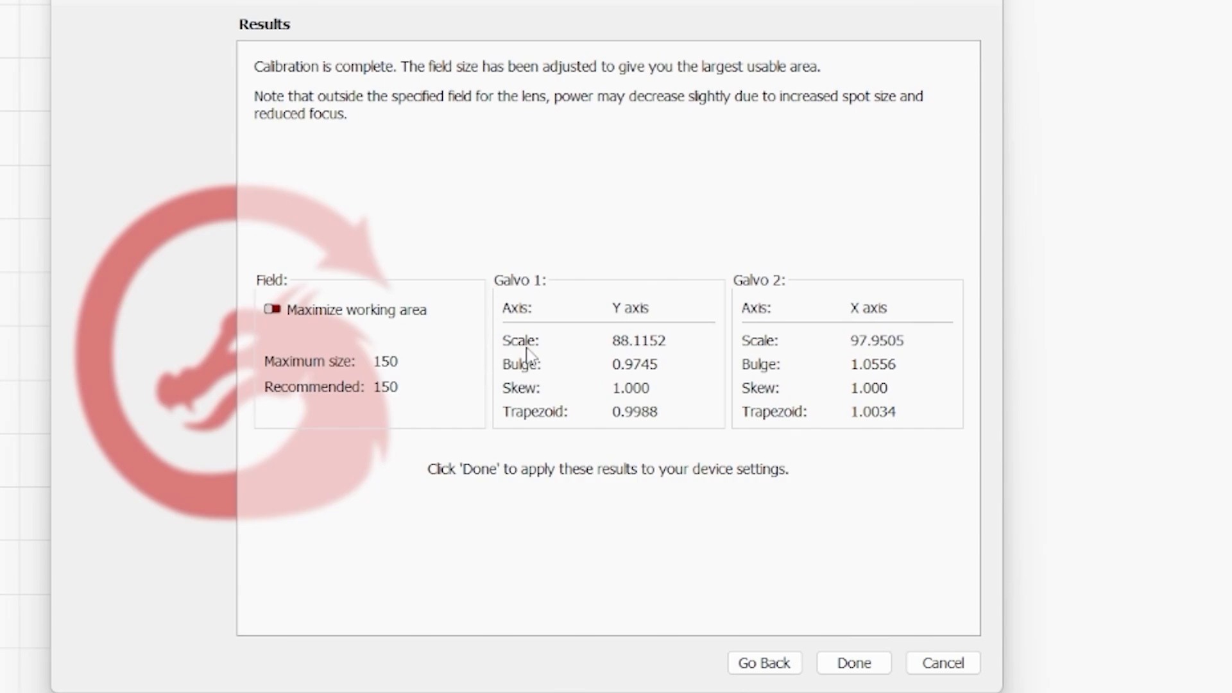
mouse_move(846, 356)
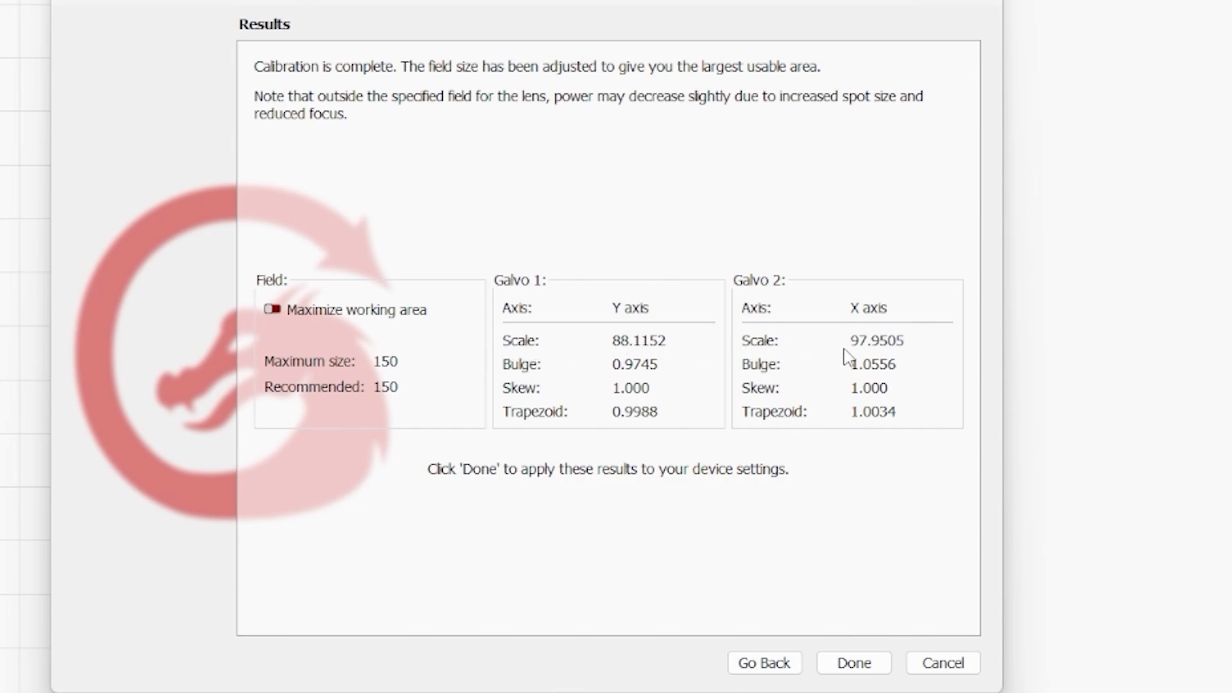
mouse_move(626, 371)
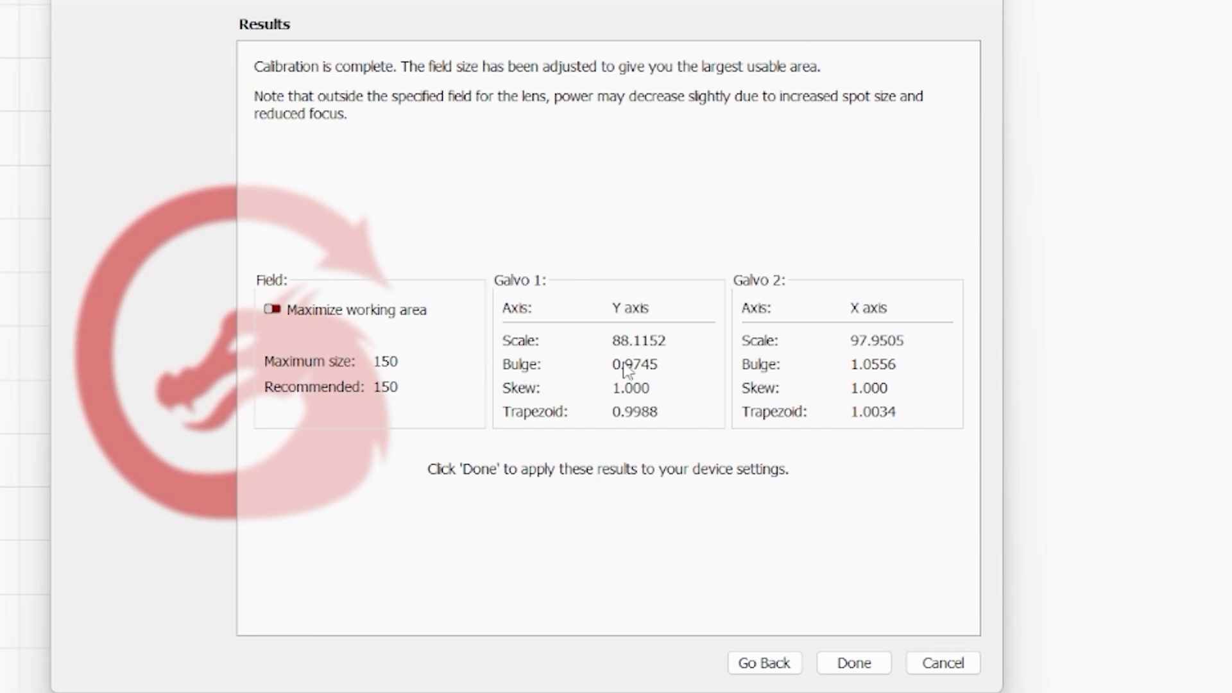
mouse_move(662, 405)
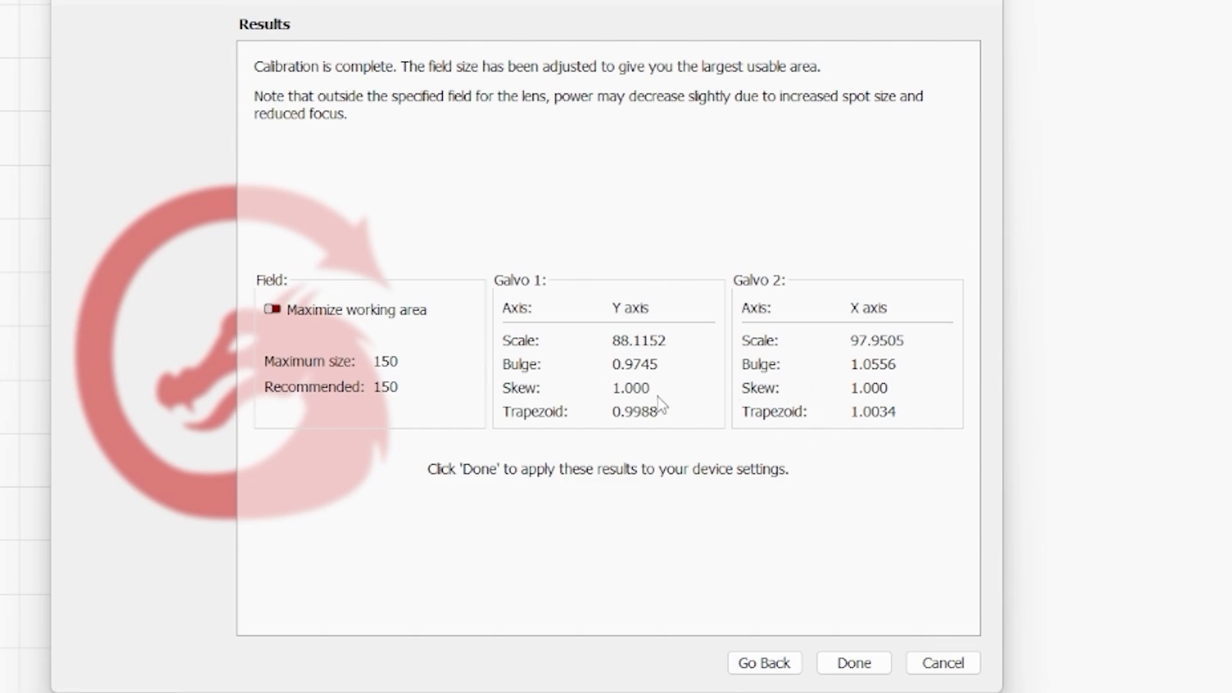
mouse_move(641, 451)
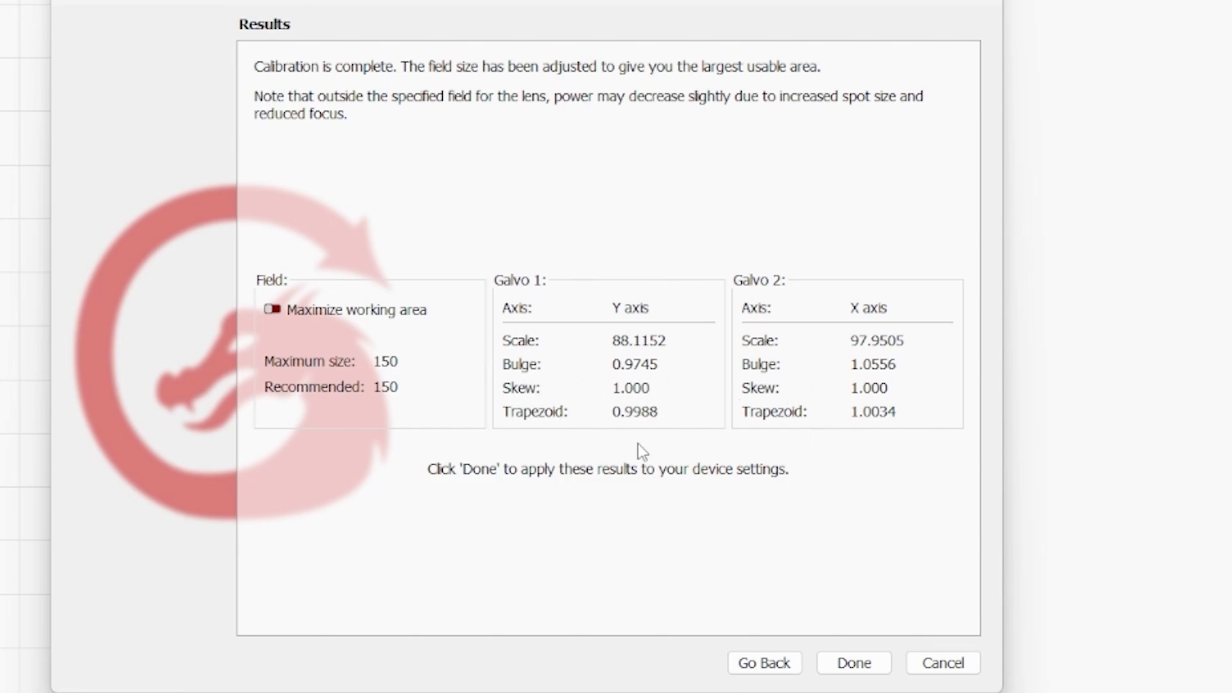
mouse_move(489, 295)
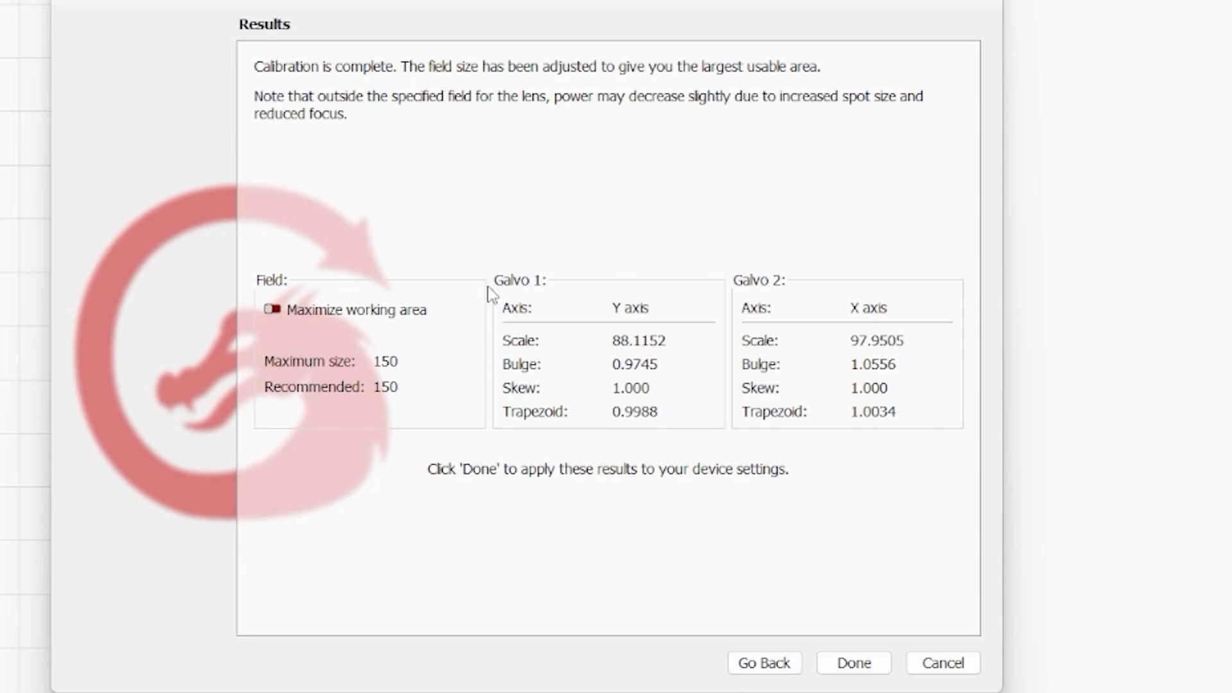
mouse_move(962, 475)
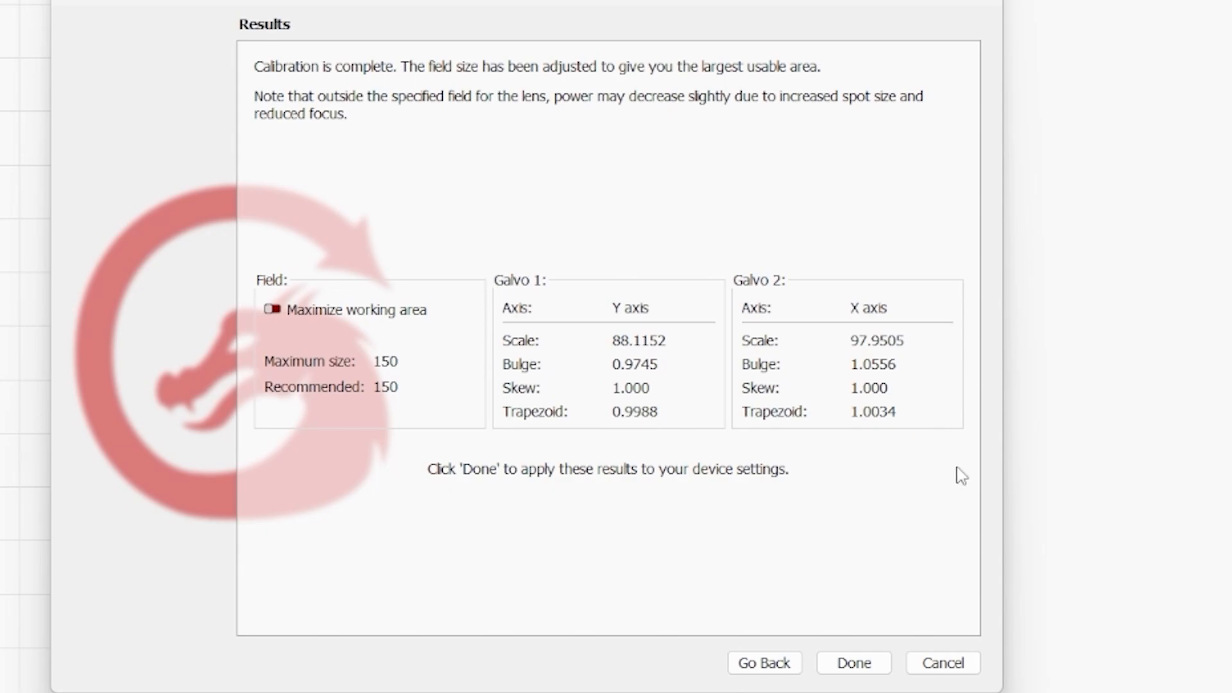
mouse_move(985, 454)
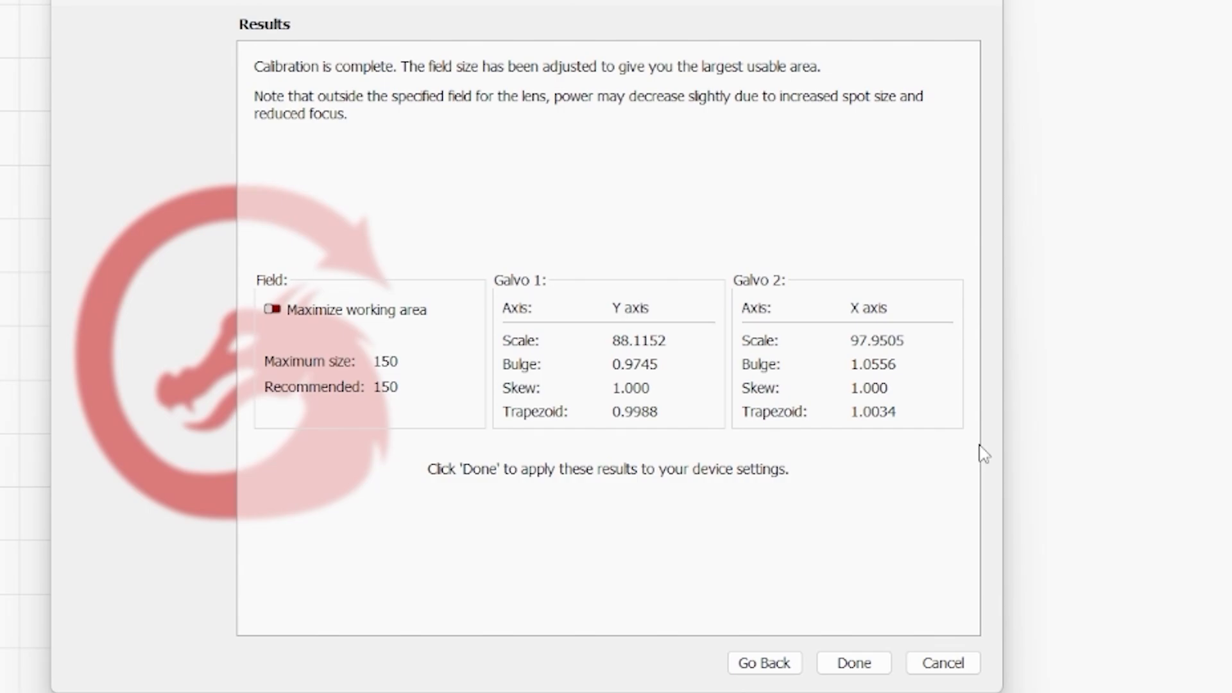
mouse_move(480, 265)
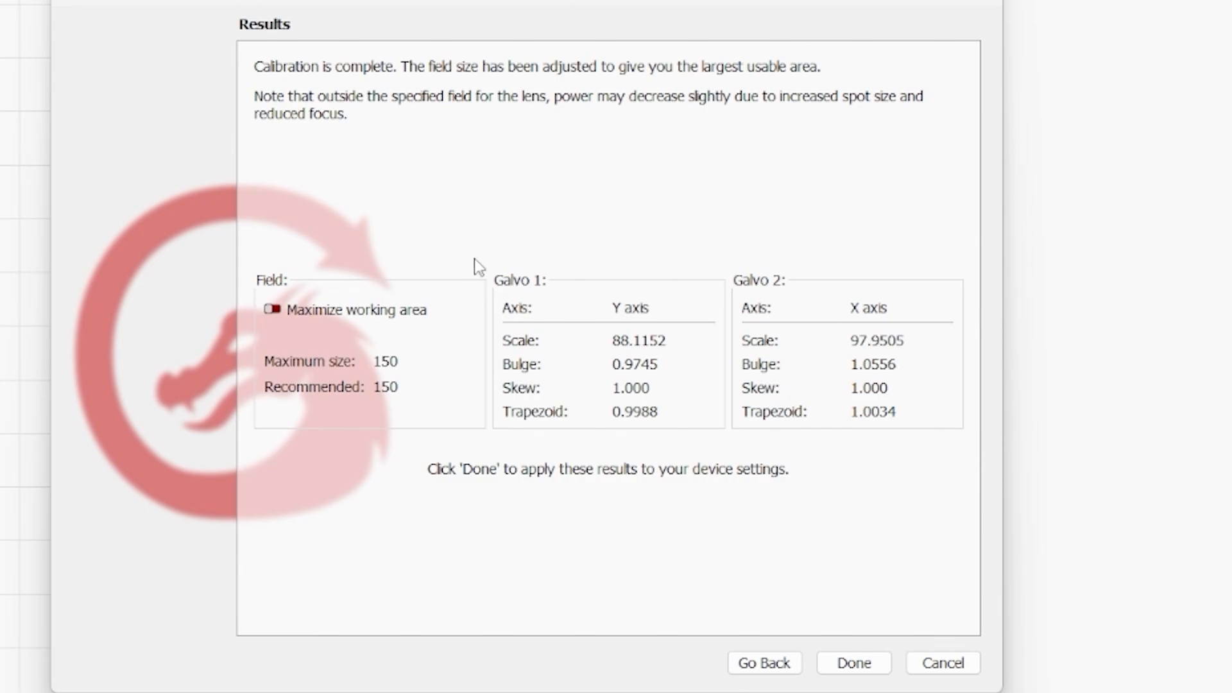
mouse_move(963, 439)
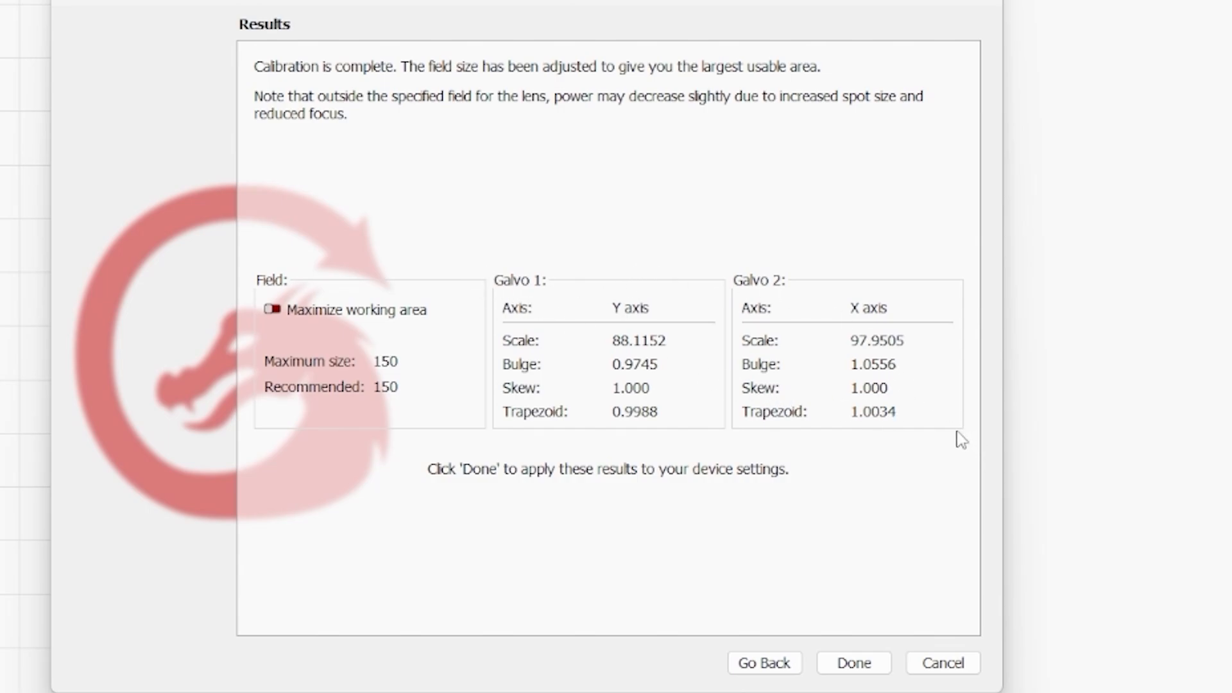
mouse_move(957, 438)
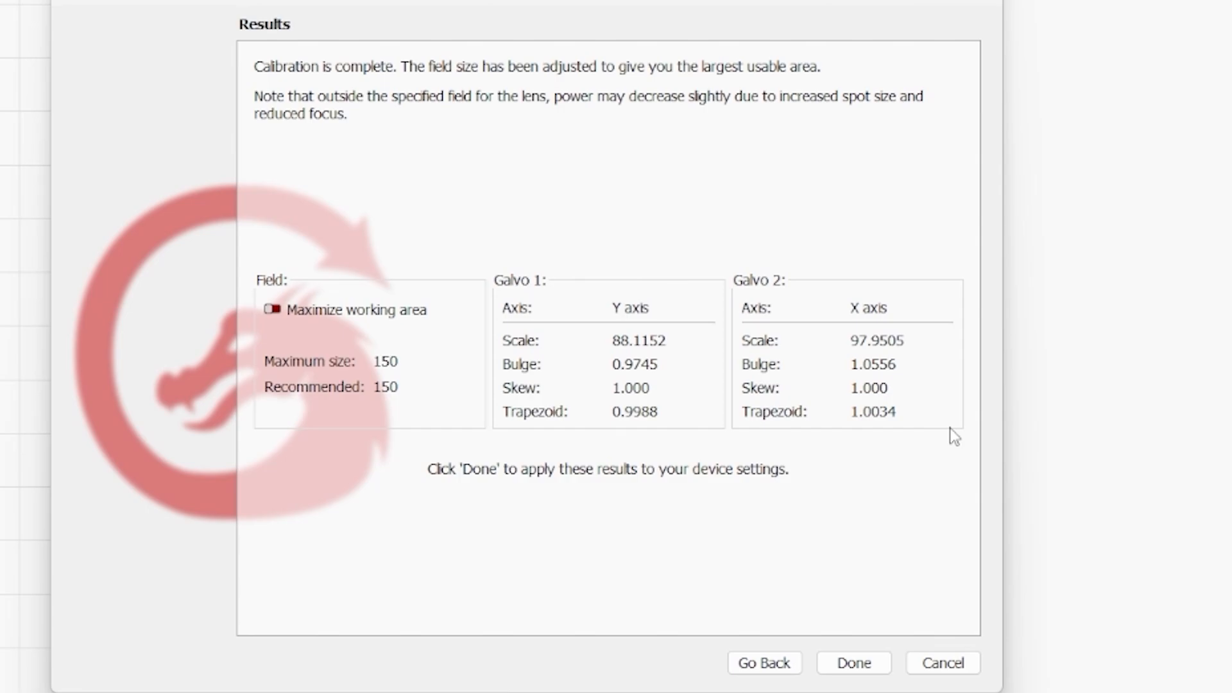
mouse_move(537, 336)
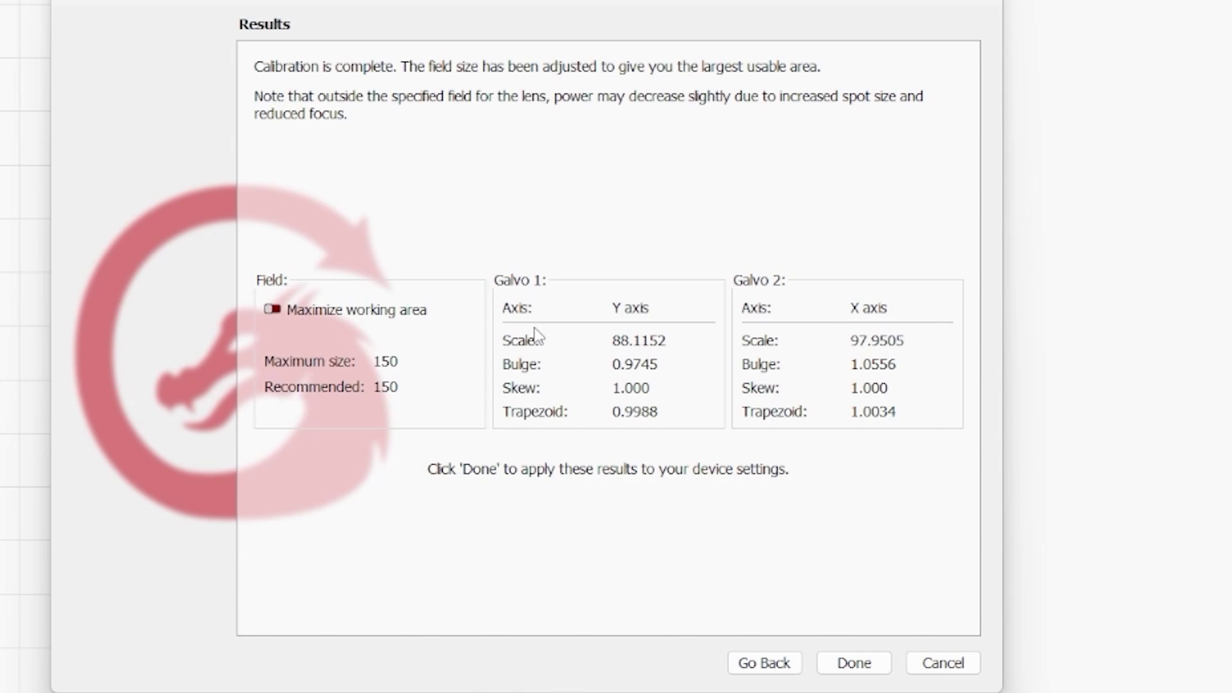
mouse_move(486, 385)
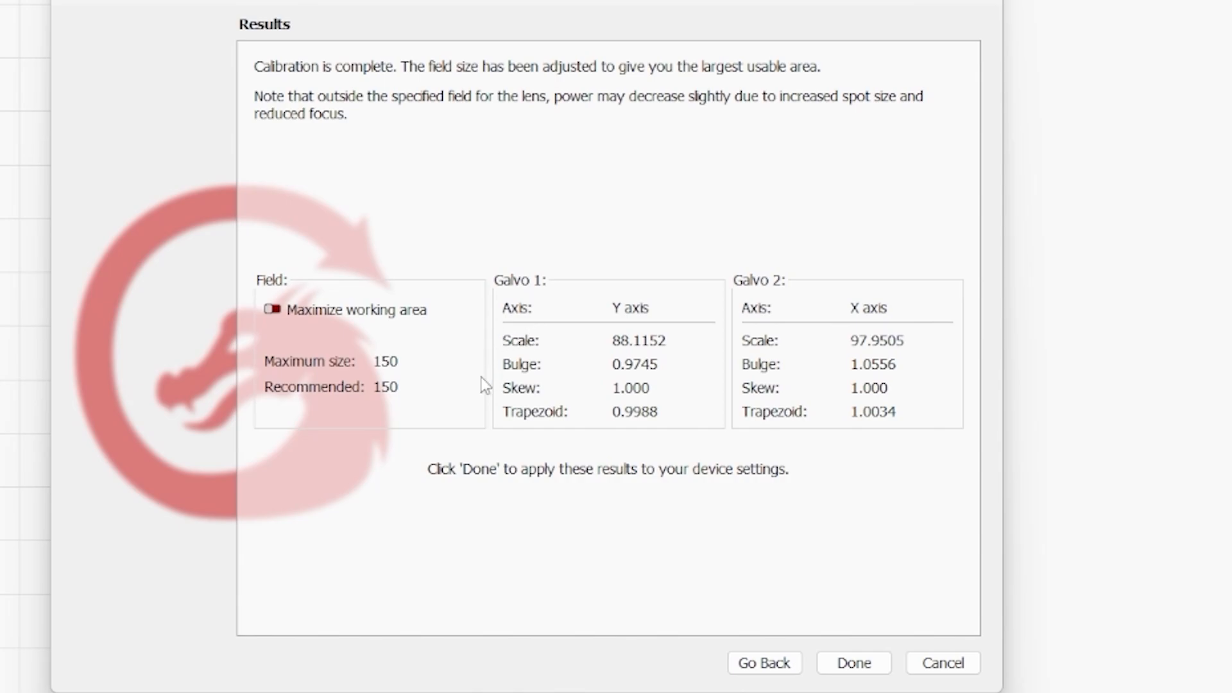
mouse_move(238, 325)
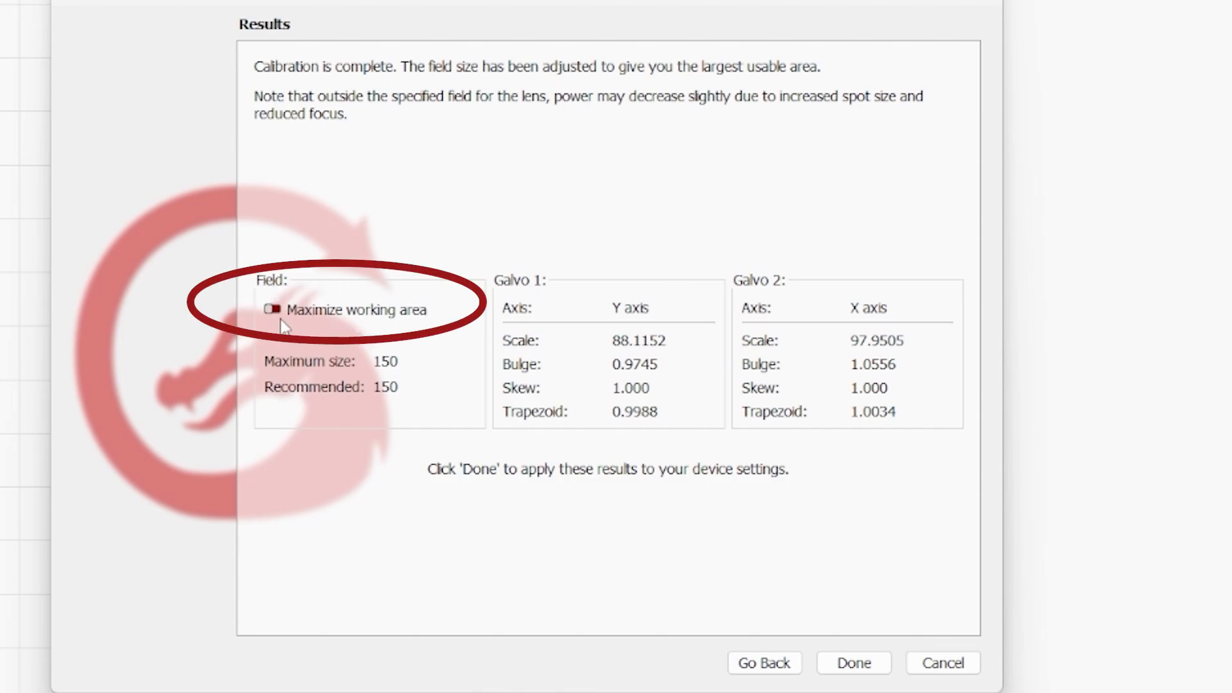
mouse_move(314, 348)
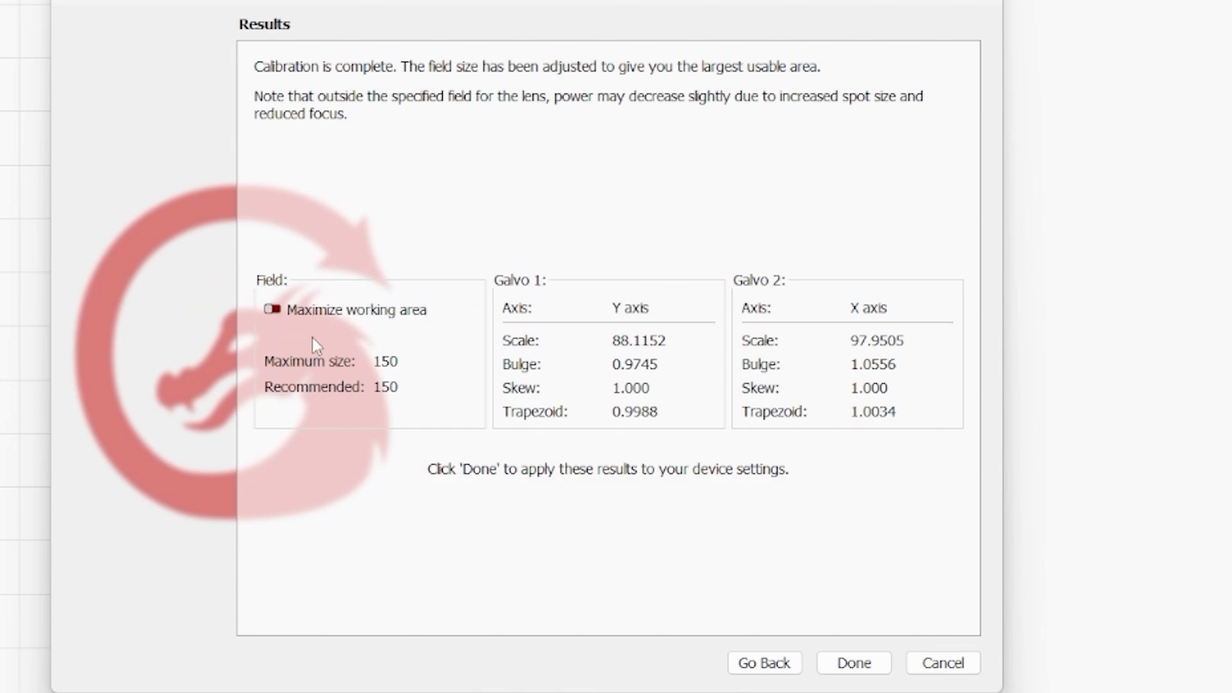
mouse_move(285, 330)
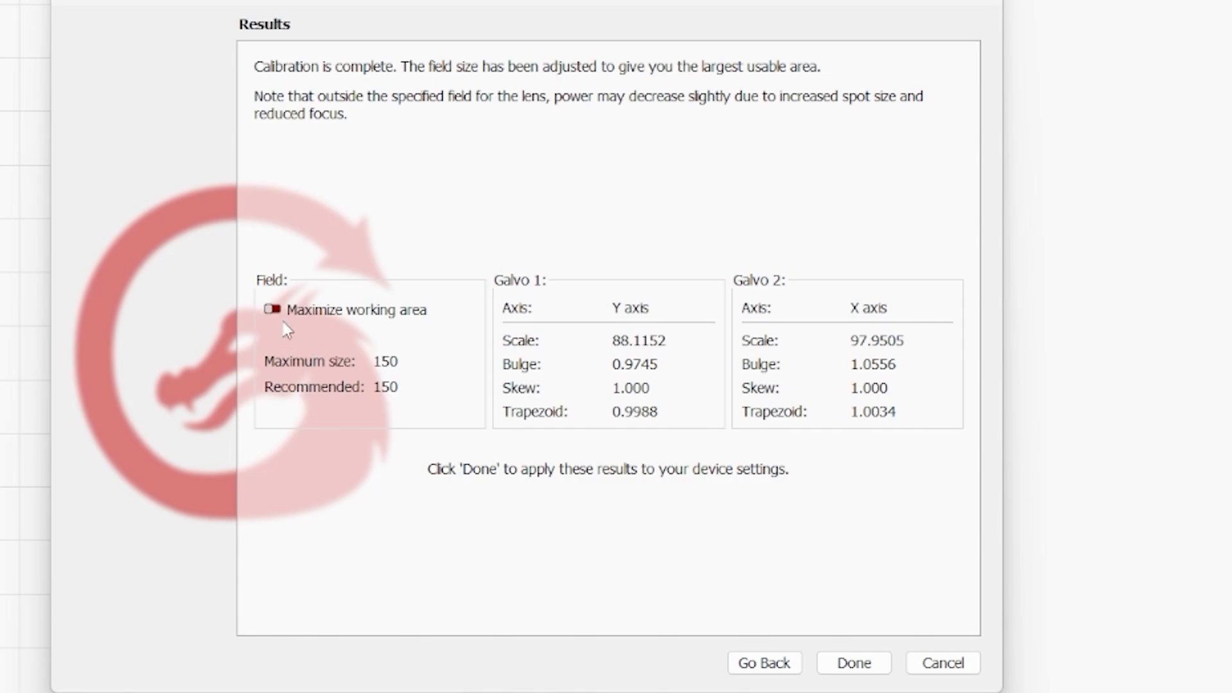
mouse_move(283, 316)
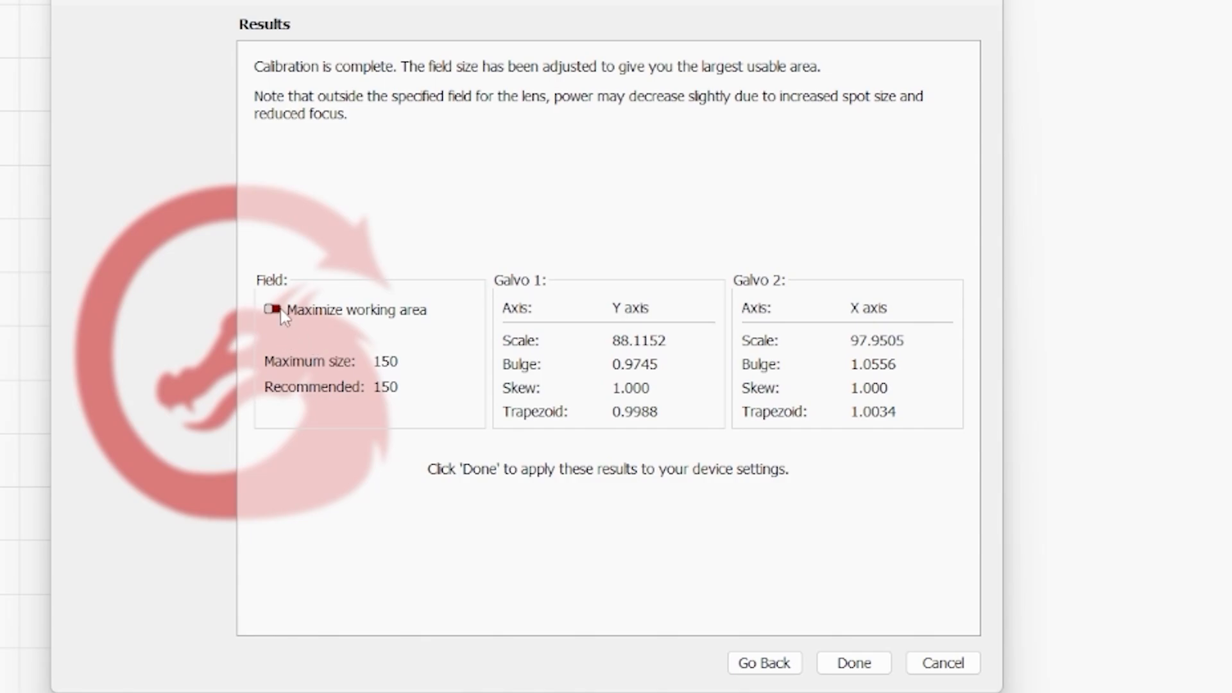
left_click(270, 310)
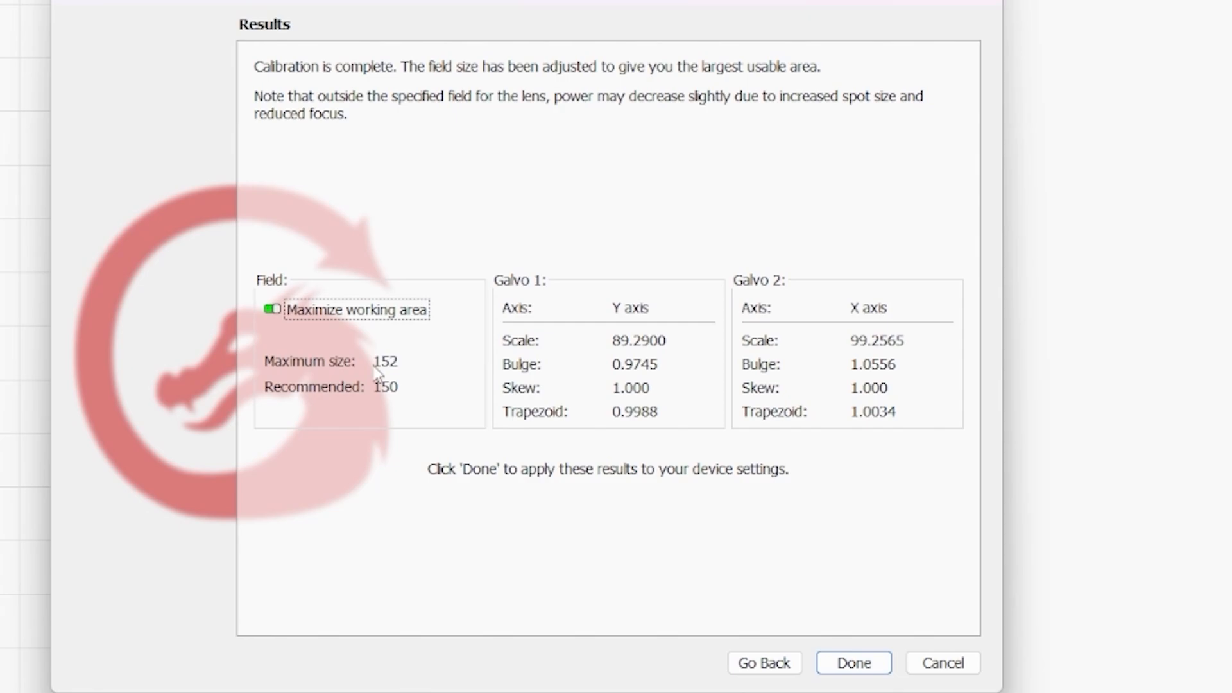
mouse_move(338, 377)
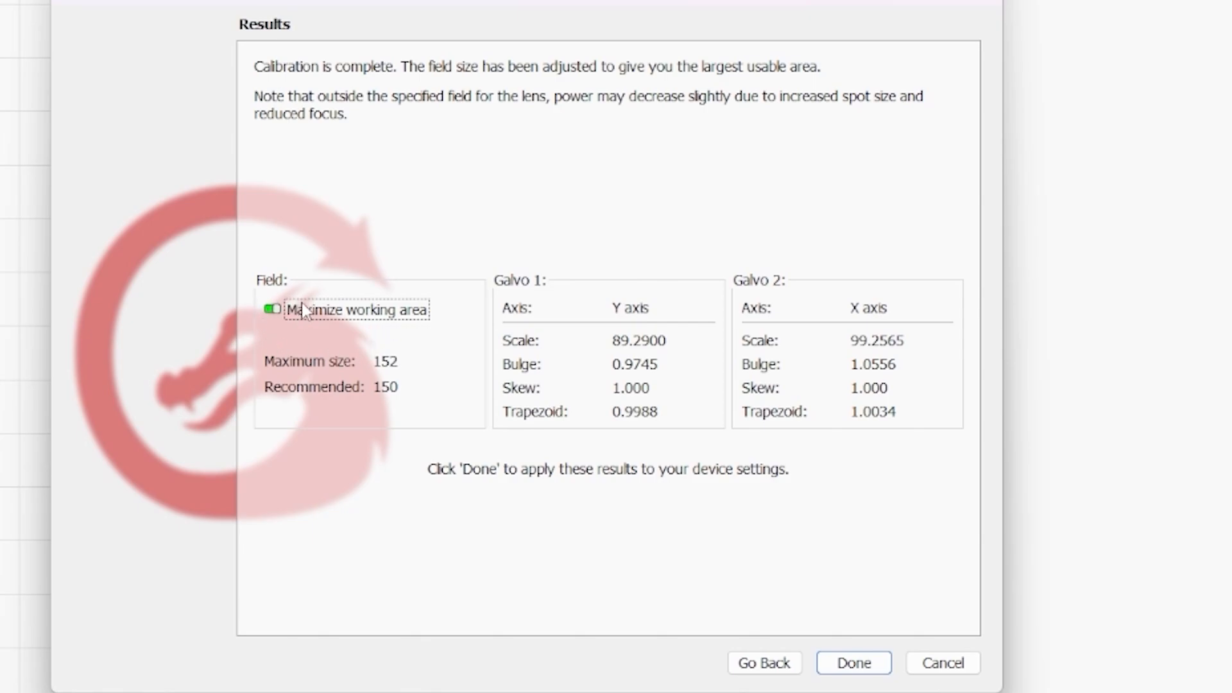
mouse_move(303, 302)
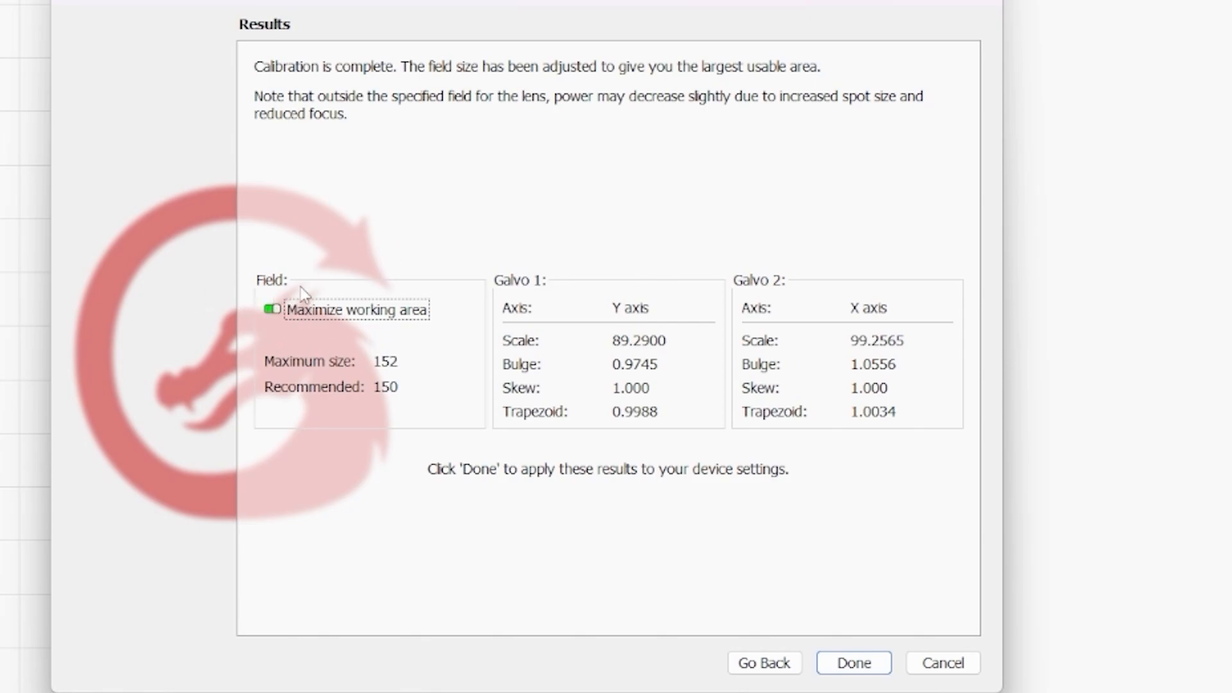
mouse_move(334, 315)
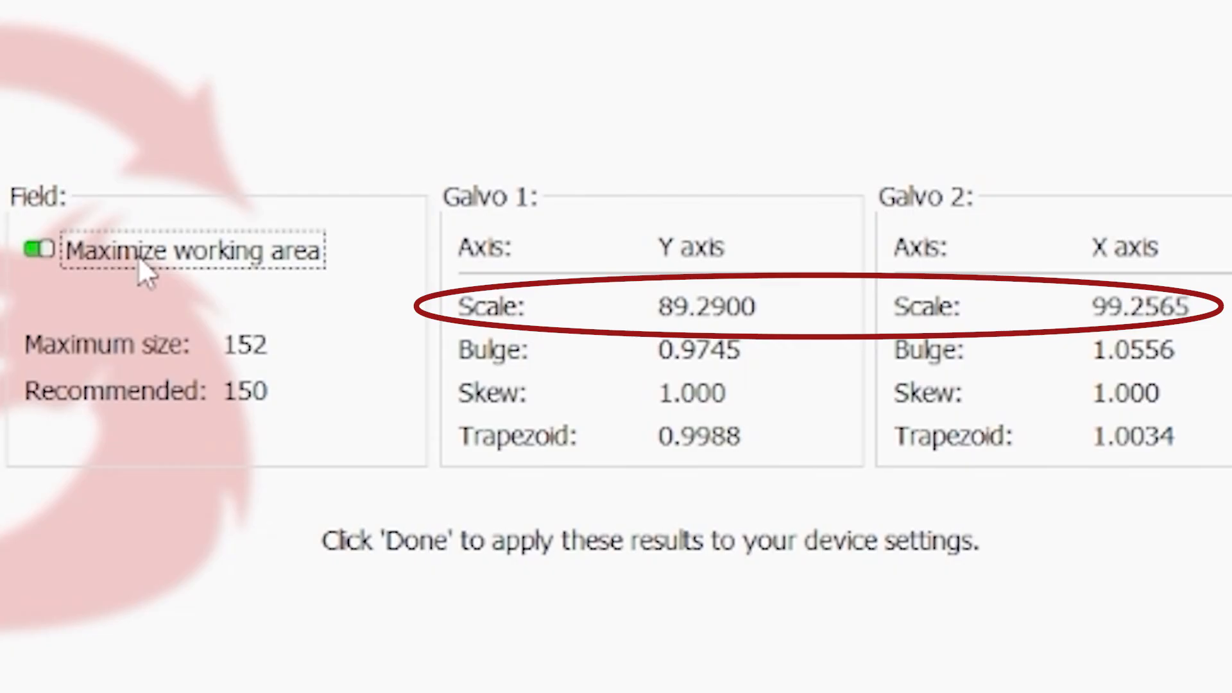
left_click(39, 250)
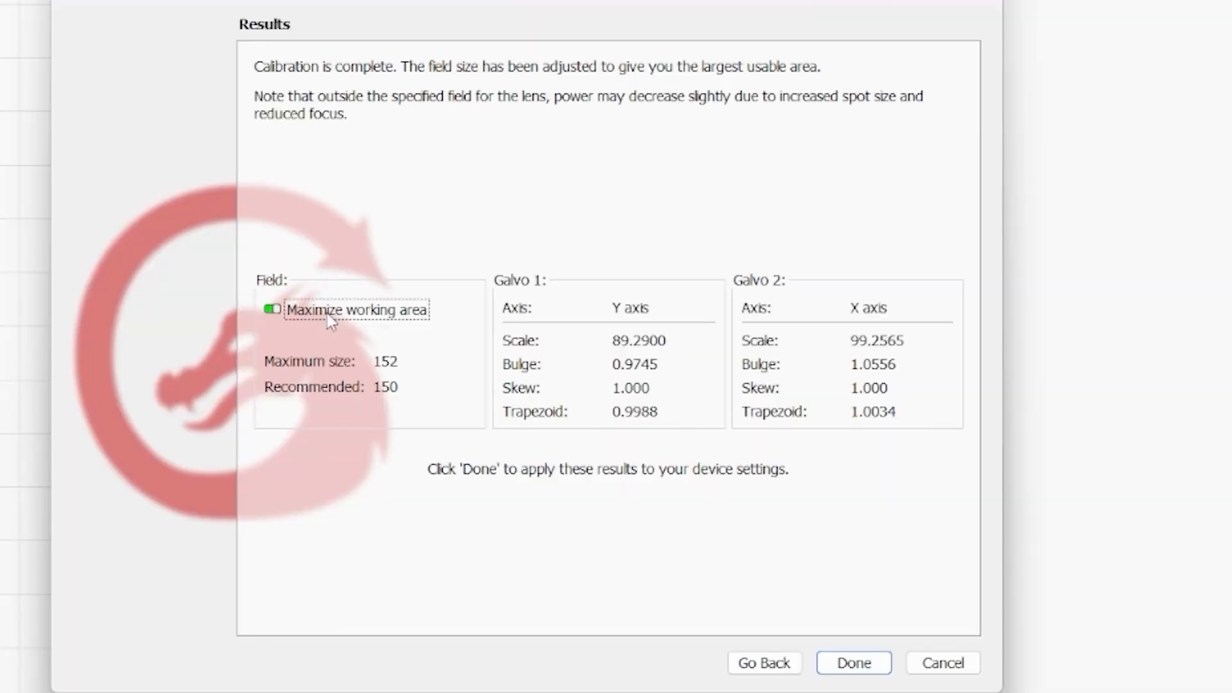
left_click(271, 309)
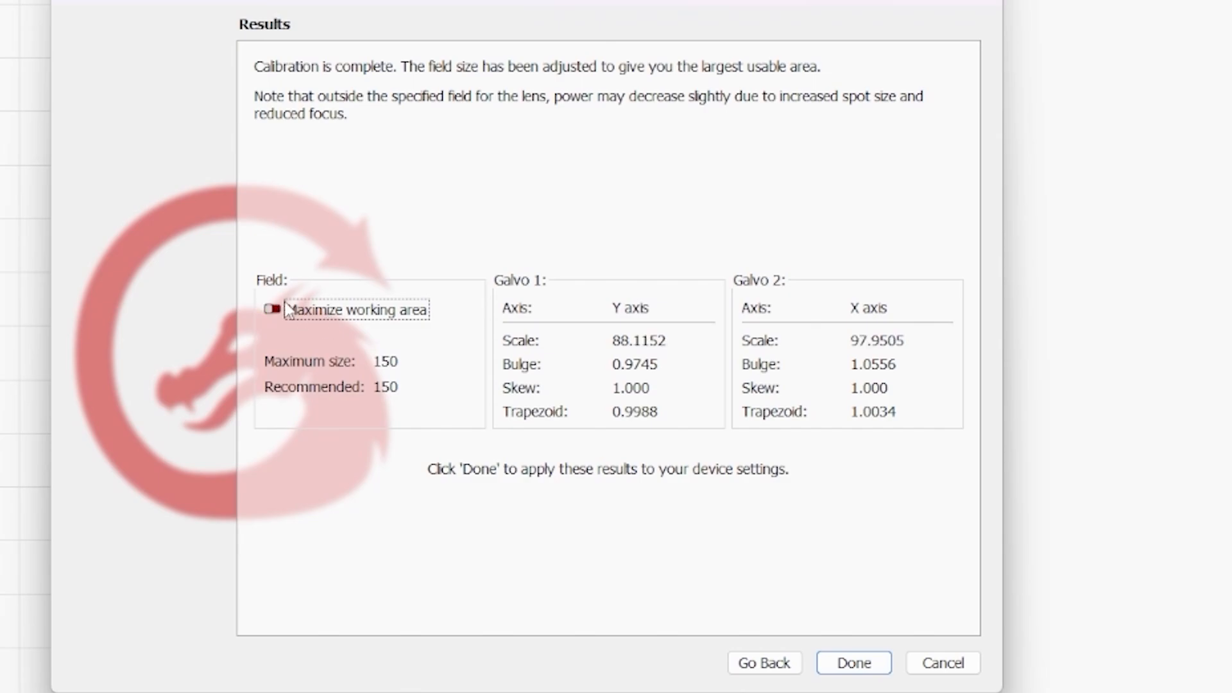
mouse_move(654, 305)
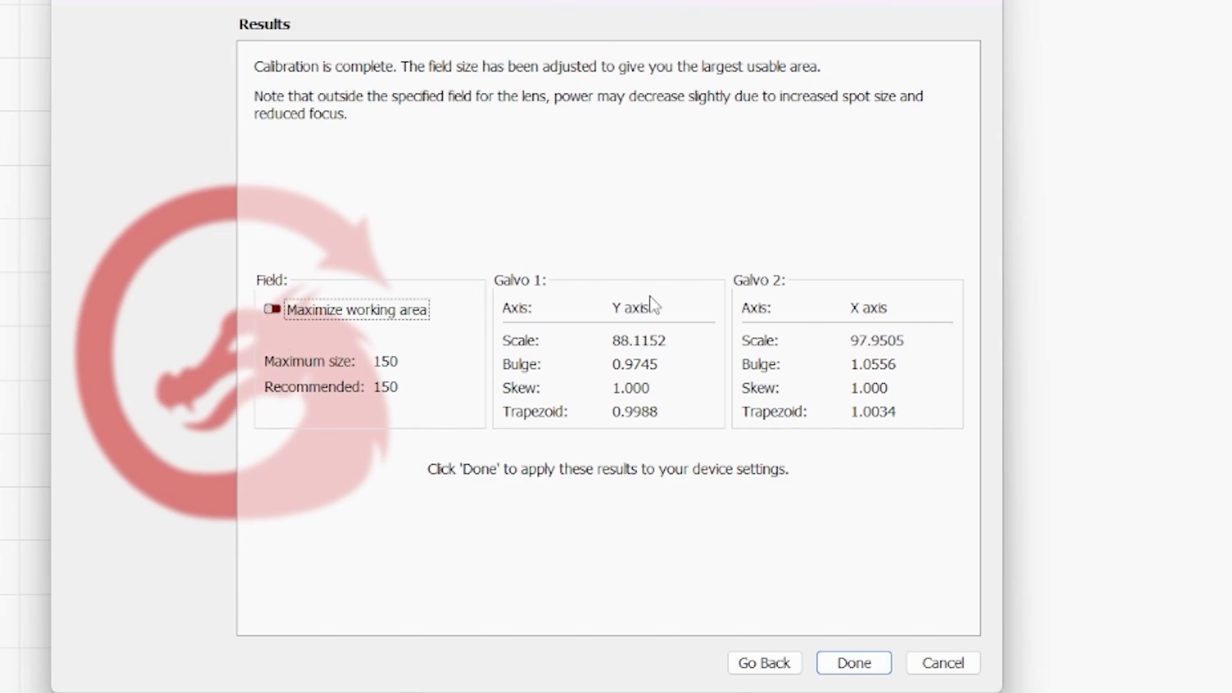
mouse_move(440, 379)
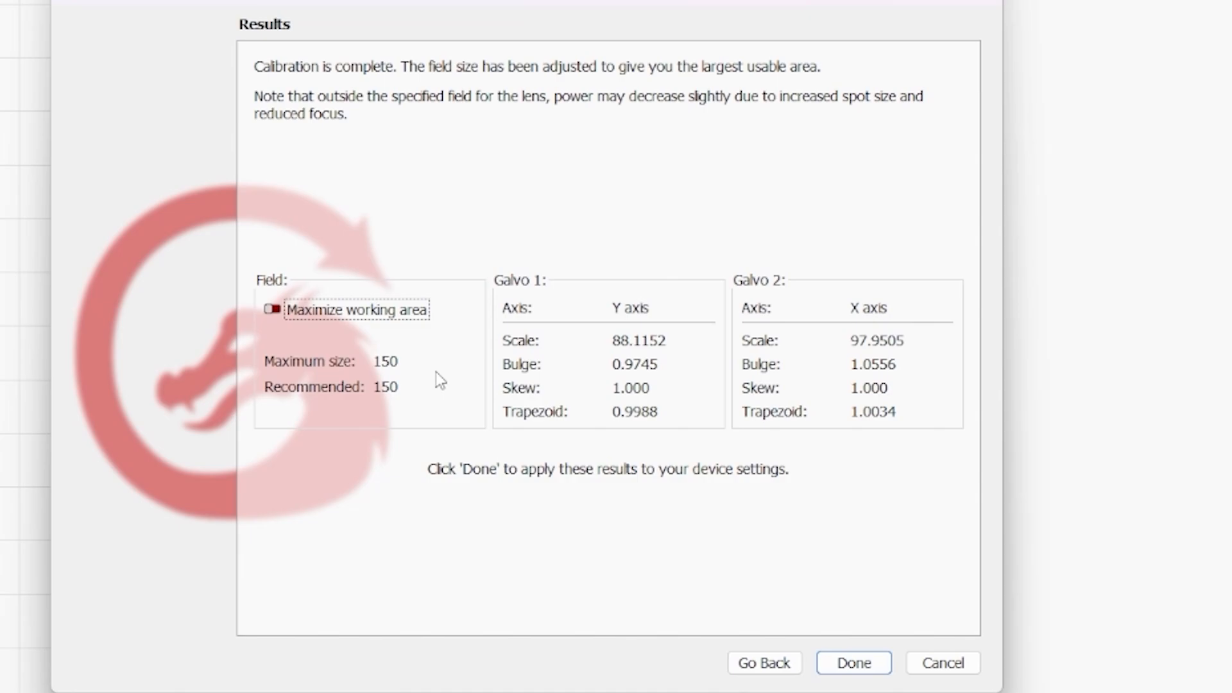
mouse_move(427, 234)
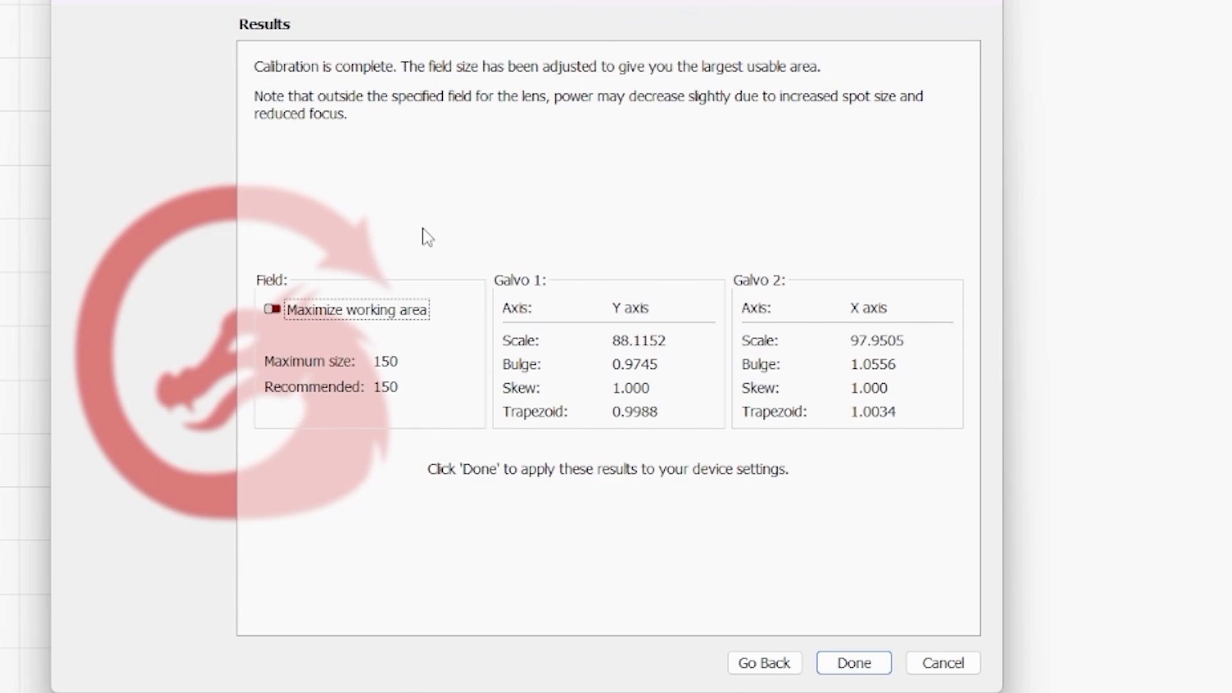
mouse_move(419, 228)
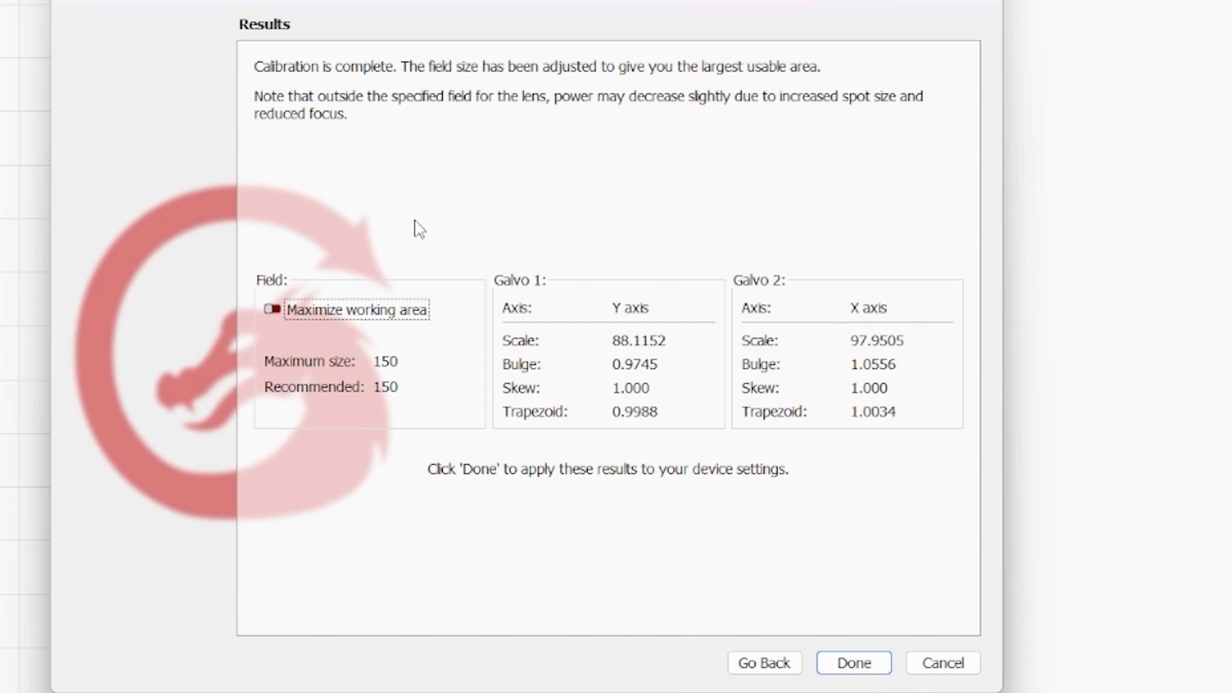
mouse_move(415, 239)
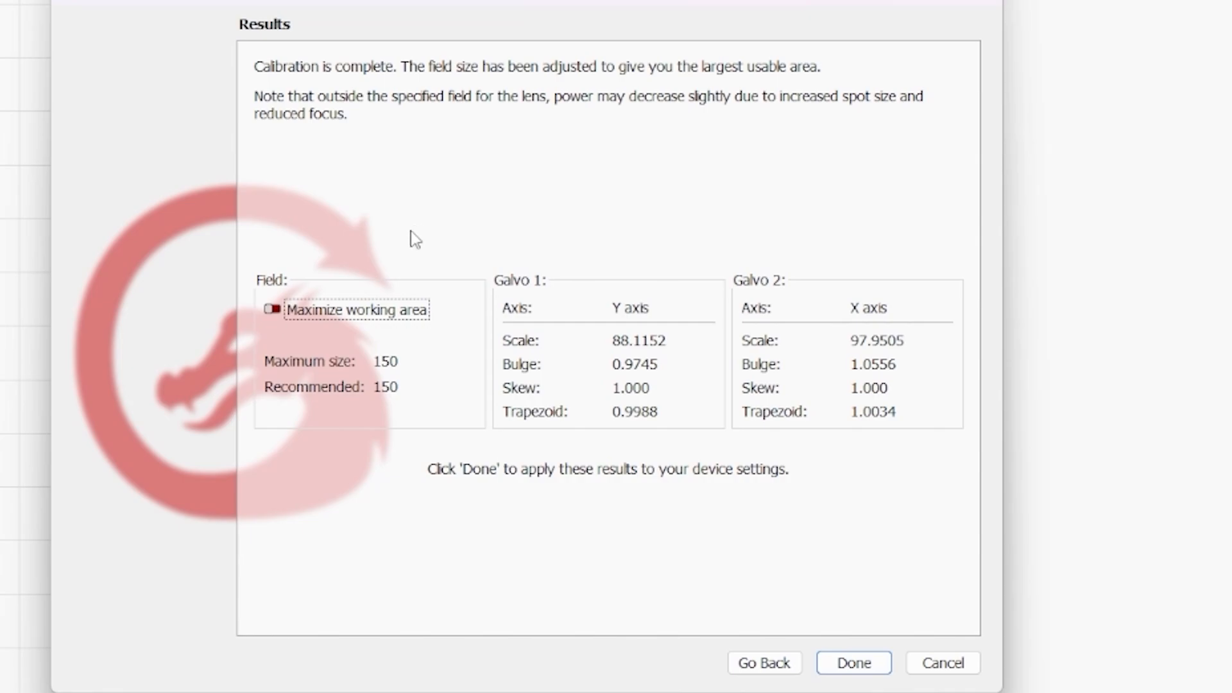
mouse_move(855, 360)
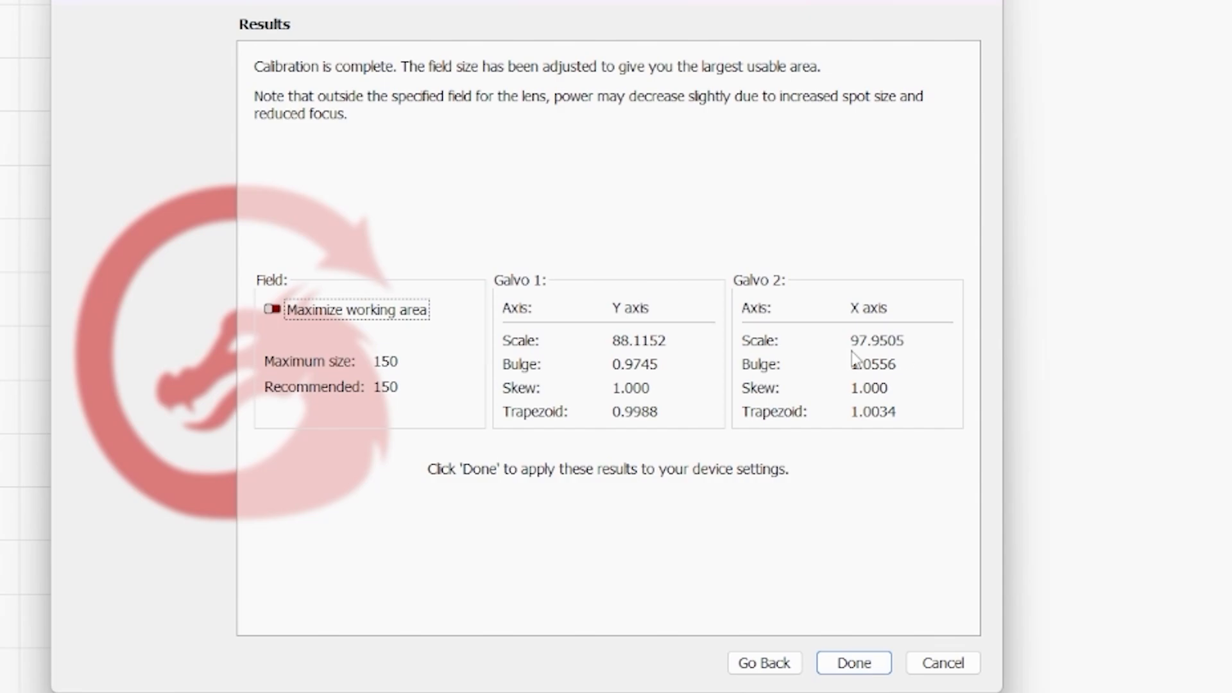
mouse_move(852, 357)
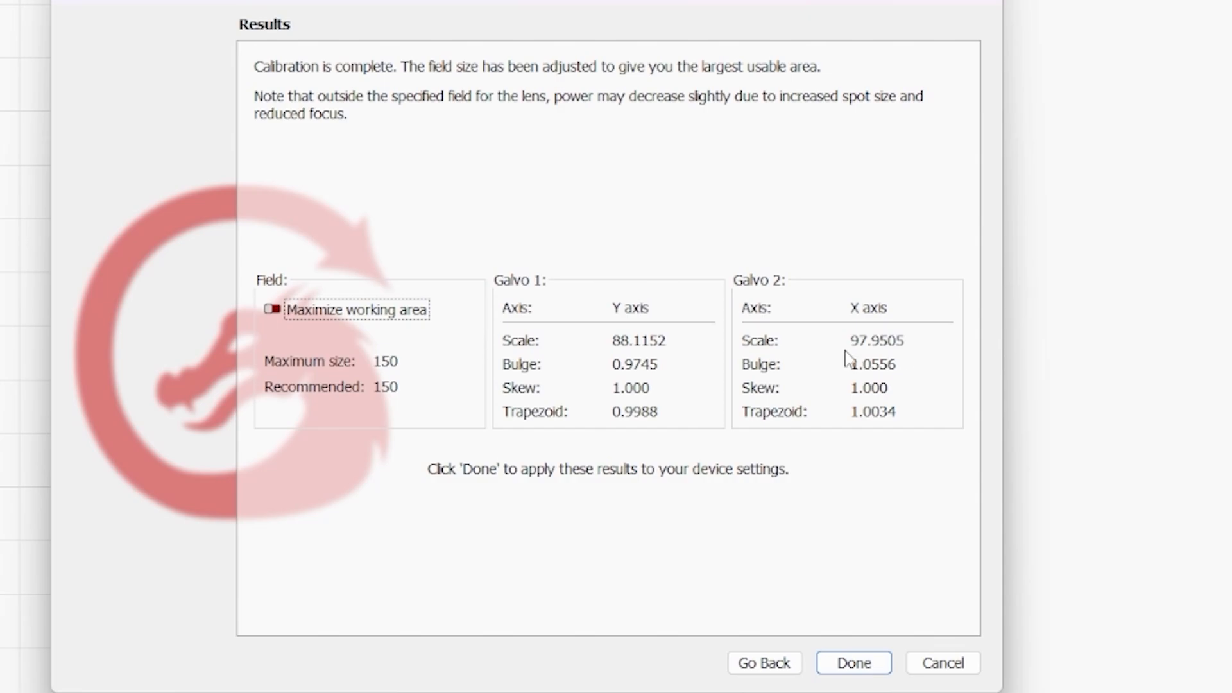
mouse_move(853, 672)
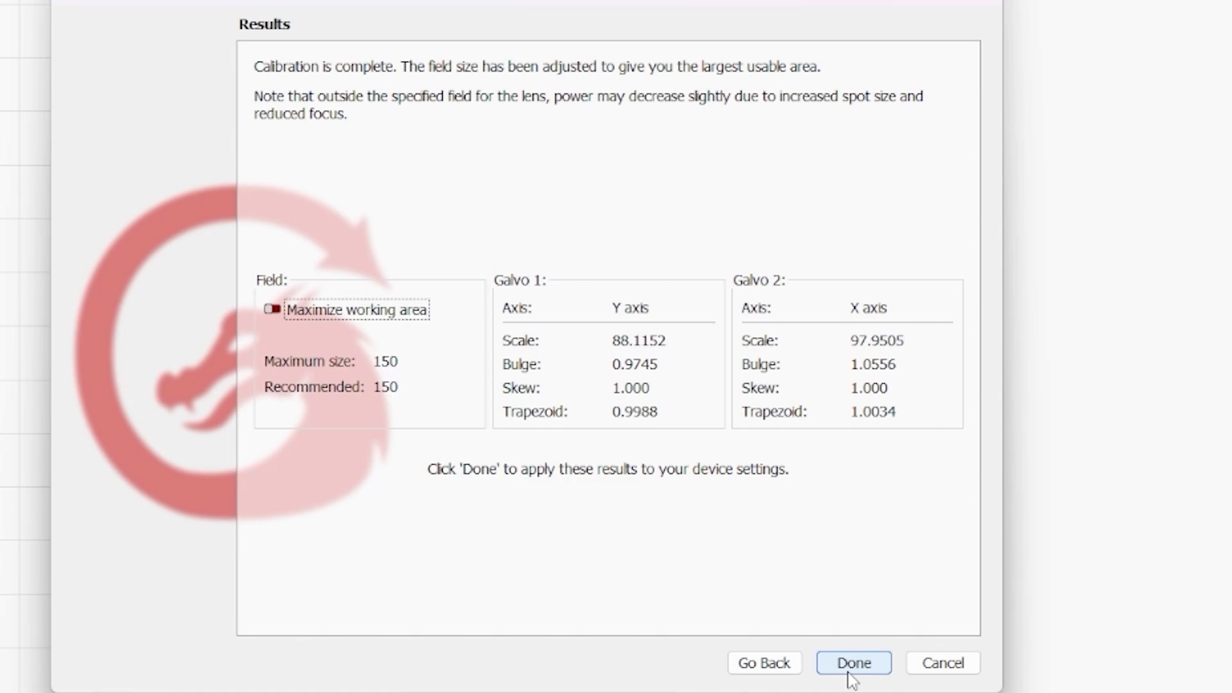
mouse_move(550, 463)
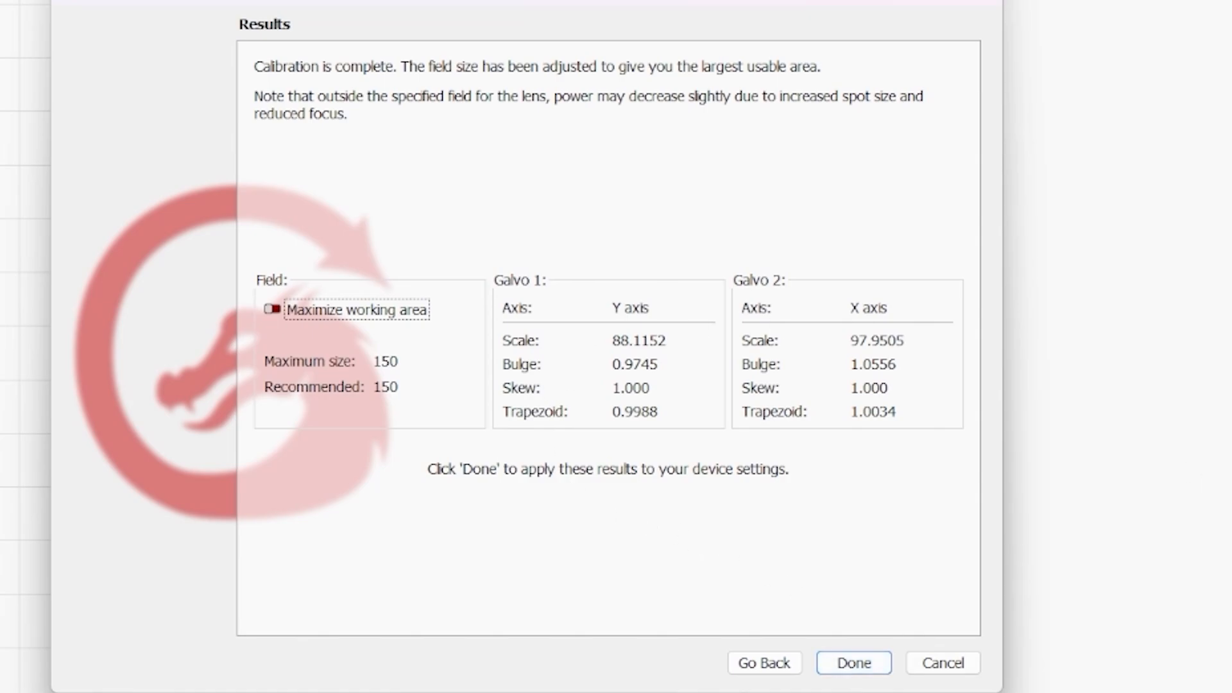
Apply the results and confirm galvo scales 88.1152% and 97.9505% in Device Settings
left_click(853, 663)
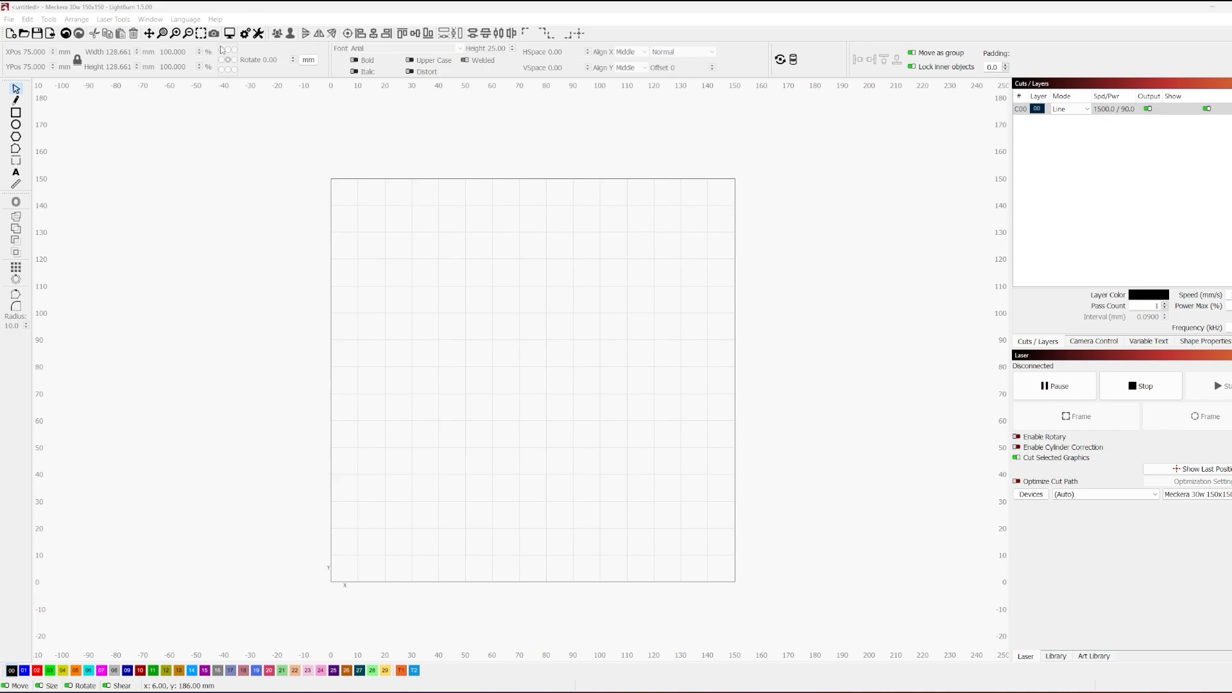
mouse_move(266, 40)
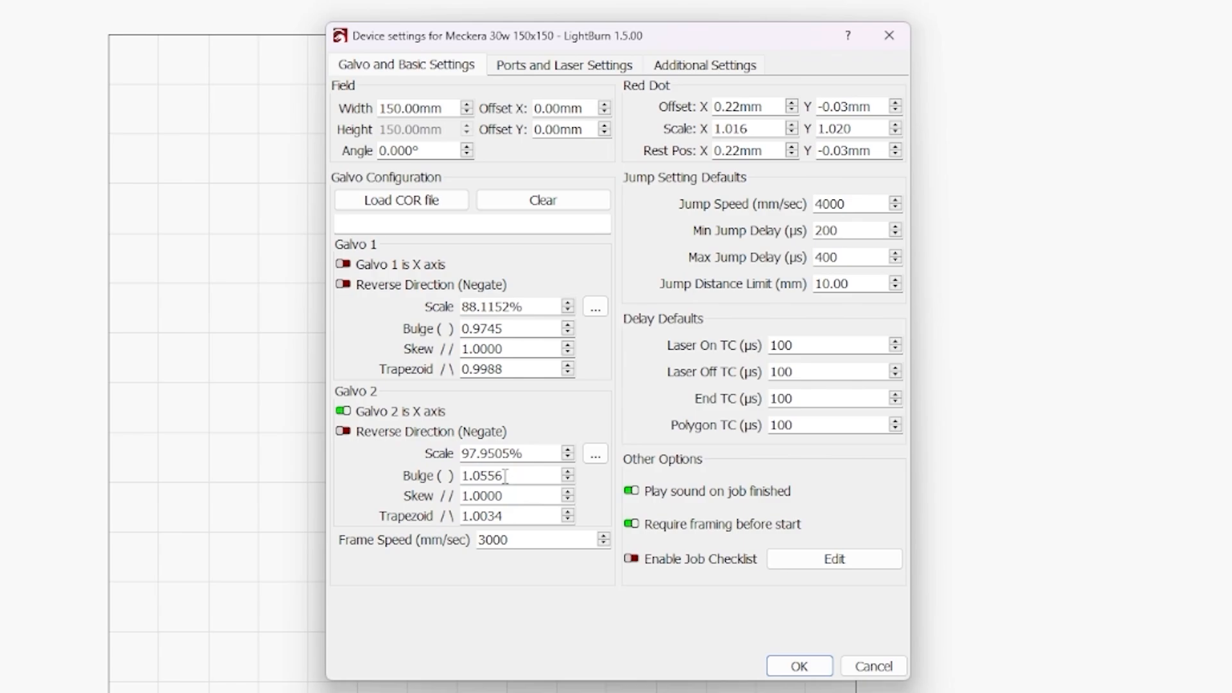
mouse_move(733, 626)
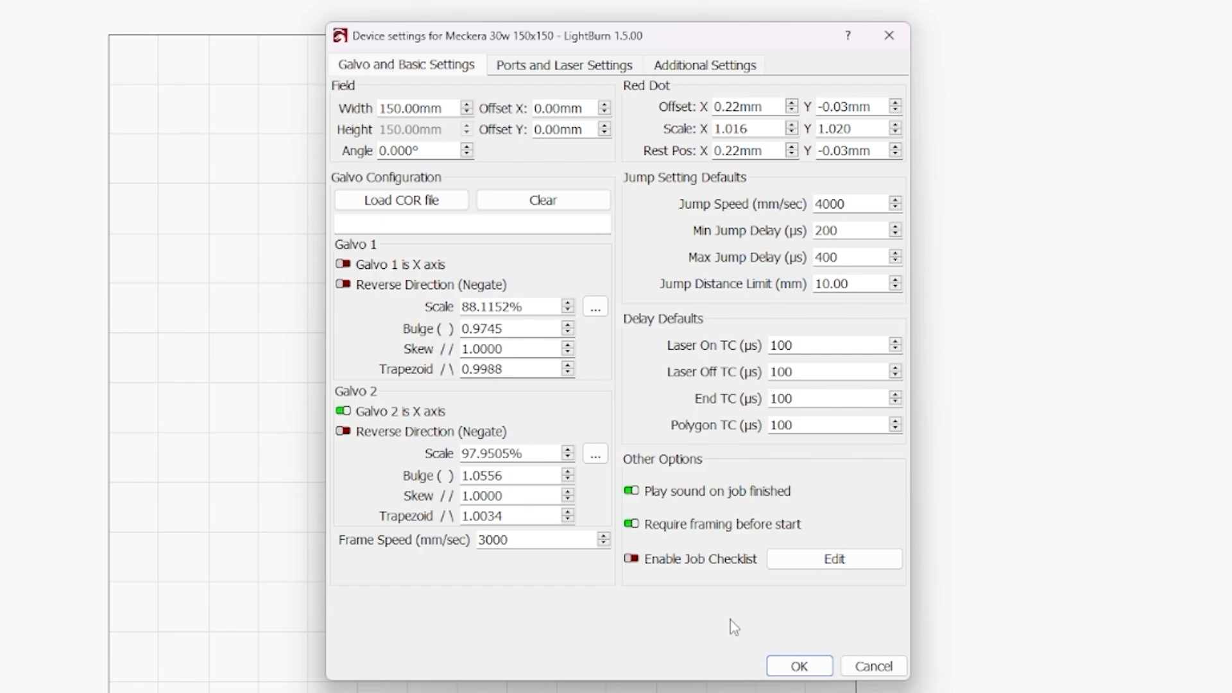
left_click(799, 666)
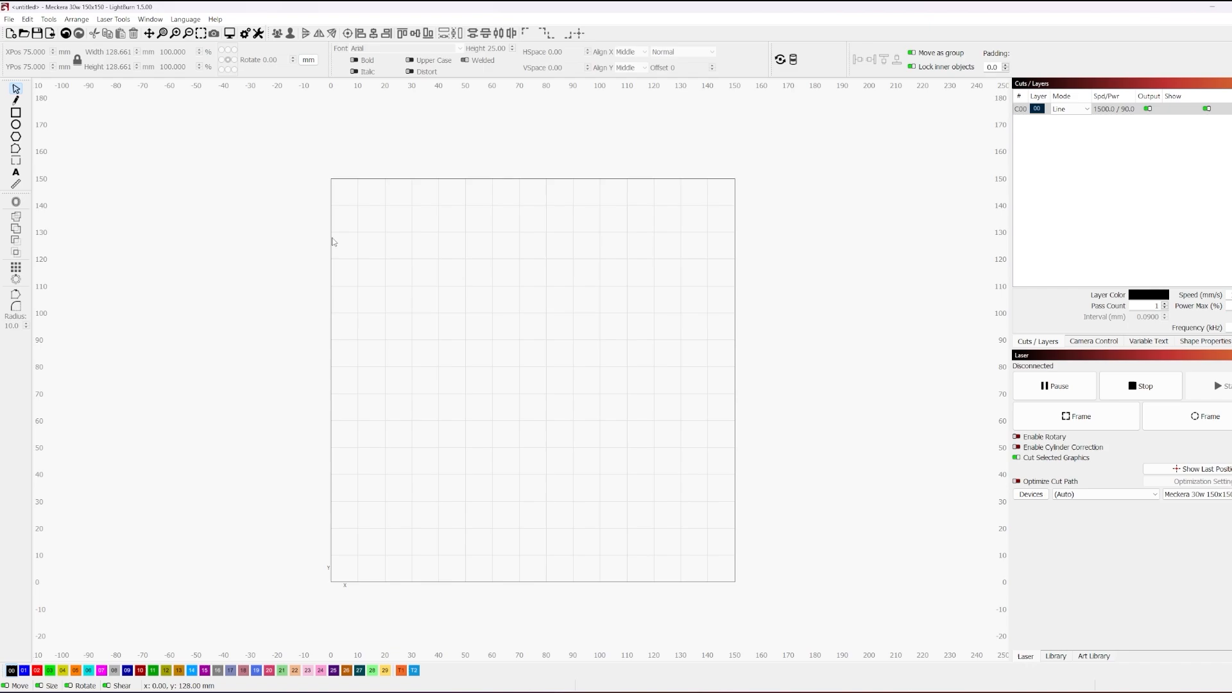
mouse_move(652, 553)
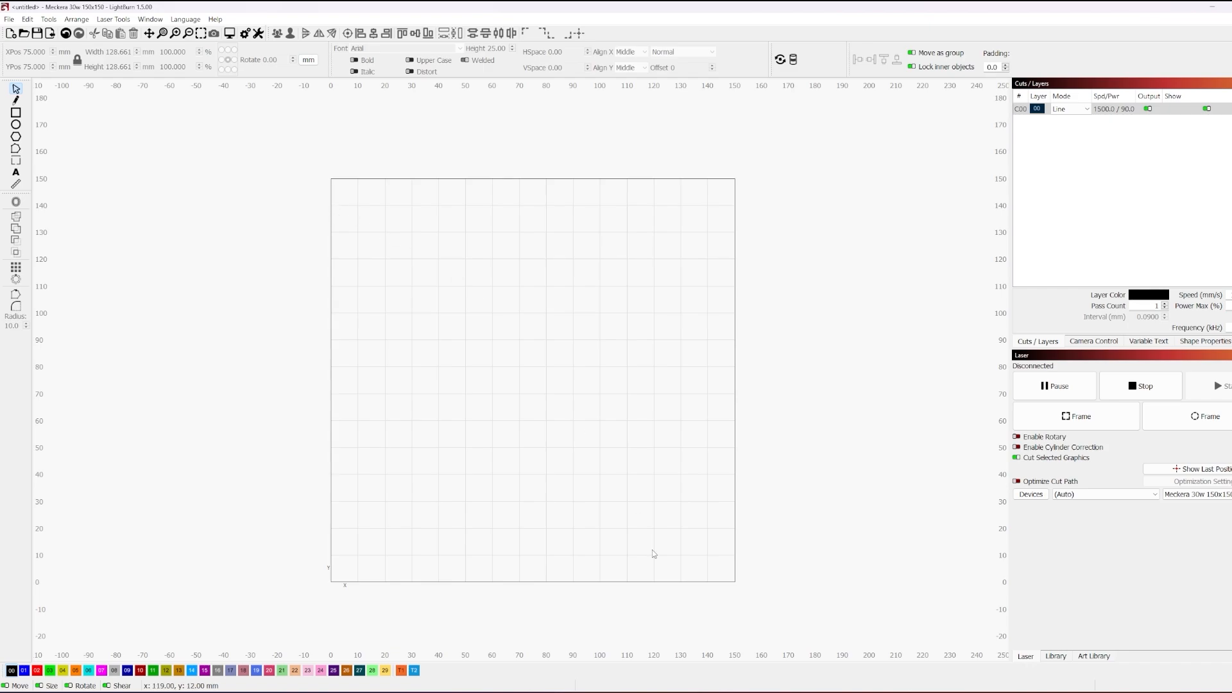
mouse_move(627, 542)
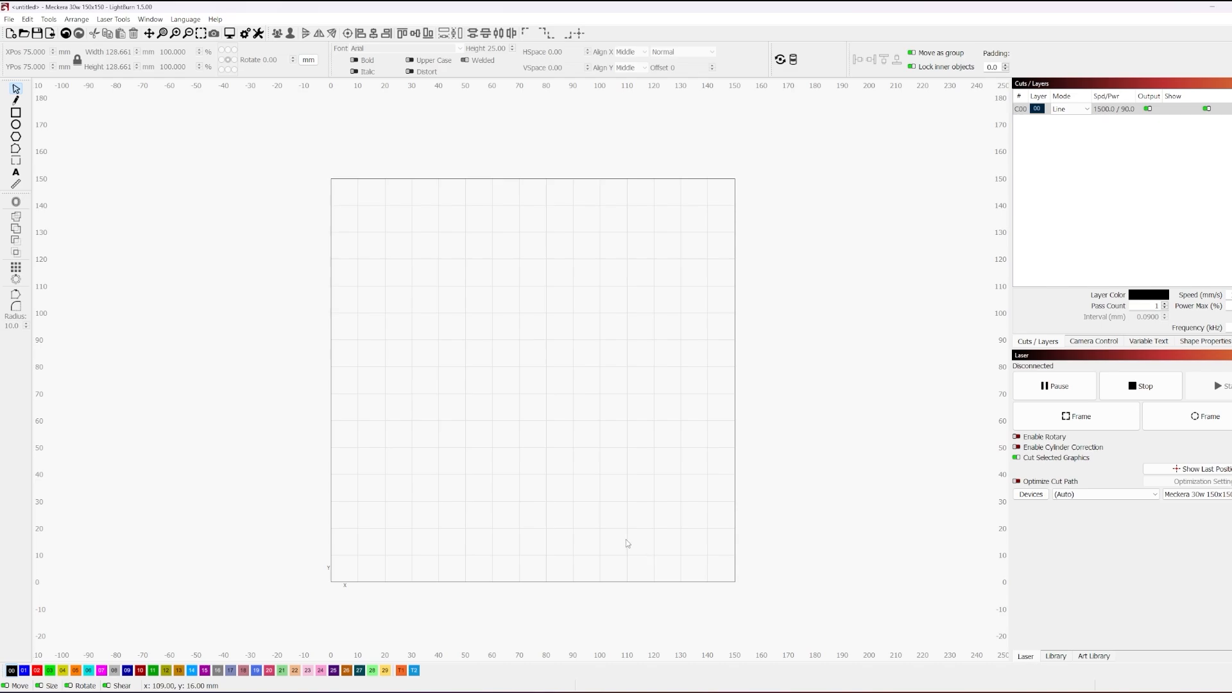